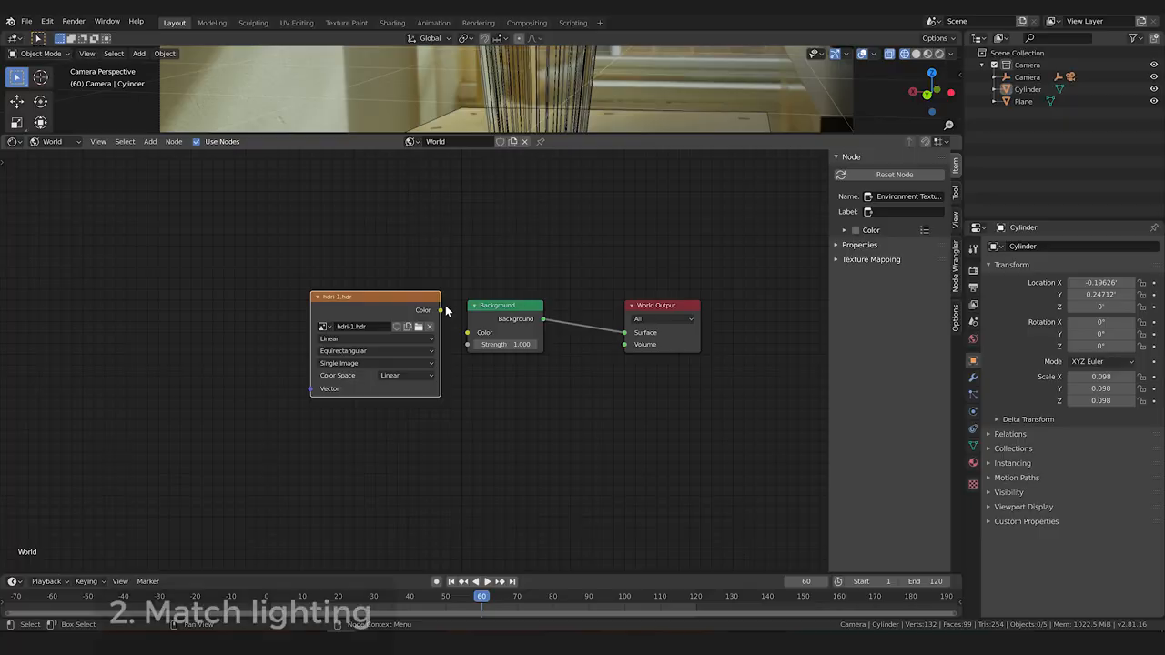
mouse_move(510, 284)
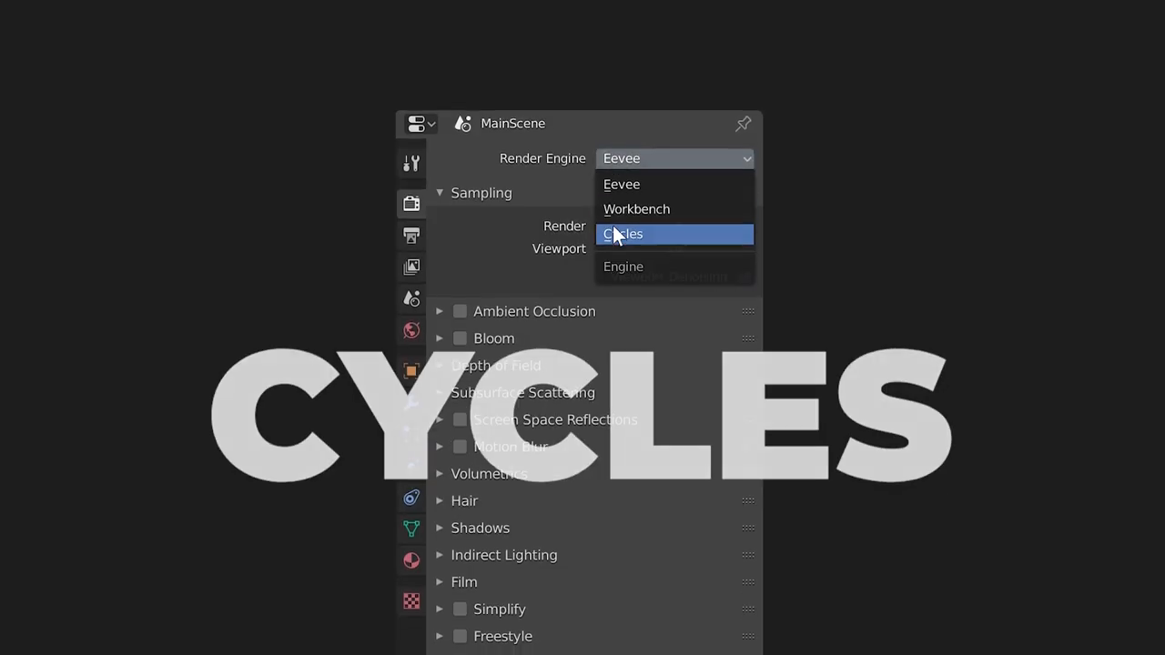
Step: Set the render engine to Cycles in Render Properties
left_click(622, 233)
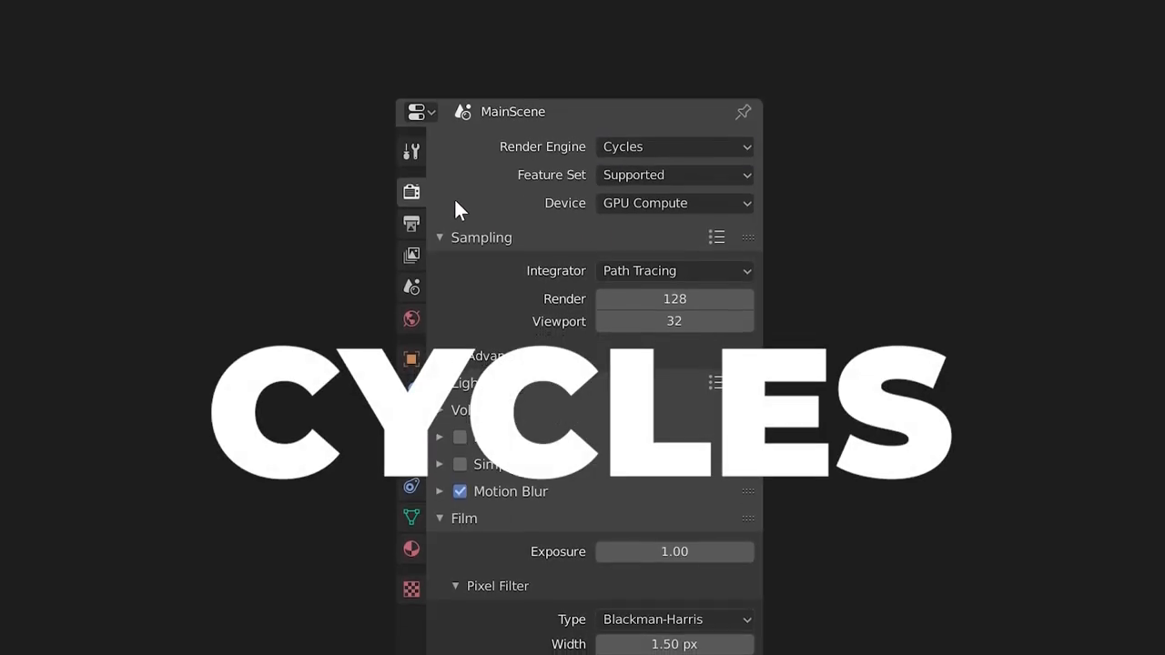
left_click(346, 184)
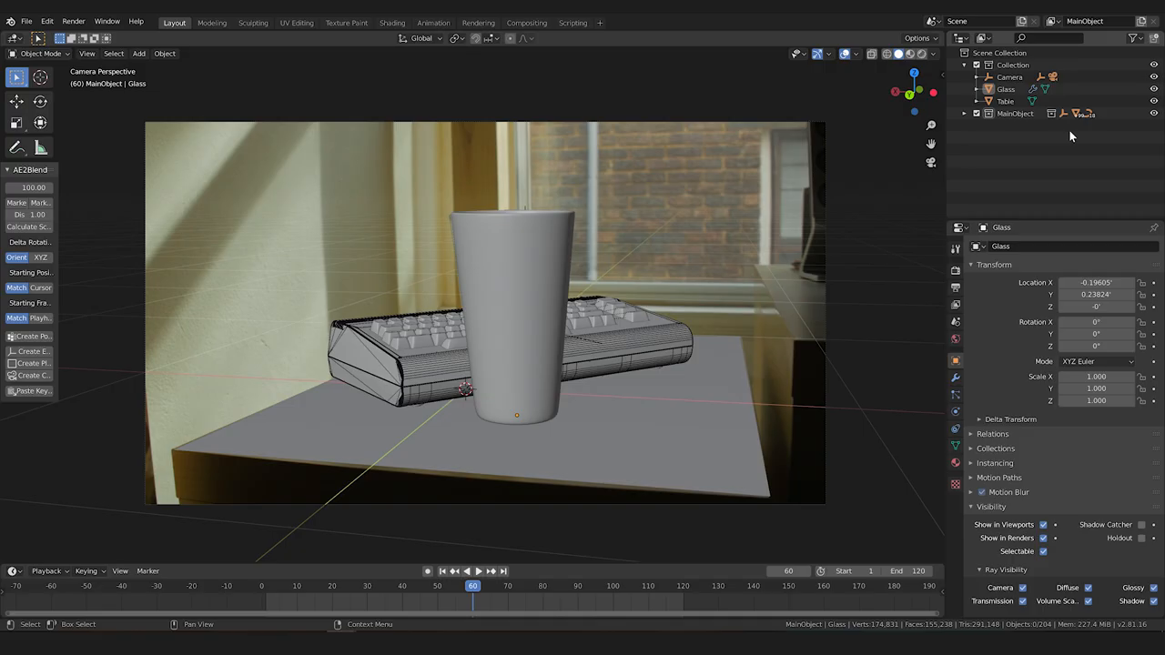
Step: Move the table into a new Table collection and the glass into a new Glass collection
left_click(1016, 113)
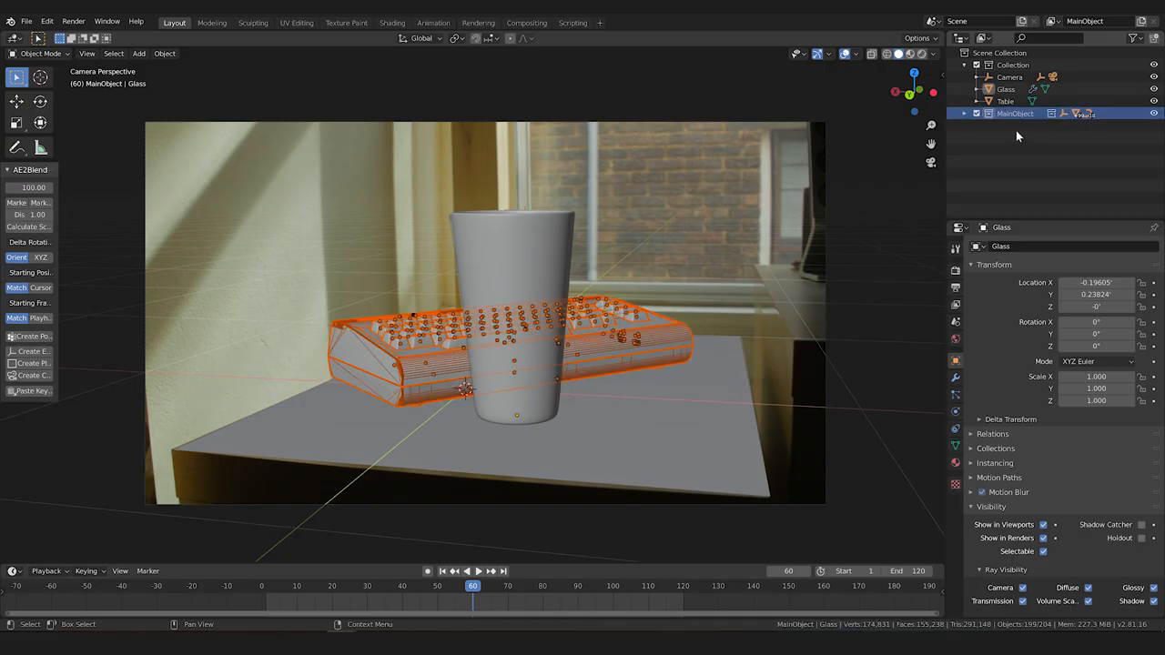
left_click(1005, 87)
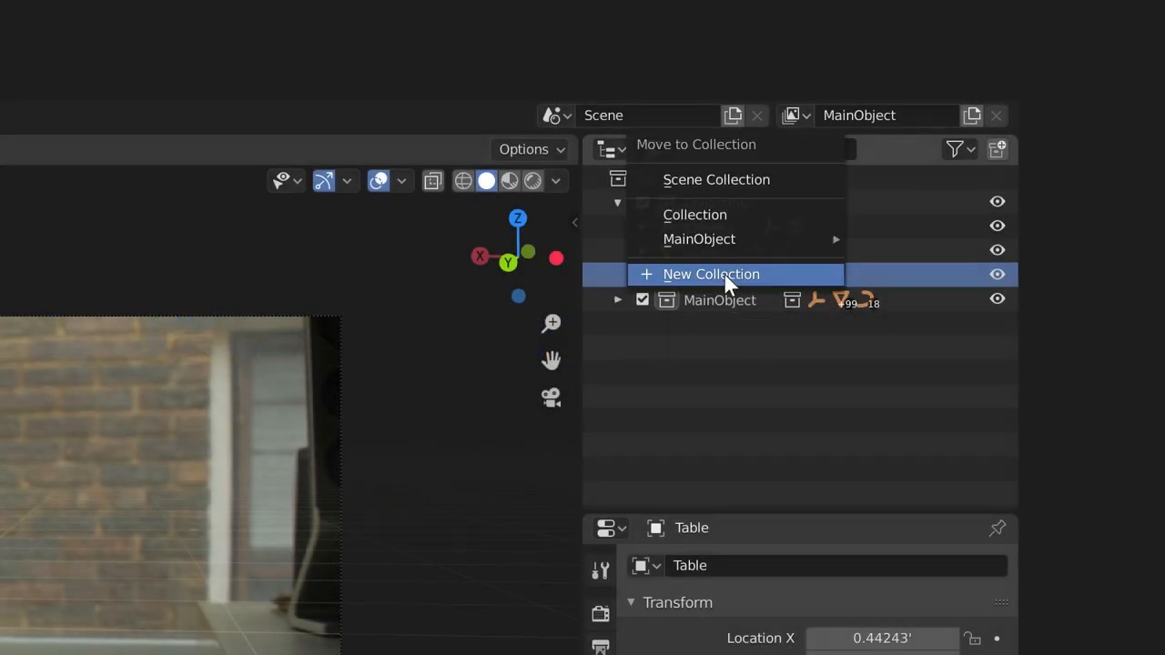
left_click(710, 273)
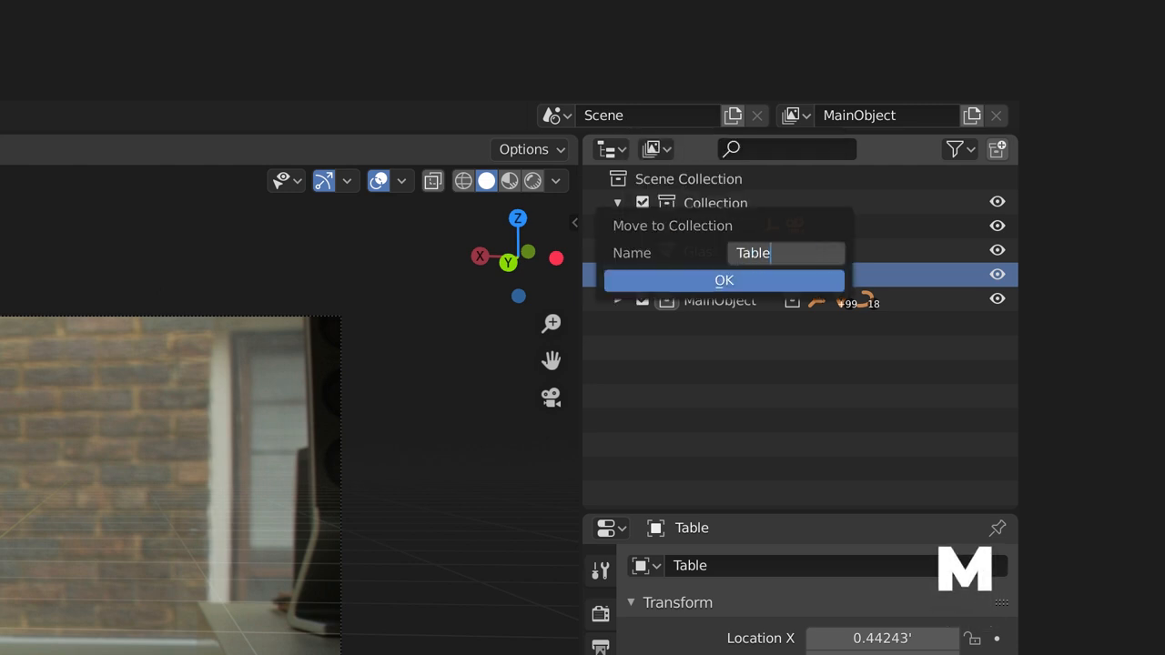
left_click(724, 280)
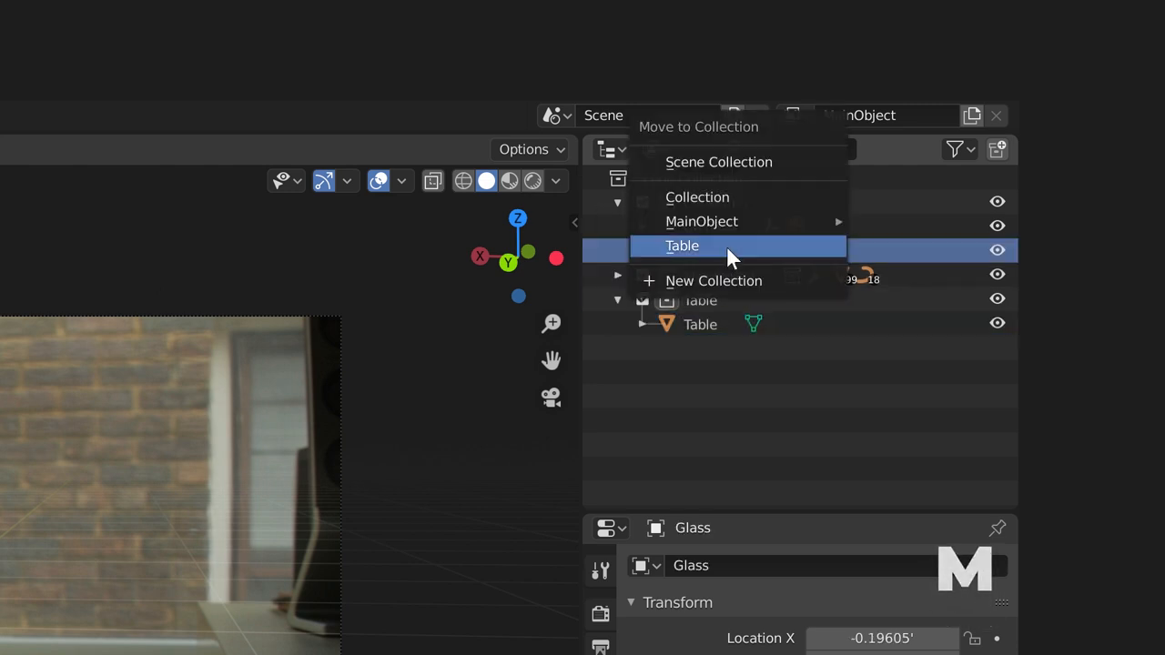
left_click(680, 246)
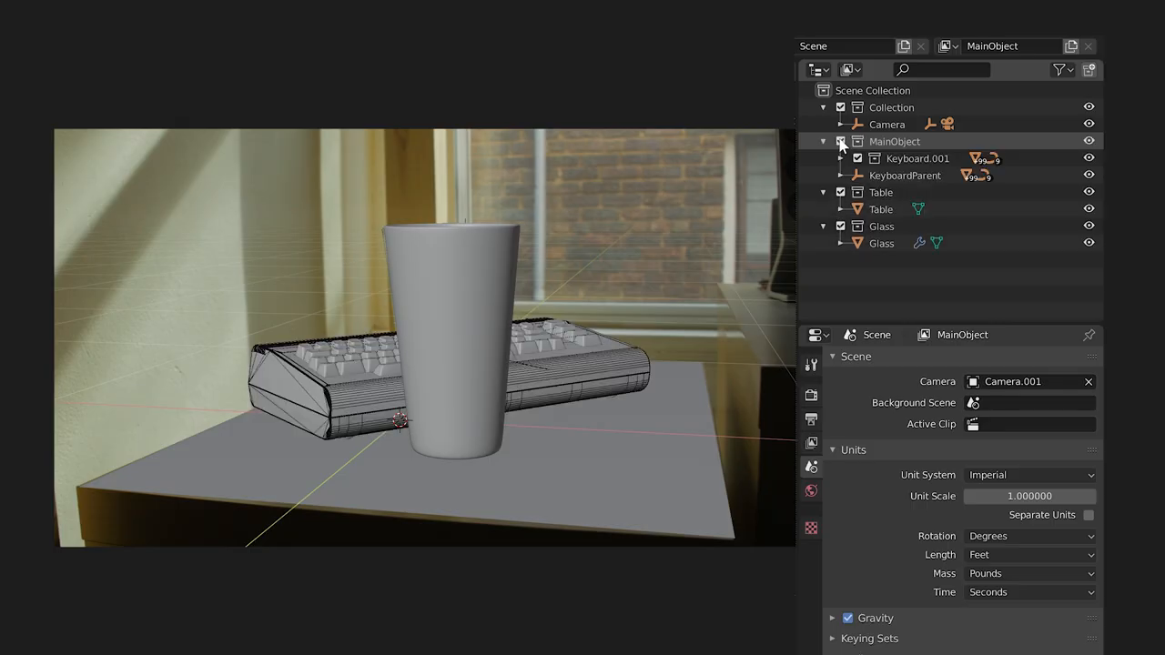
left_click(841, 142)
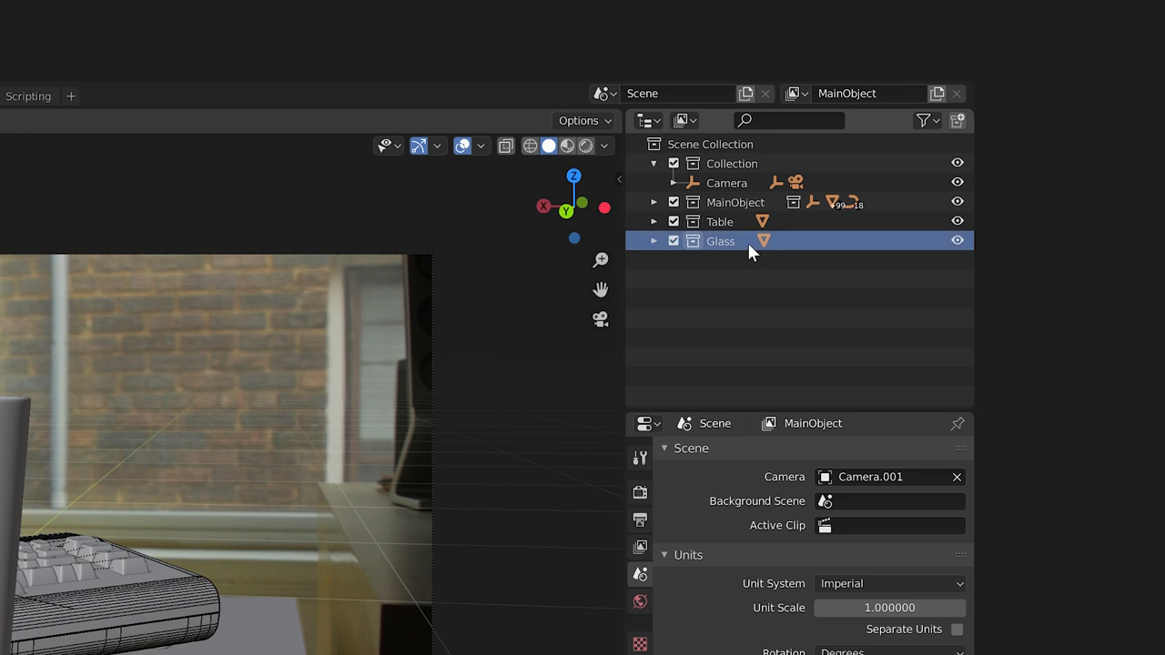
right_click(750, 251)
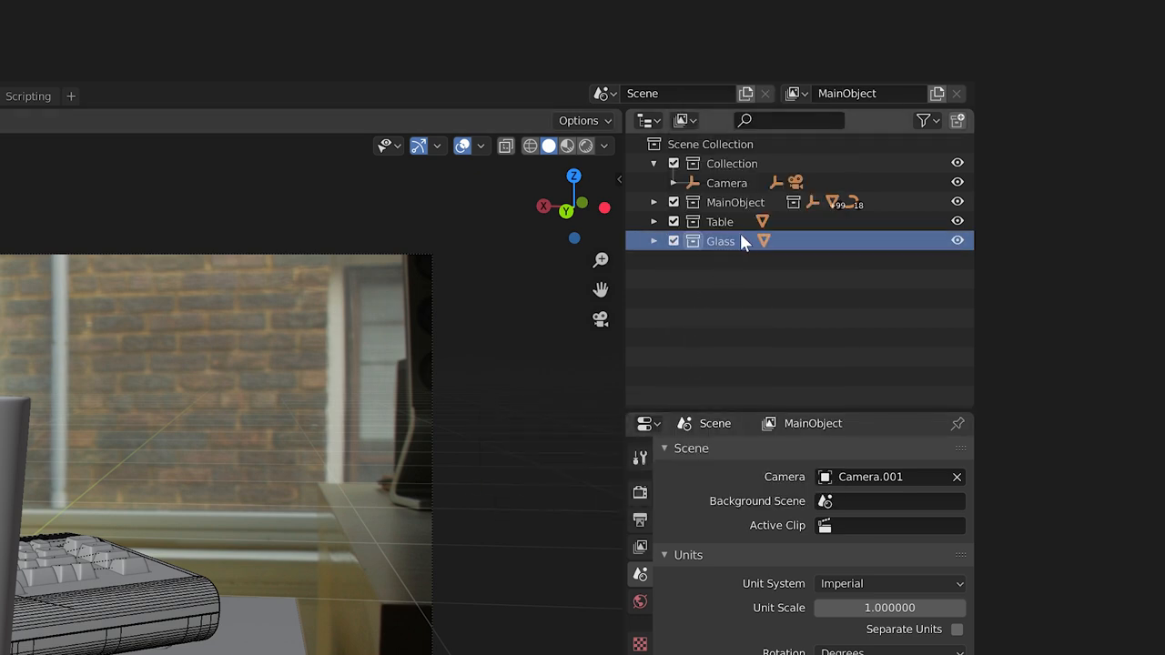
right_click(743, 240)
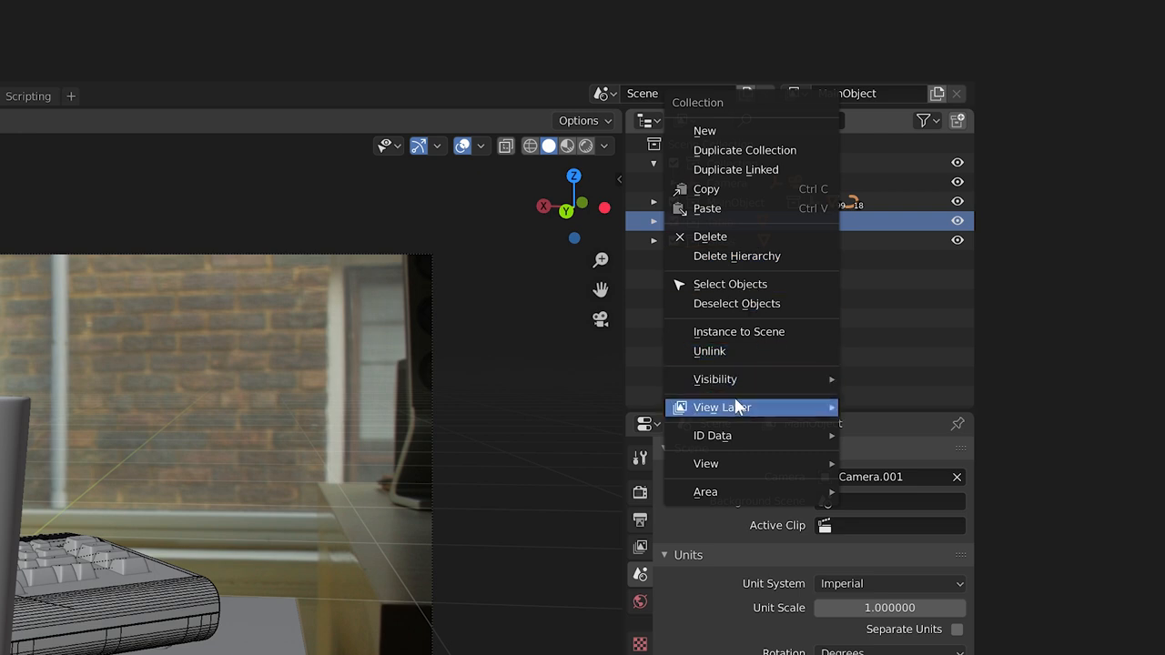
mouse_move(721, 407)
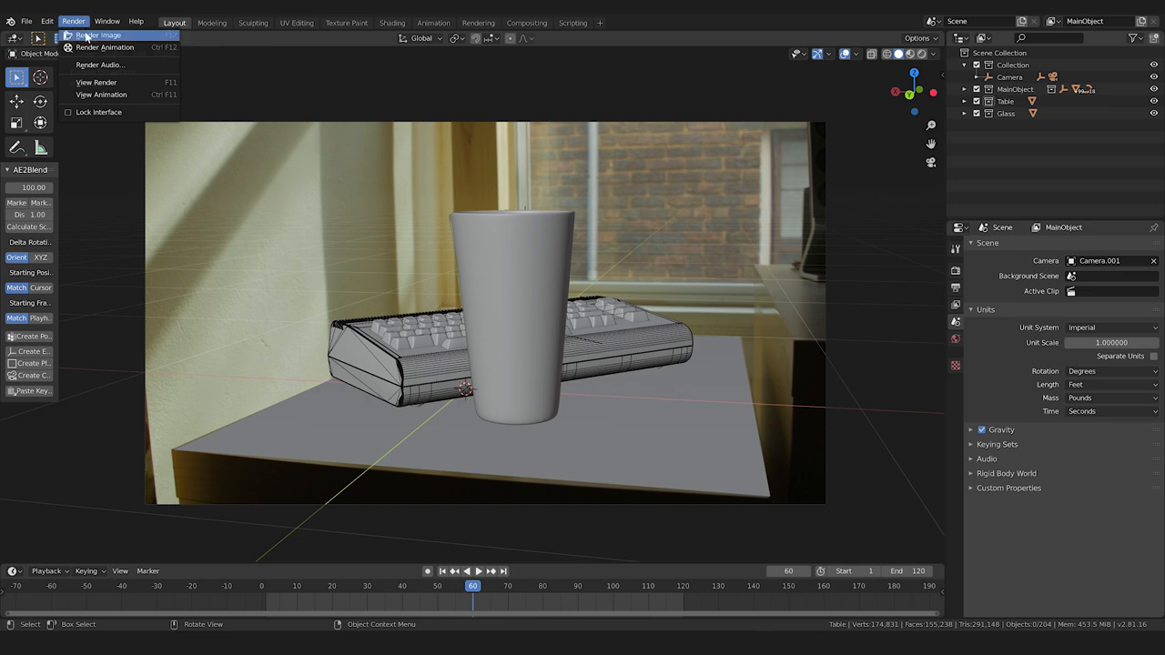
Step: Render the current frame as a still image
left_click(98, 35)
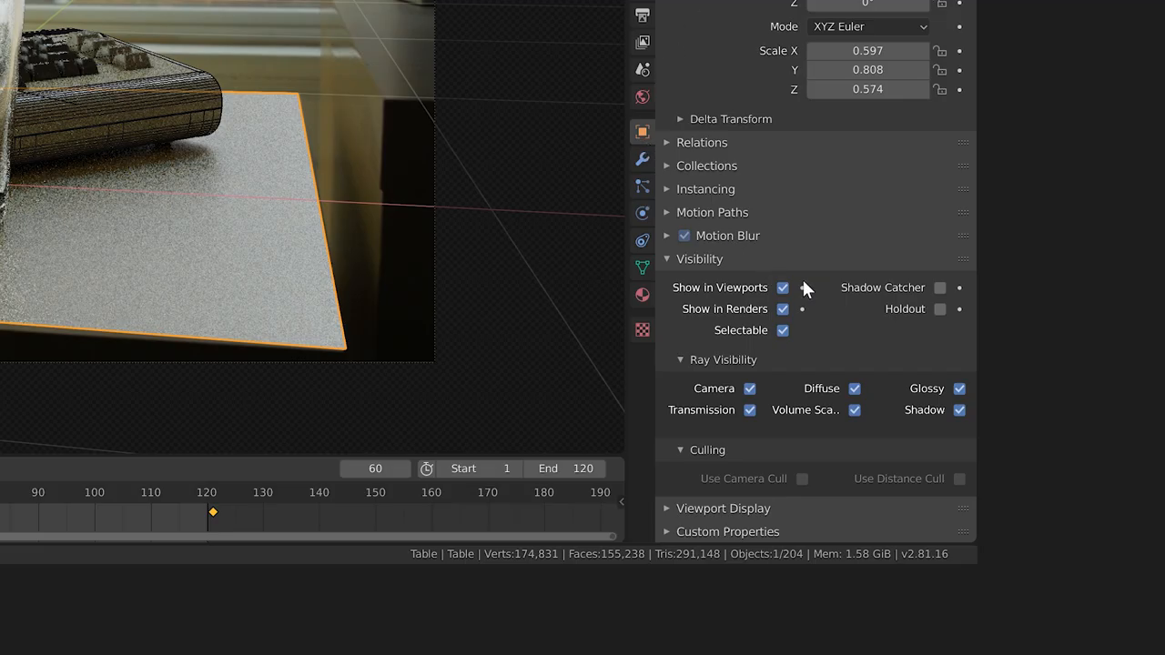
Step: Change the table's render visibility and toggle the glass's shadow ray visibility for the Shadow layer
left_click(939, 288)
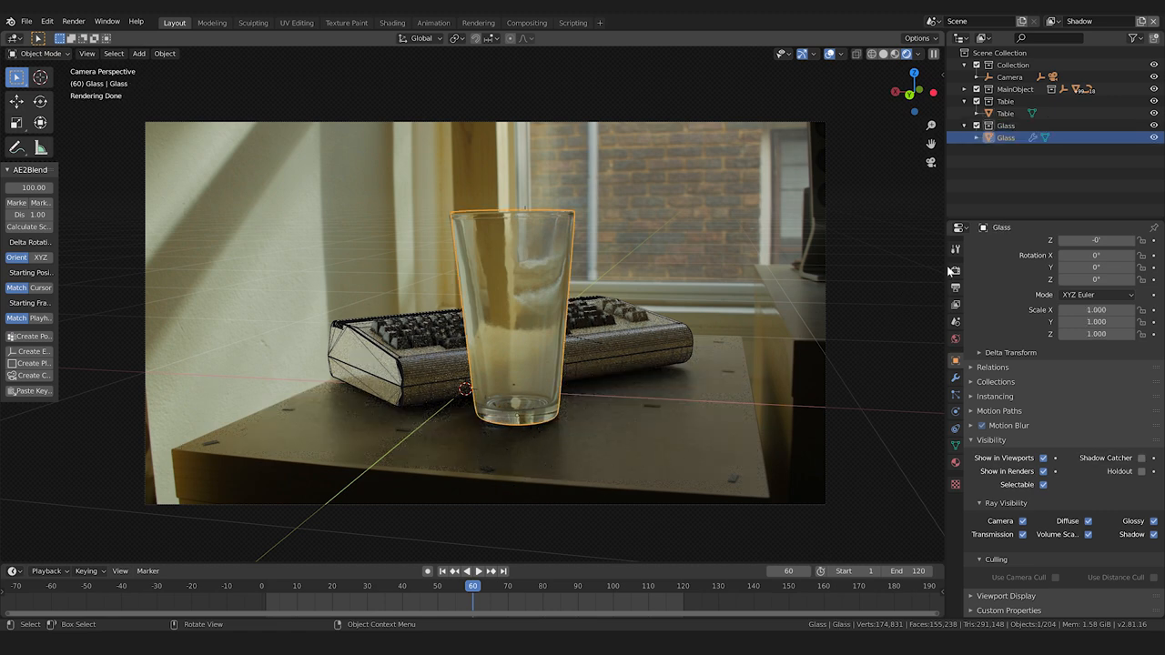
mouse_move(1023, 240)
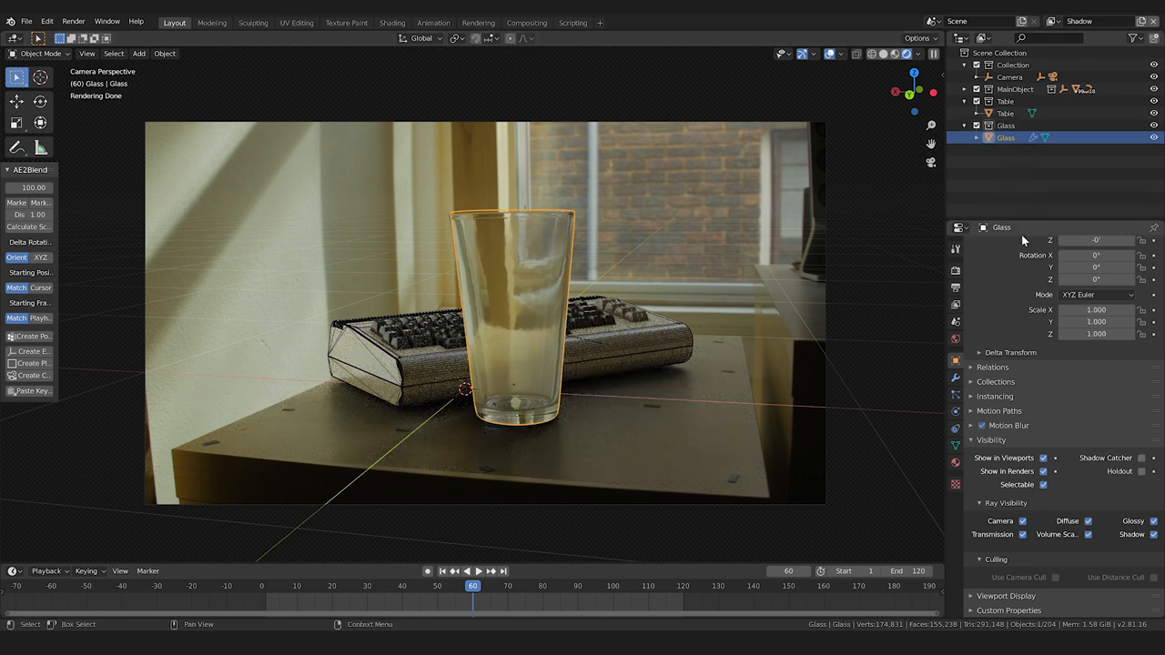
left_click(1154, 535)
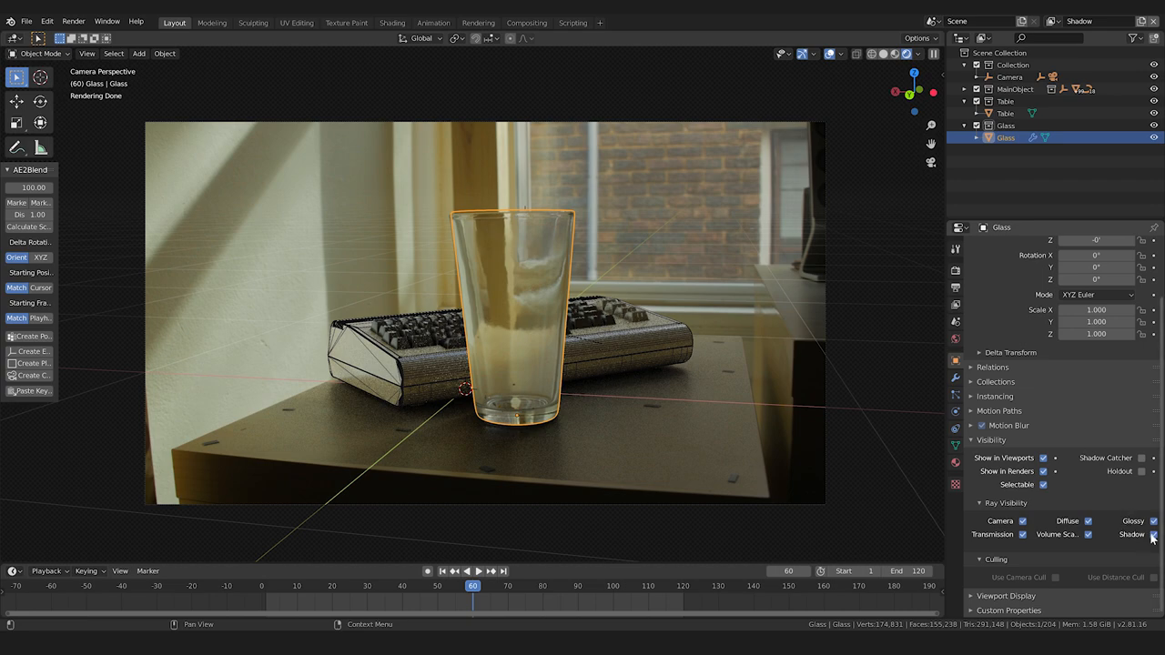
left_click(1088, 521)
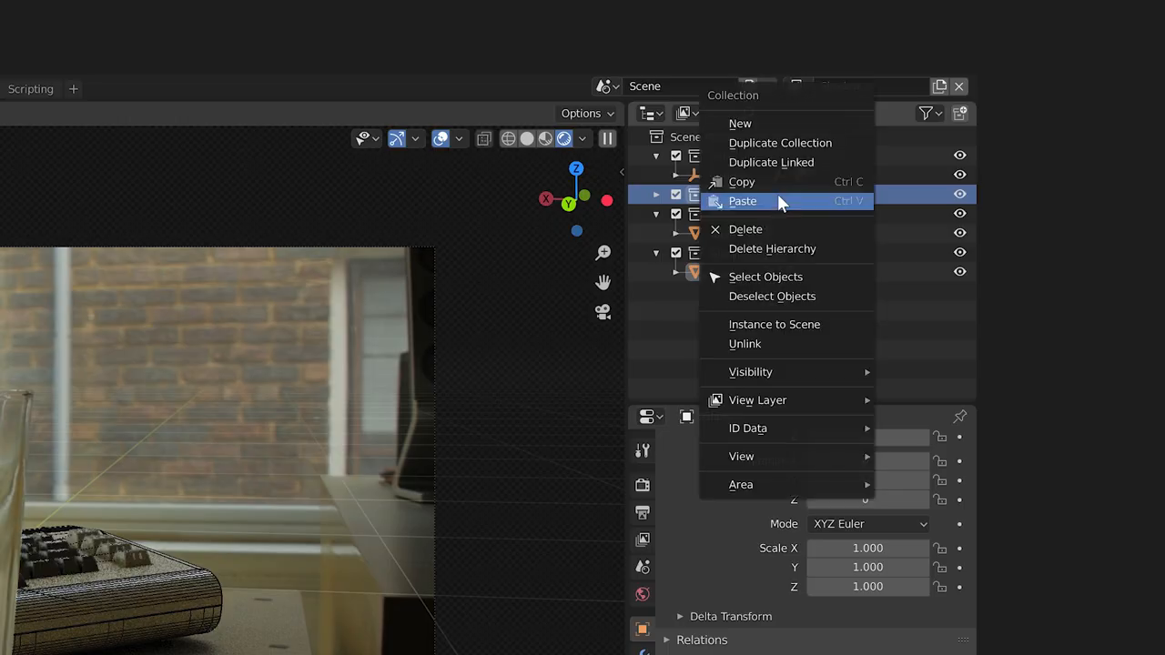
mouse_move(757, 400)
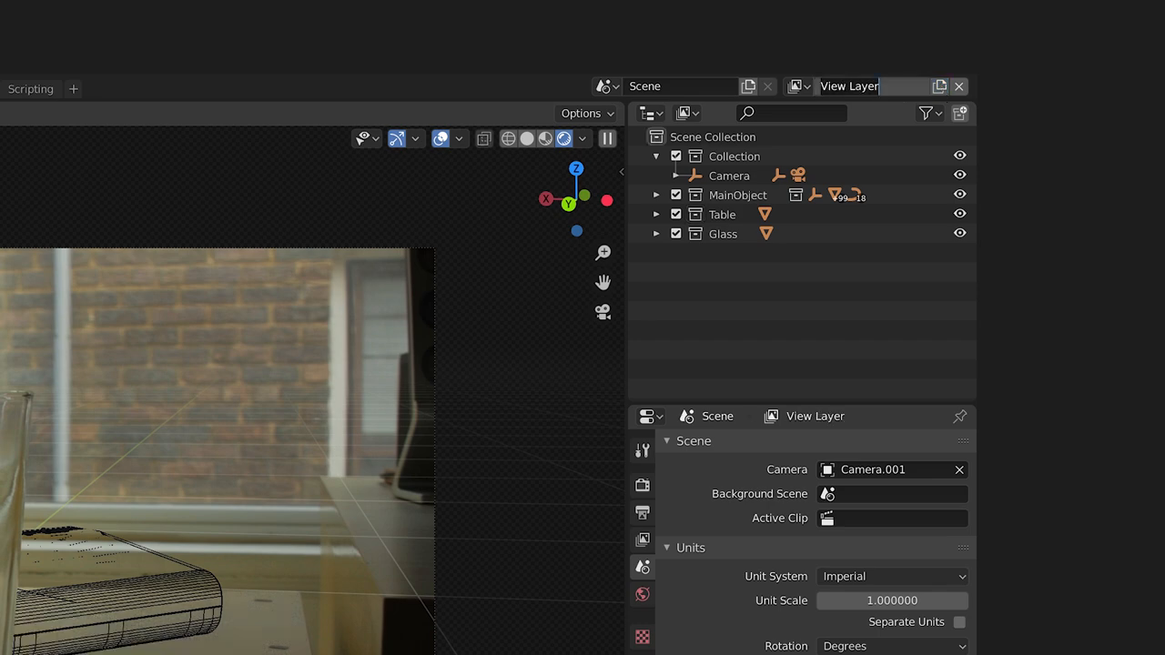
Step: Name the view layer Reflections and duplicate Table as a TableReflection collection
type("Reflections")
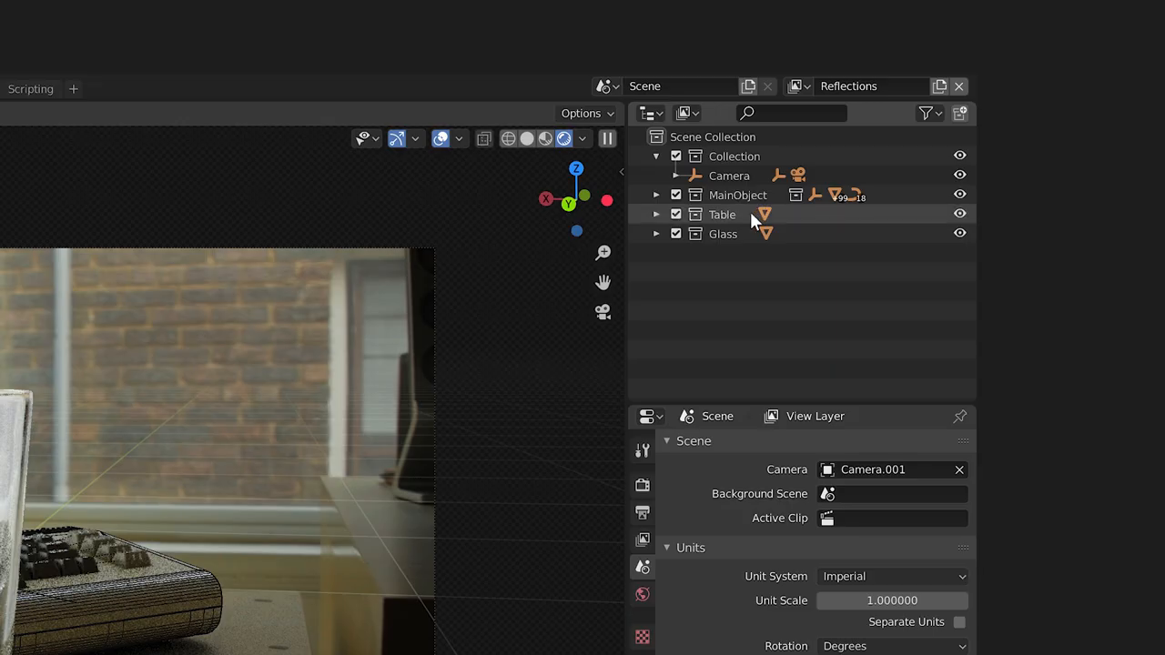
right_click(721, 215)
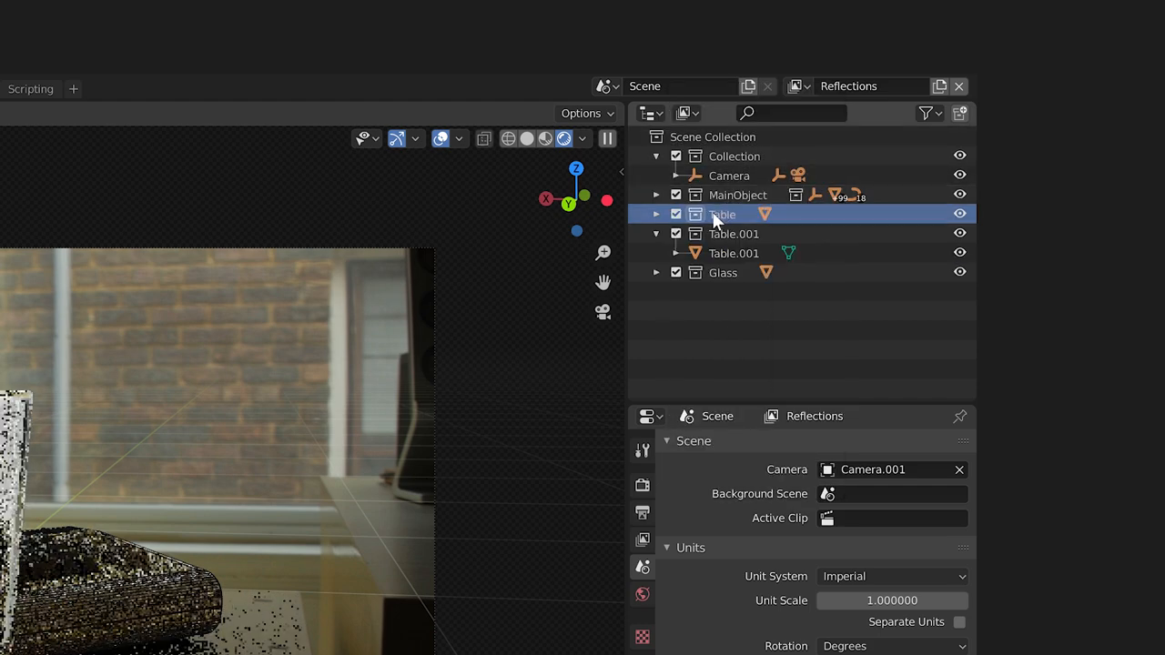
double_click(733, 233)
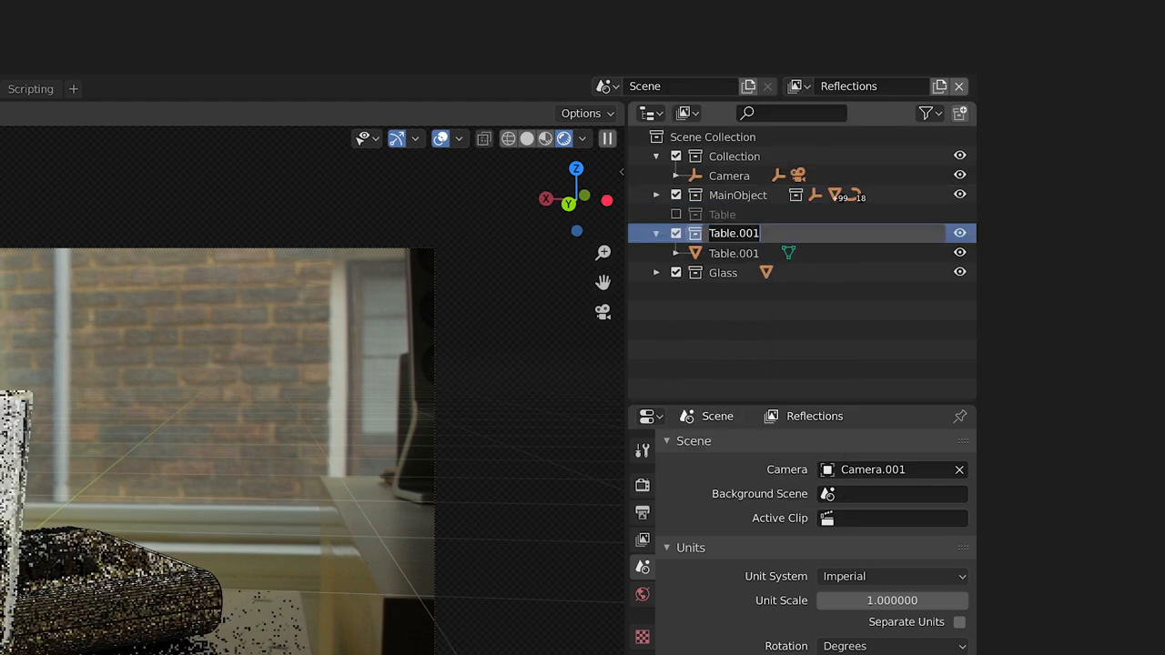
type("TableRef")
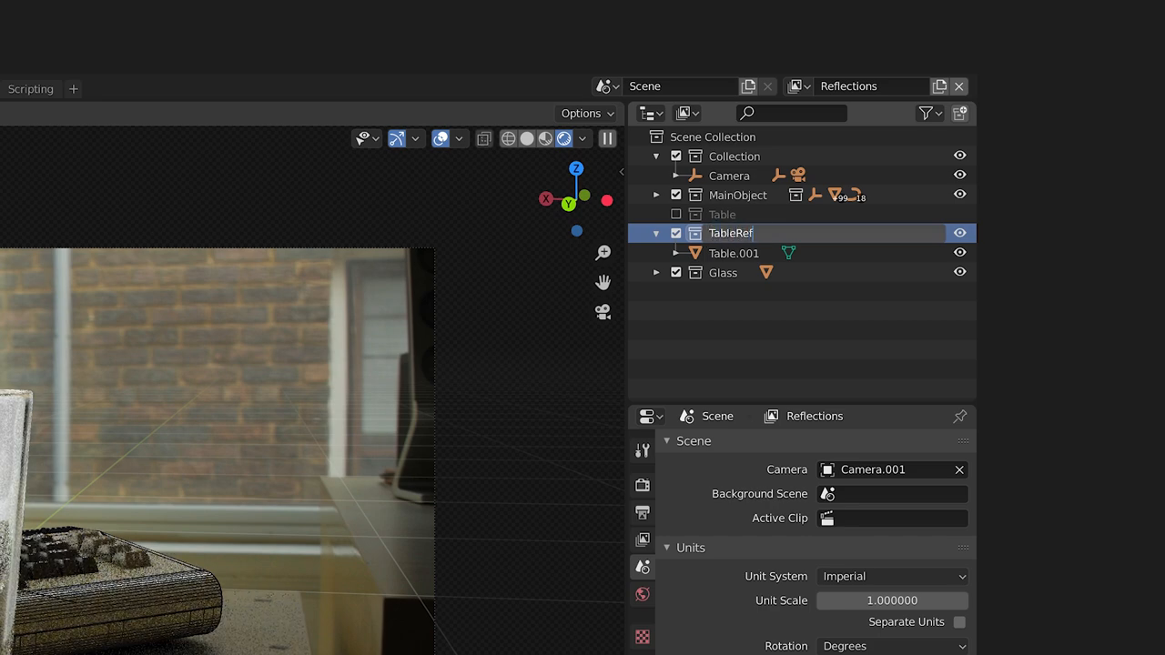
type("TableReflection")
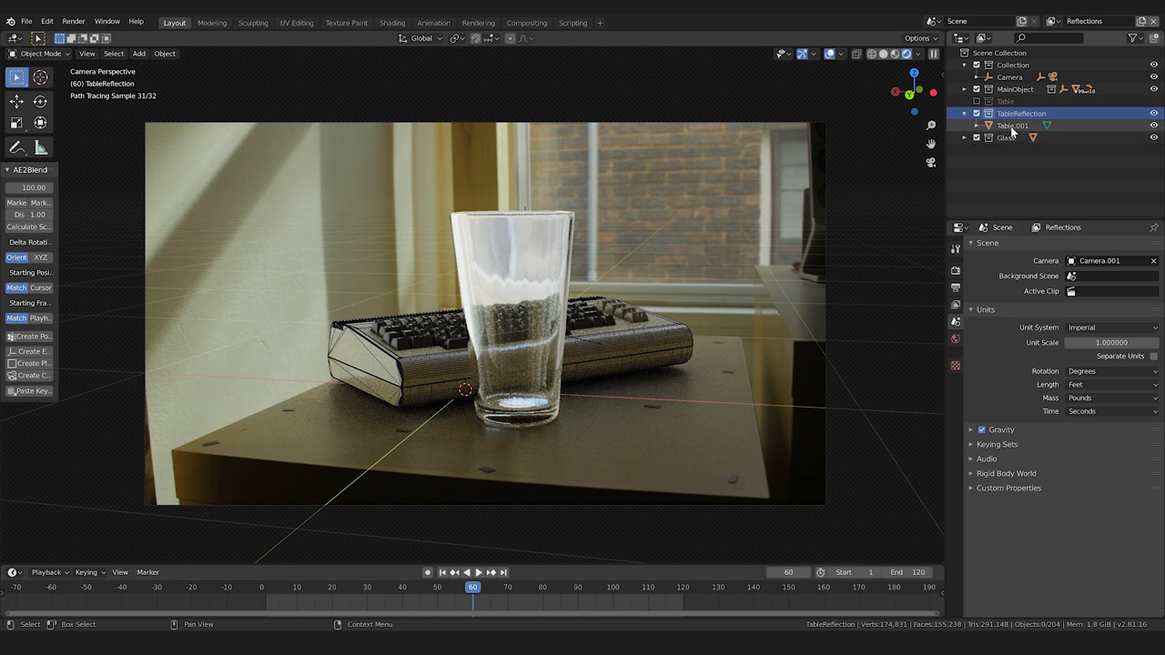
Step: Select Table.001 and set the MainObject collection's view layer options for Reflections
left_click(1012, 126)
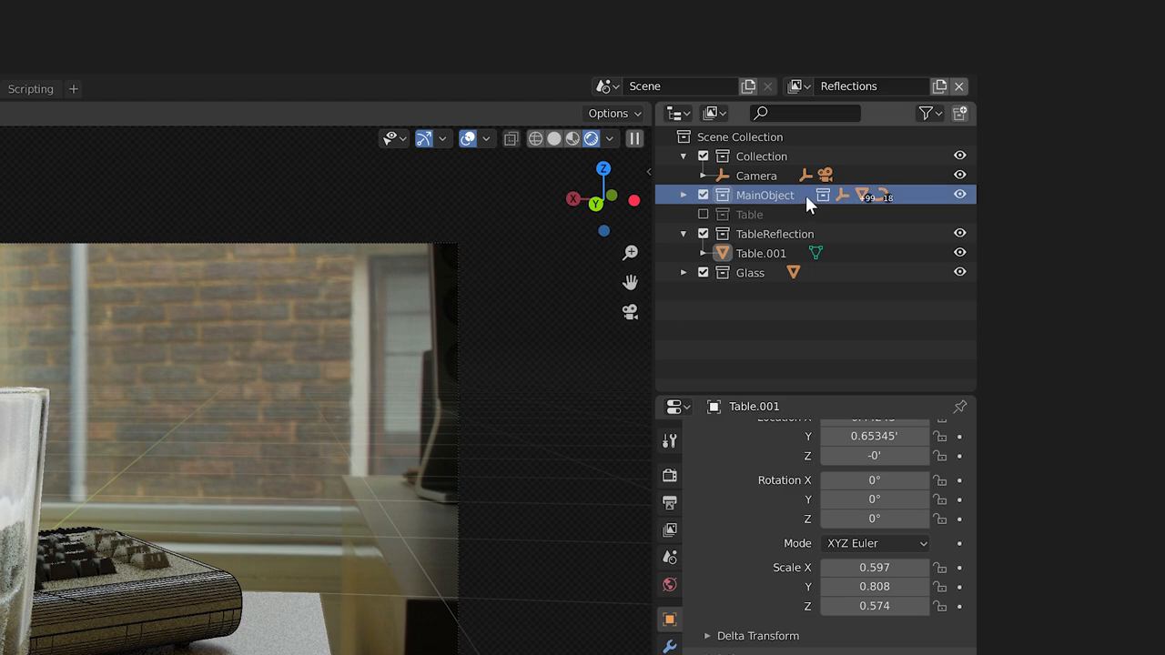
right_click(810, 195)
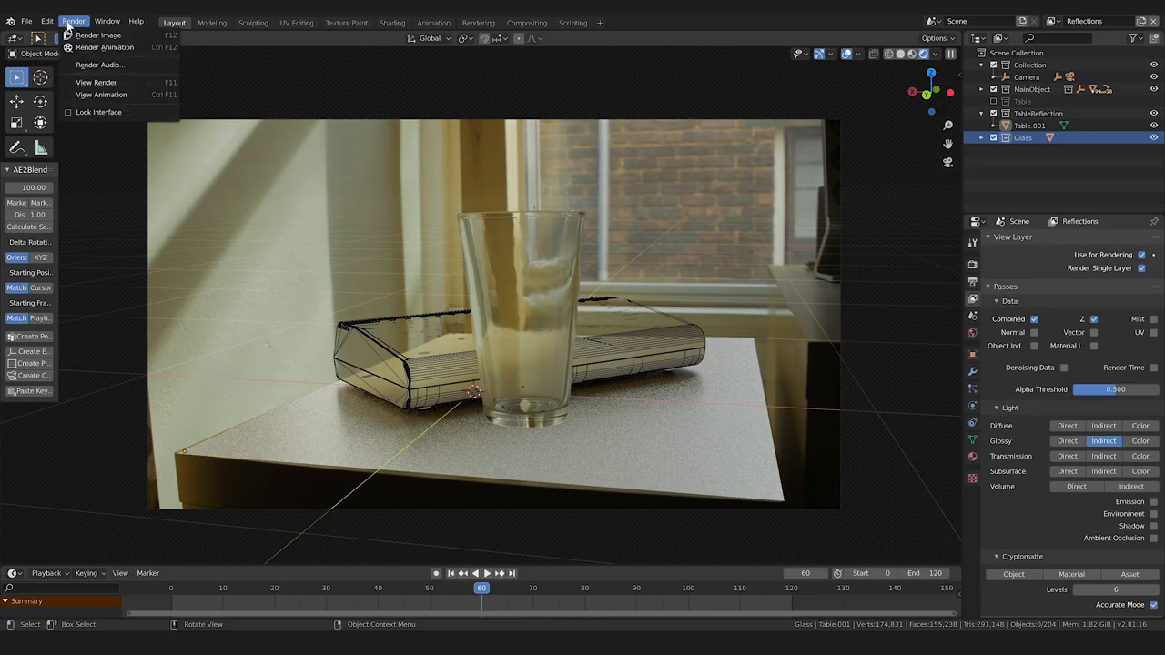
Step: Render a still of the Reflections layer and bring up the viewport render pass list
left_click(98, 35)
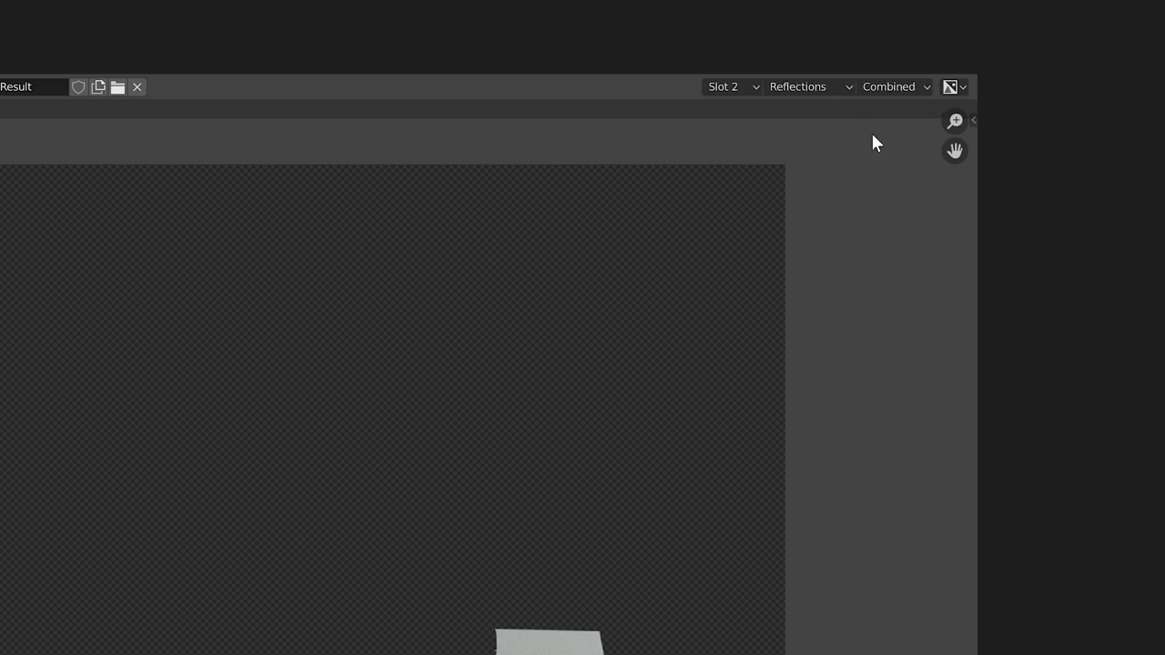
left_click(892, 87)
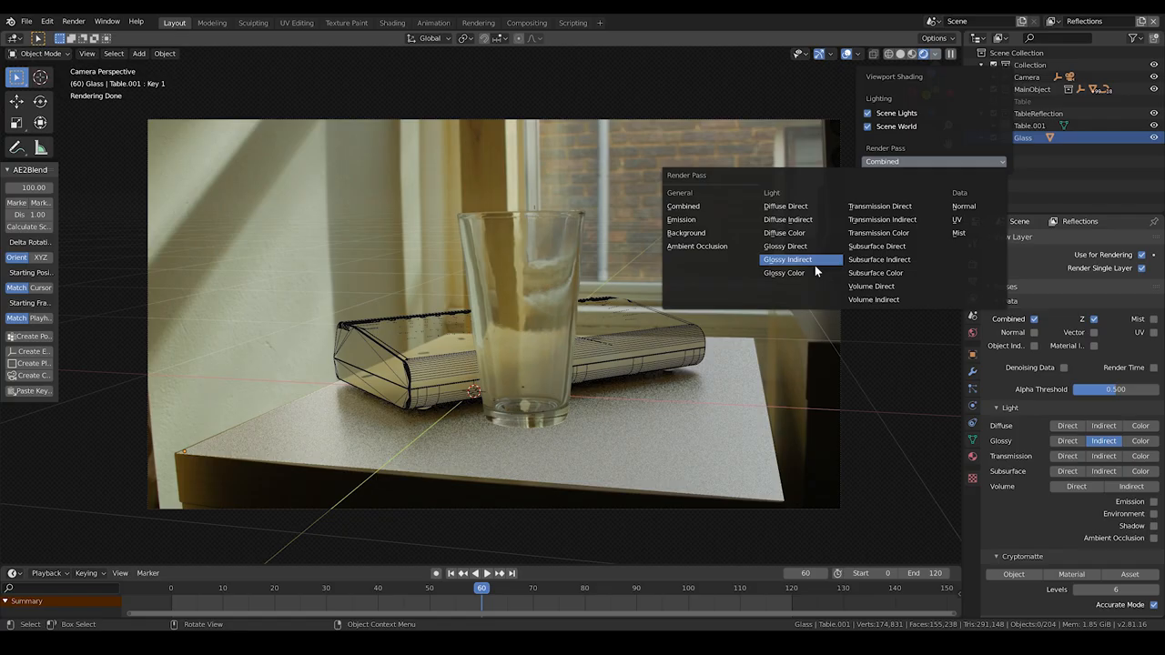
Step: Preview the Glossy Indirect pass in the viewport
left_click(786, 259)
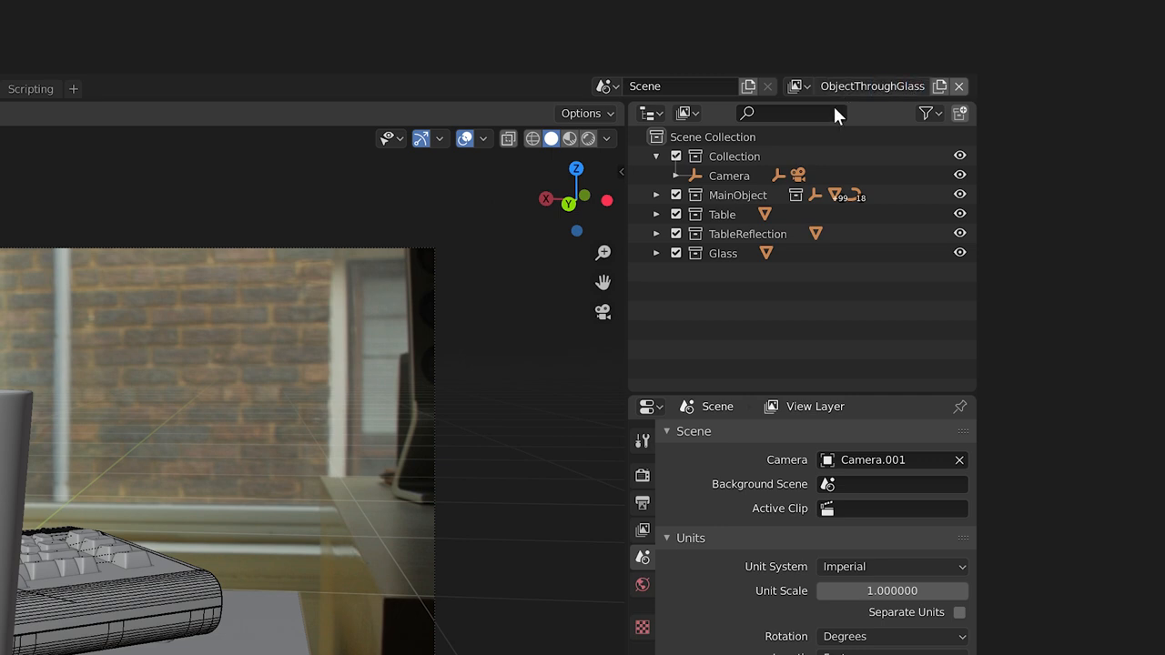
Step: Exclude the TableReflection collection from the ObjectThroughGlass view layer
left_click(721, 214)
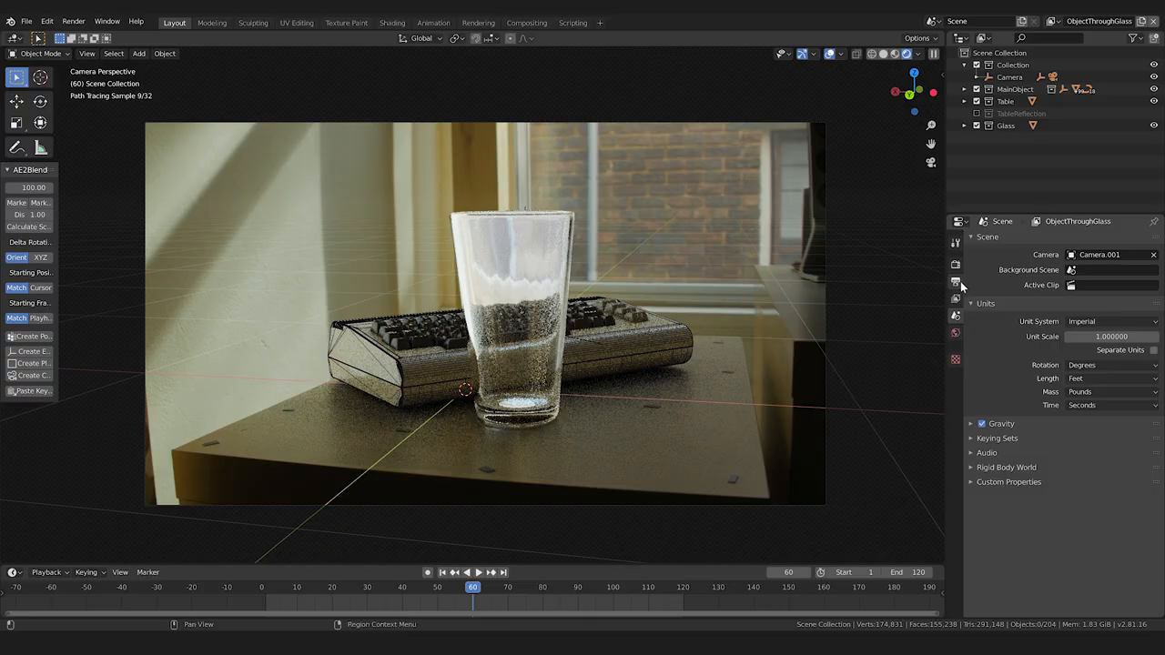
Step: Preview the Transmission Indirect pass in the viewport, then make the lower area a node editor
left_click(956, 264)
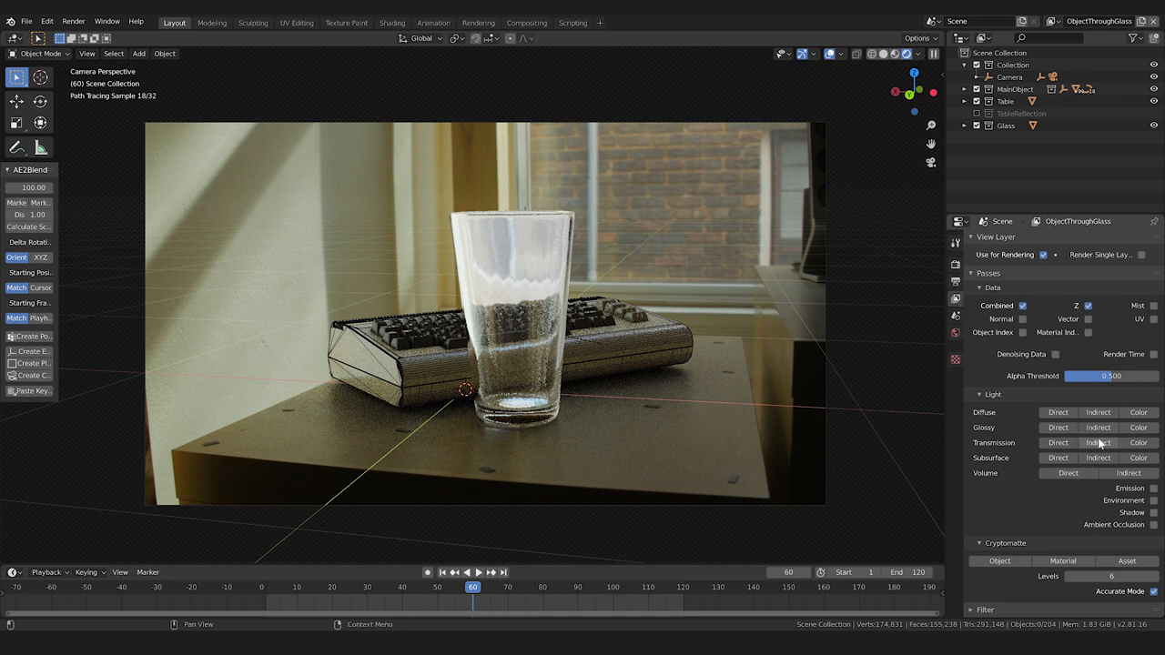
left_click(917, 53)
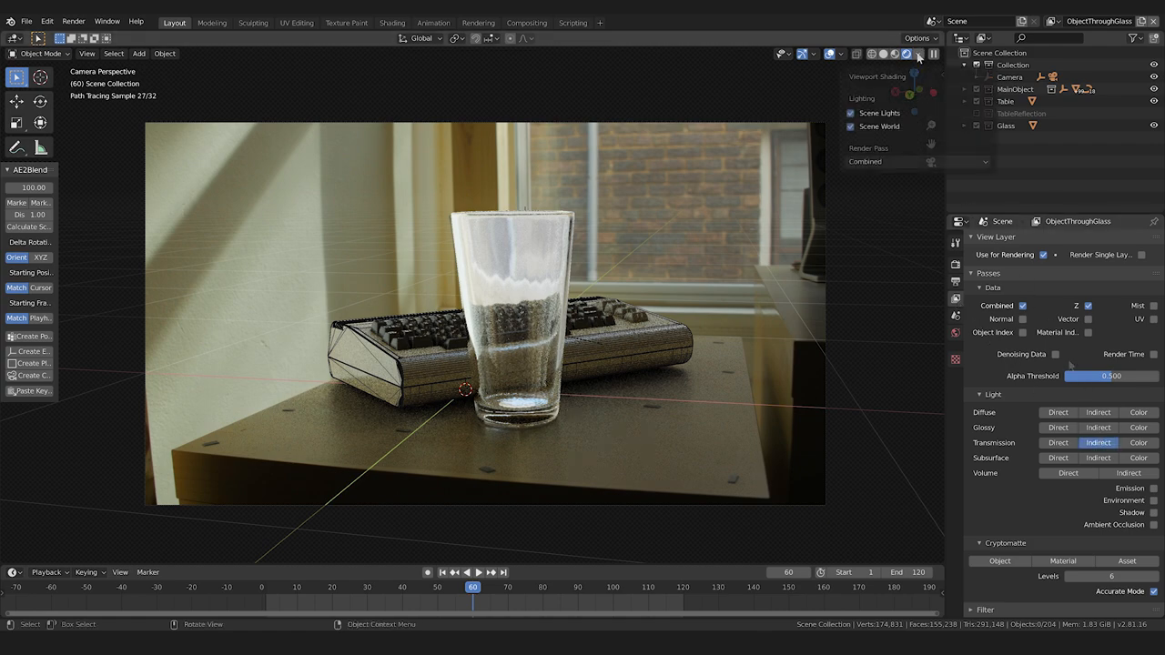
left_click(917, 160)
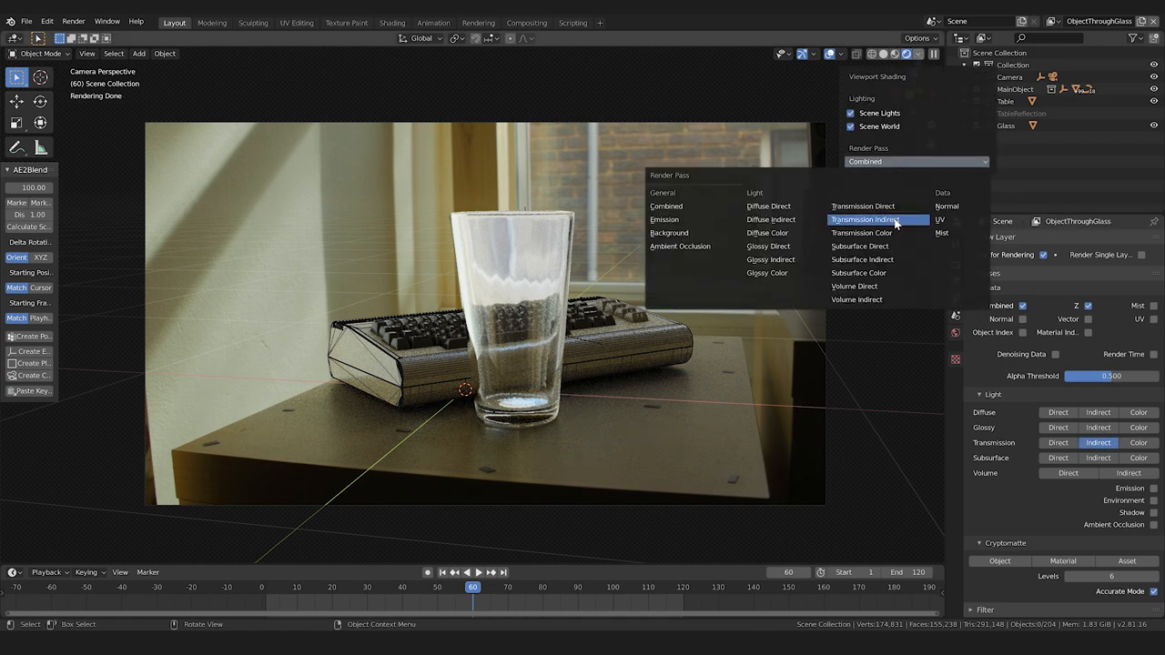
left_click(861, 218)
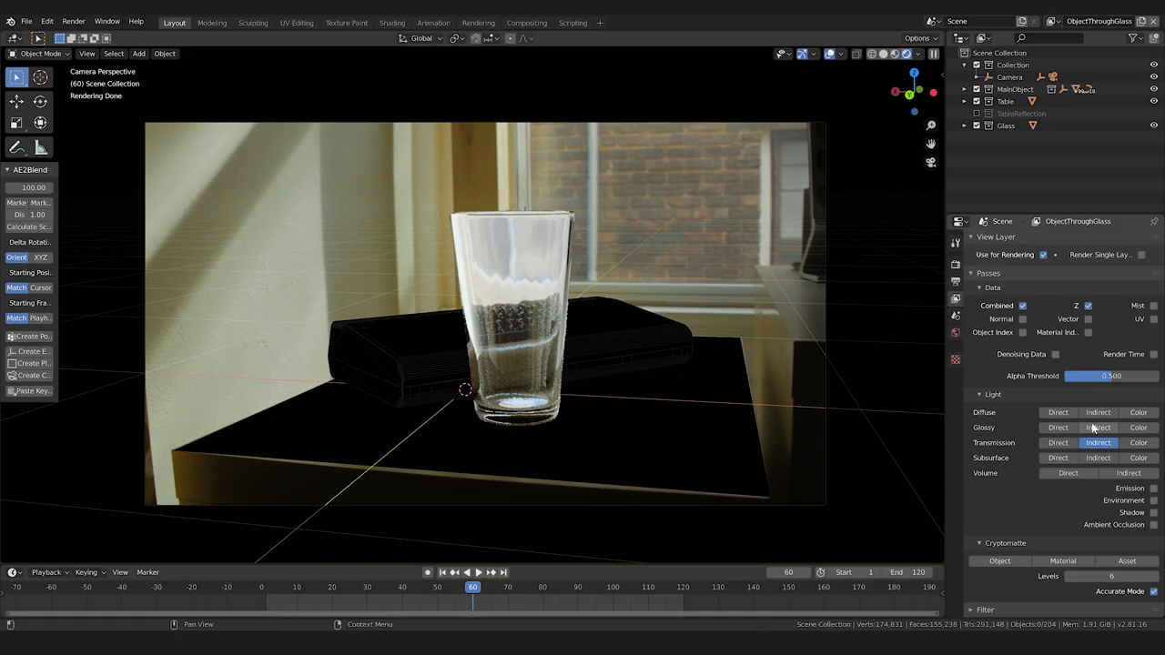
left_click(914, 161)
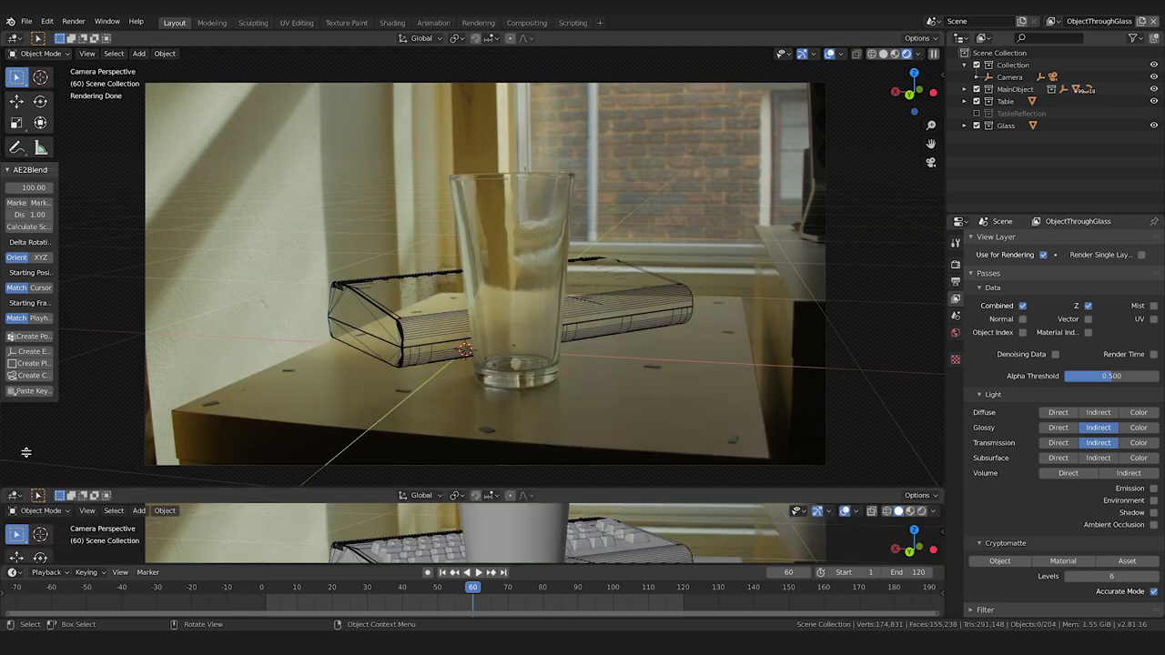
left_click(17, 277)
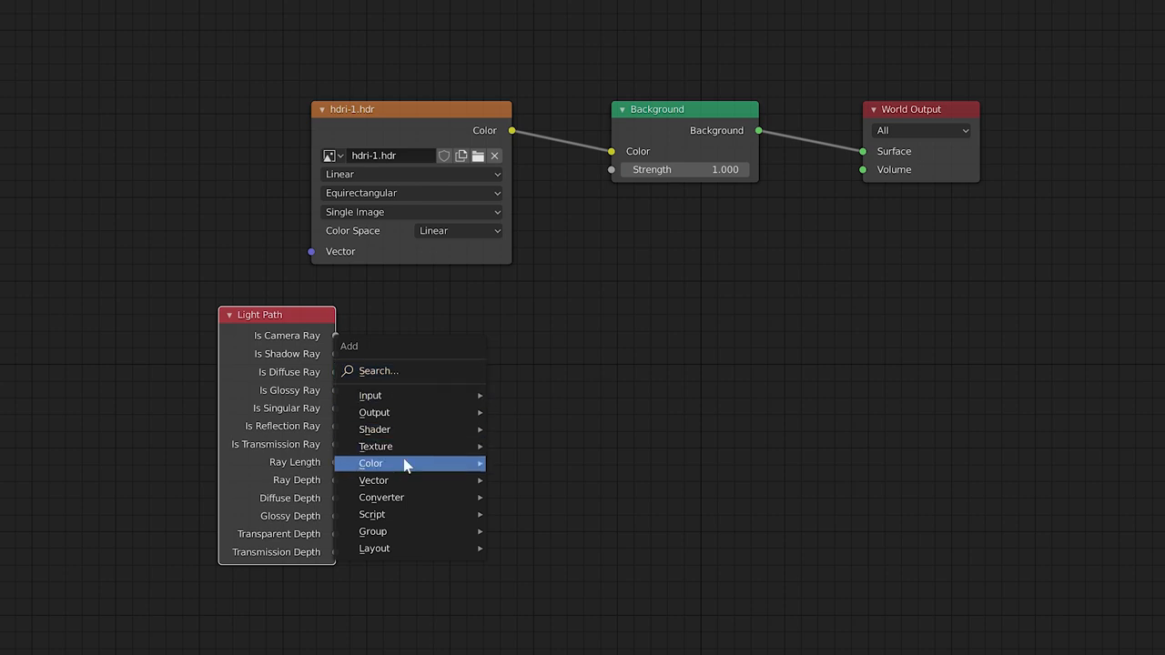
Step: Add an Invert node and wire its output into the Background node's Strength input
left_click(370, 465)
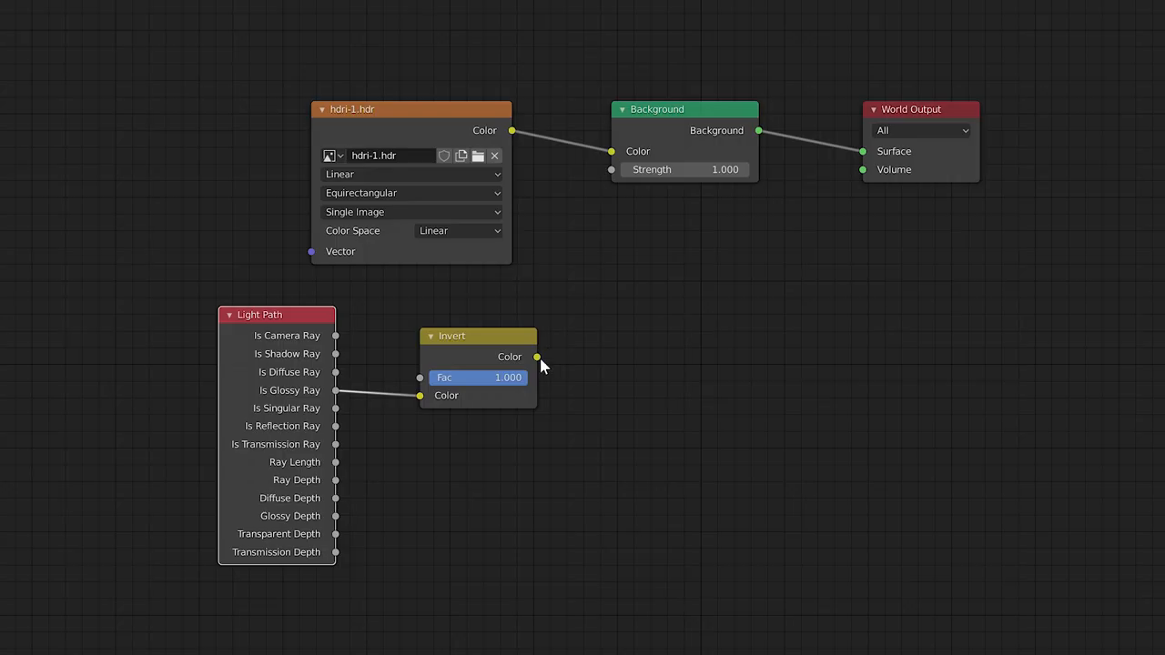
left_click_drag(536, 357, 612, 170)
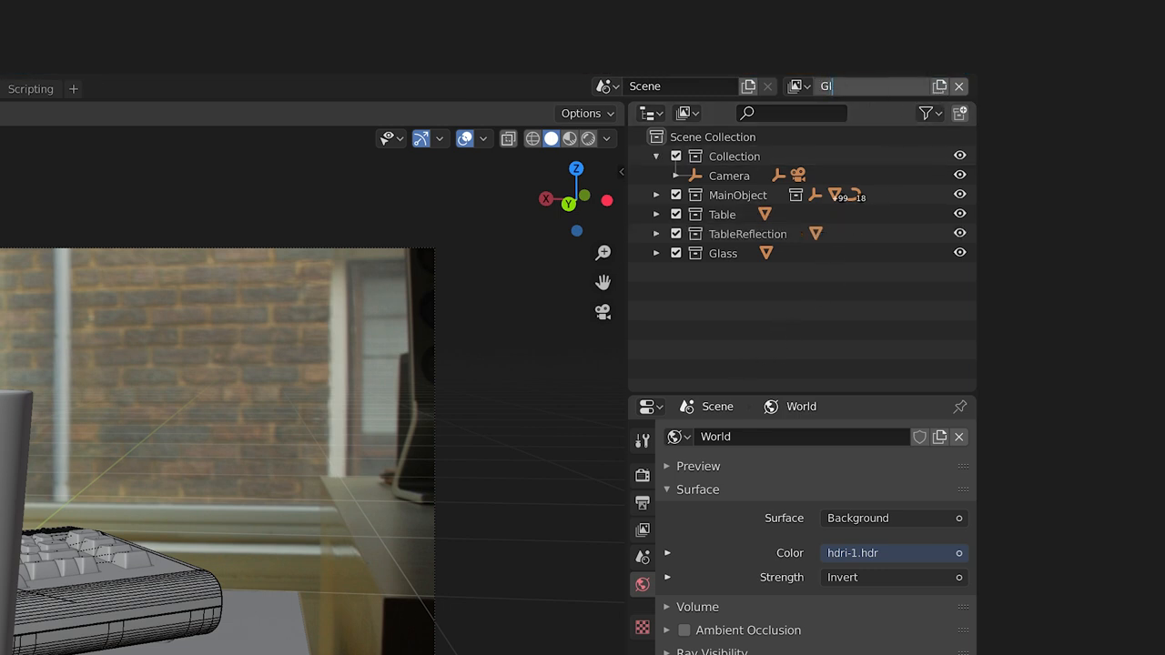
Step: Name the layer GlassMask, exclude MainObject, enable the emission copies and inspect the table copy's material
type("GlassMask")
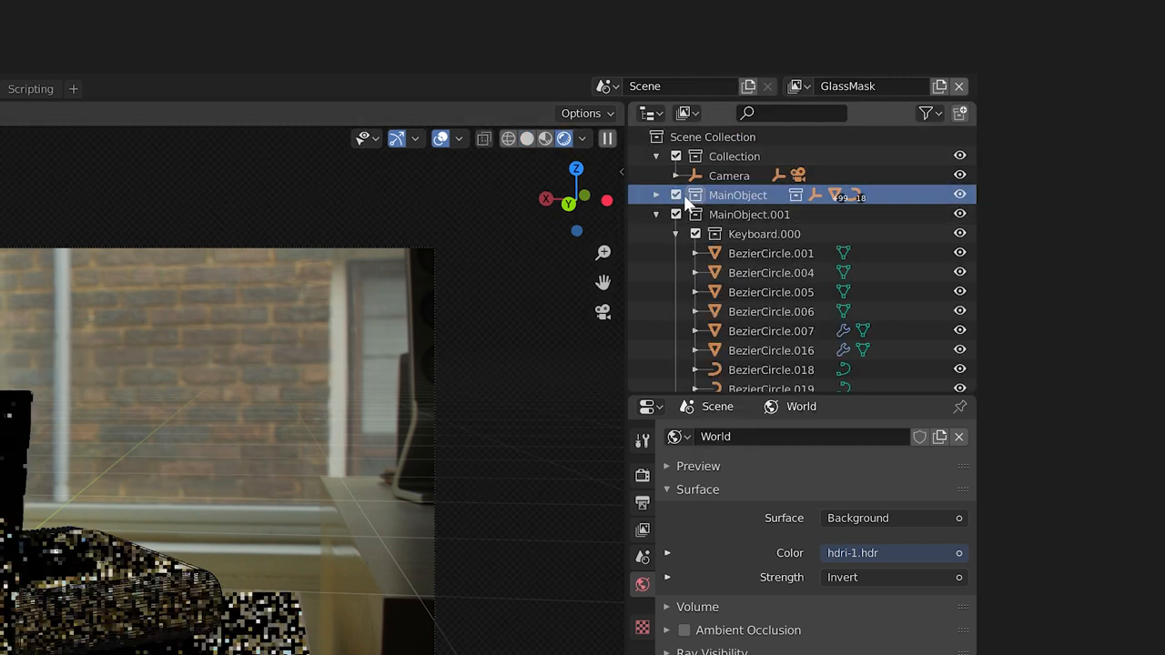
left_click(678, 195)
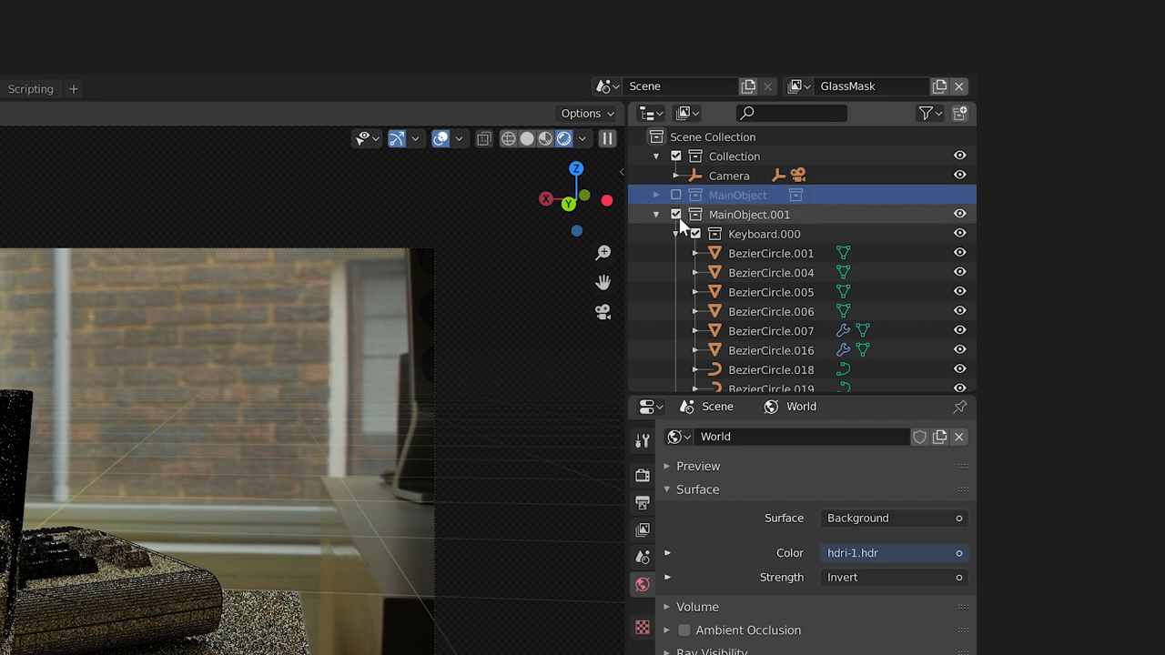
left_click(772, 253)
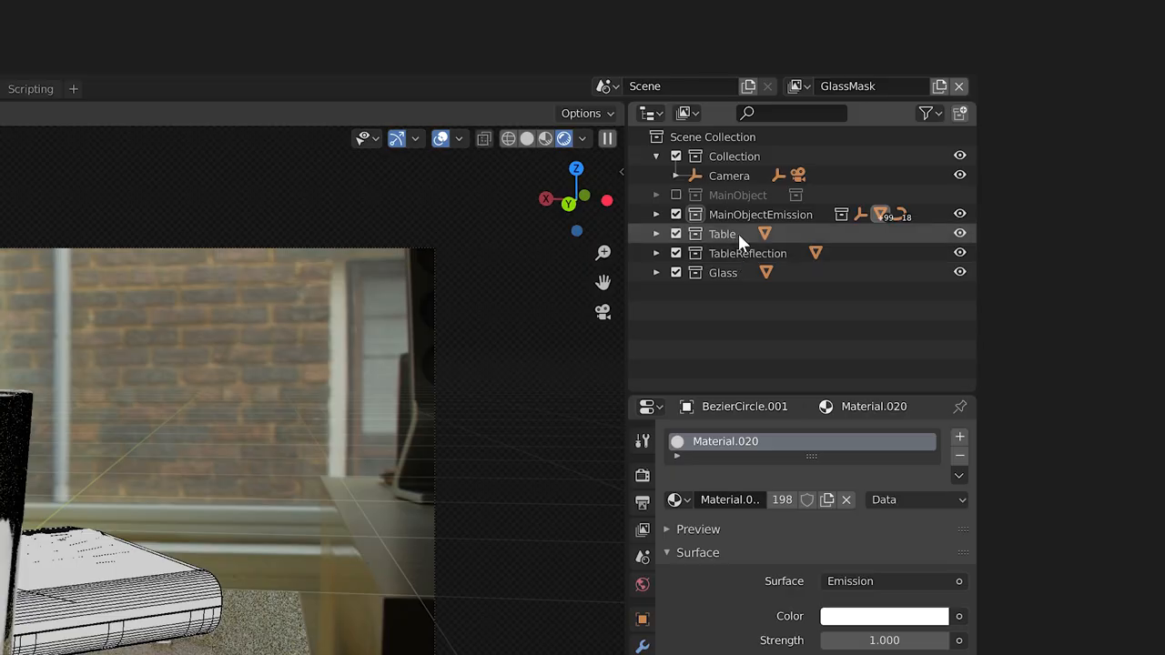
left_click(720, 233)
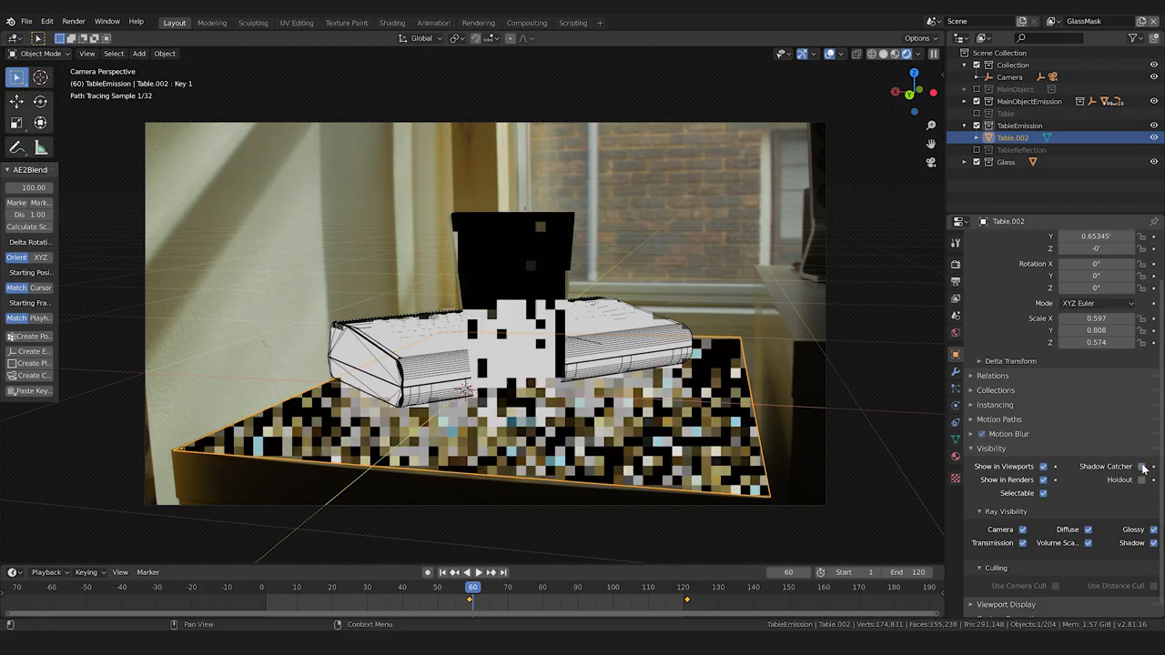
left_click(956, 456)
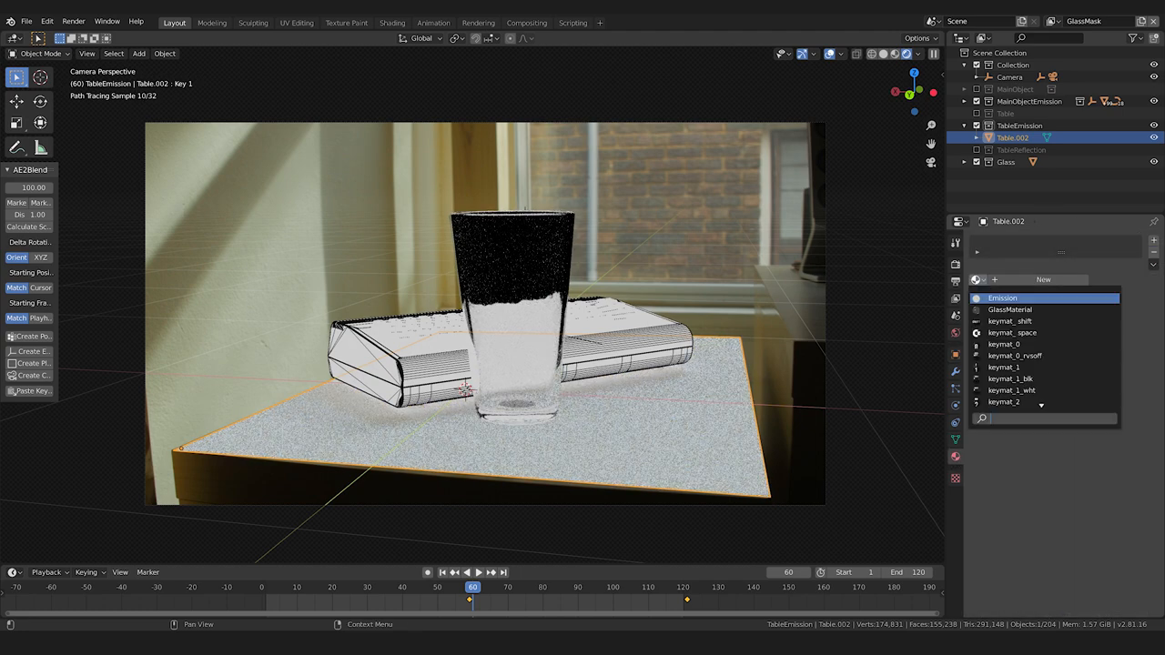
Step: Assign the Emission material to the table copy, then link Invert Color into Background Strength
left_click(1002, 299)
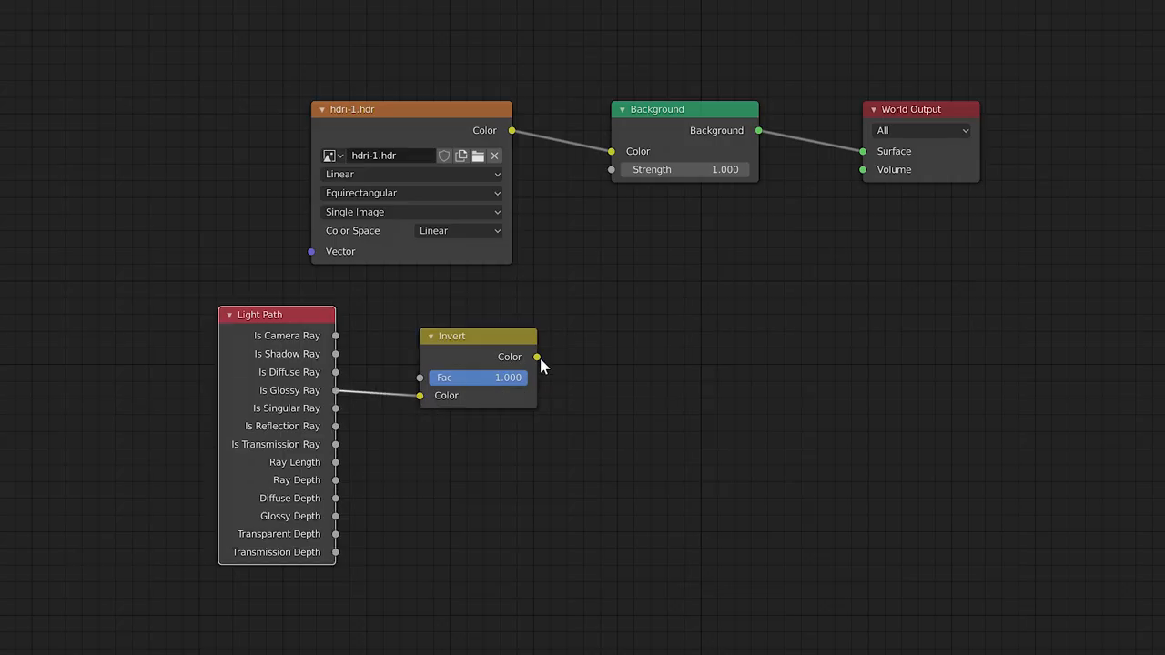
left_click_drag(535, 355, 612, 169)
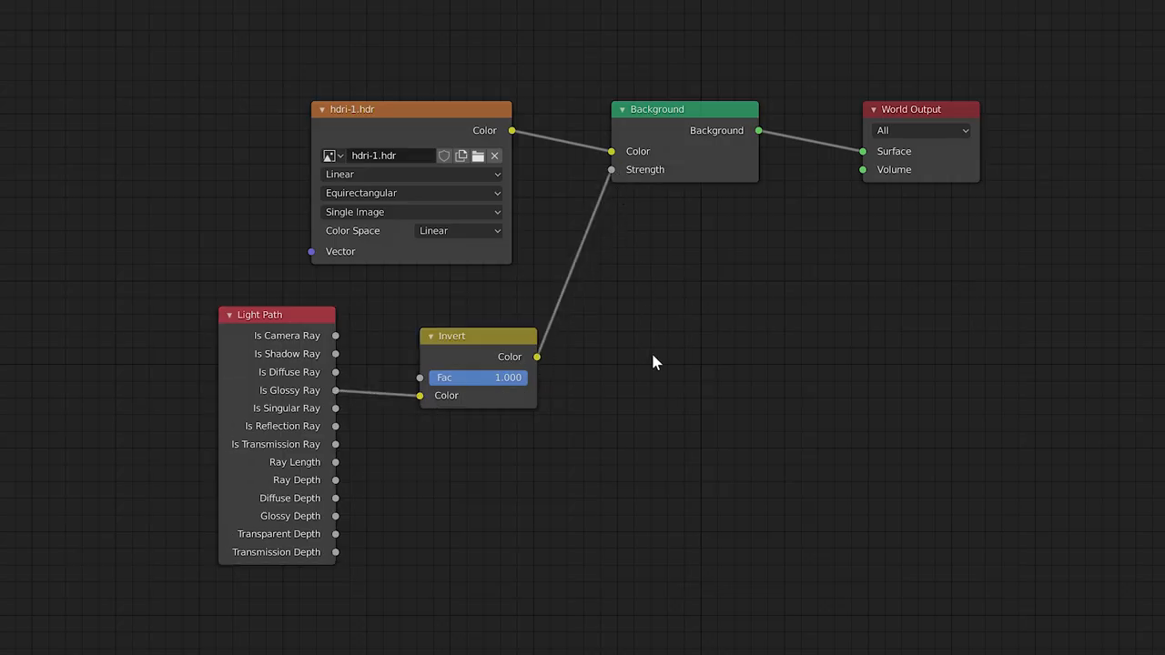
mouse_move(659, 408)
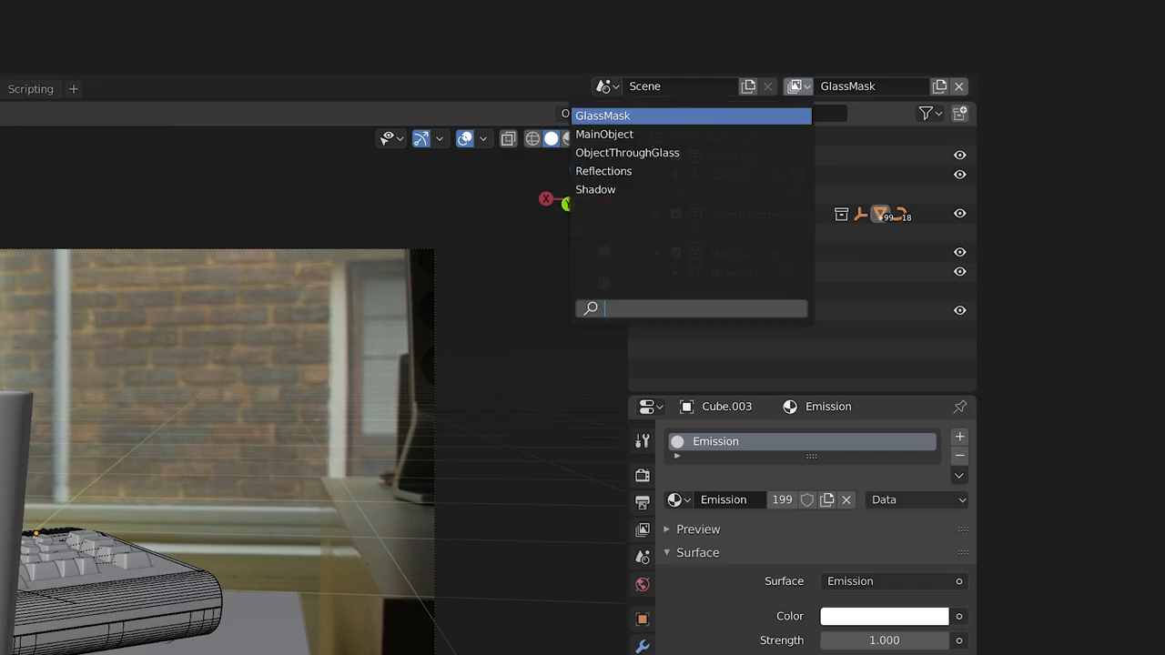
mouse_move(596, 189)
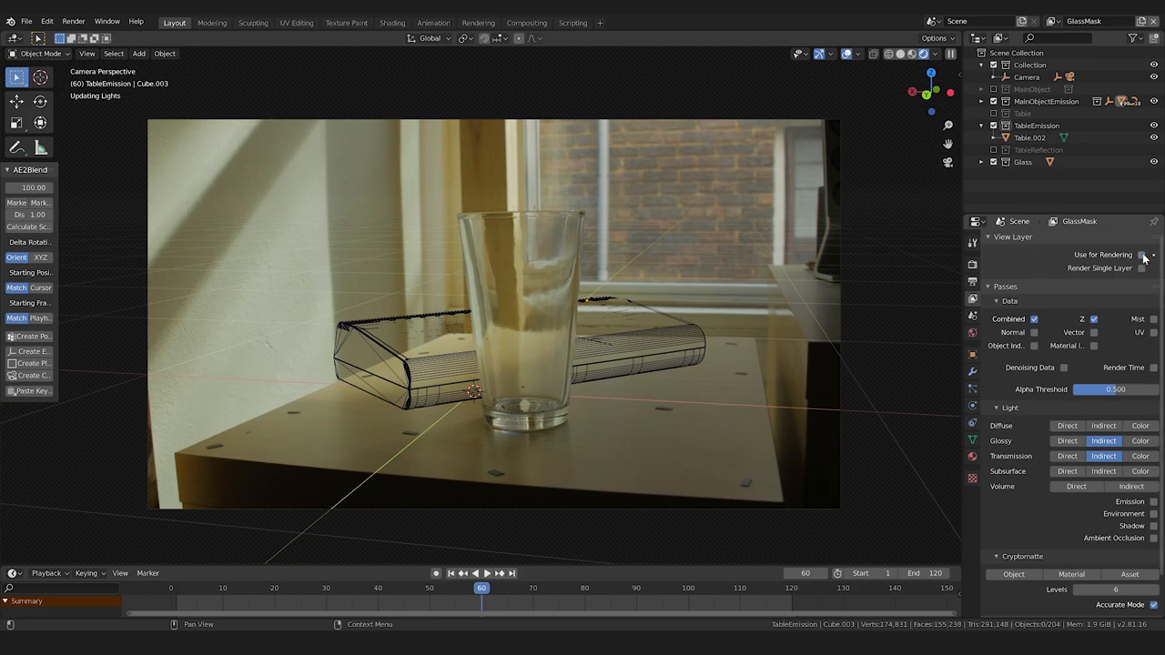
Step: Save the render as noHDRI_frame60.exr in OpenEXR MultiLayer format
left_click(364, 87)
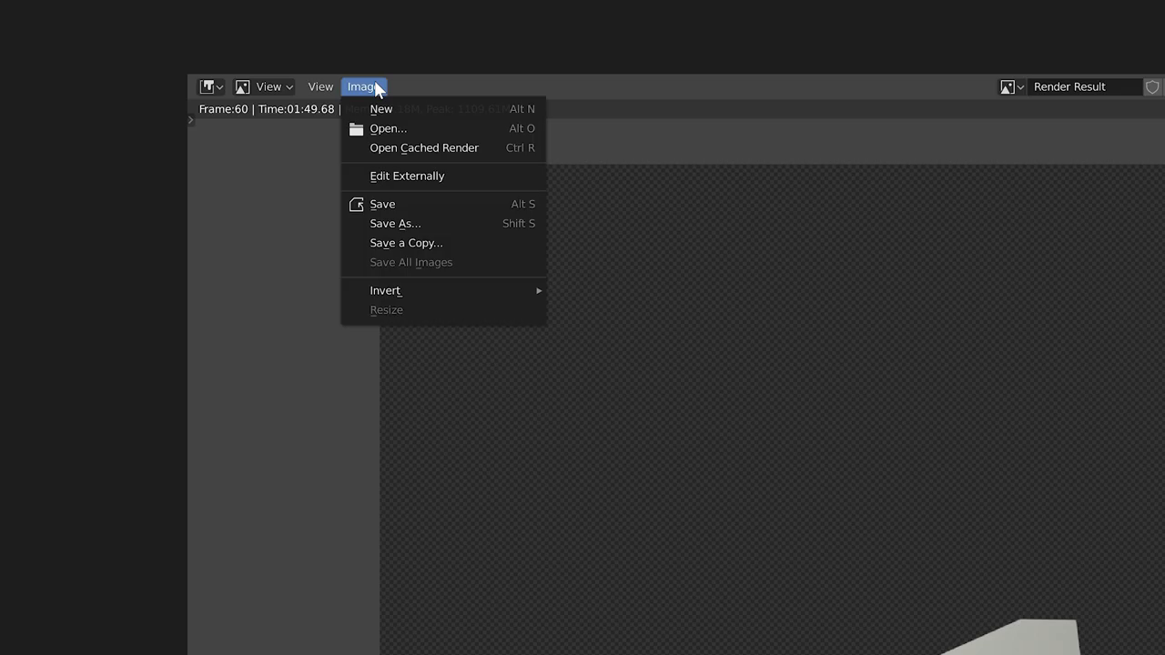
left_click(395, 222)
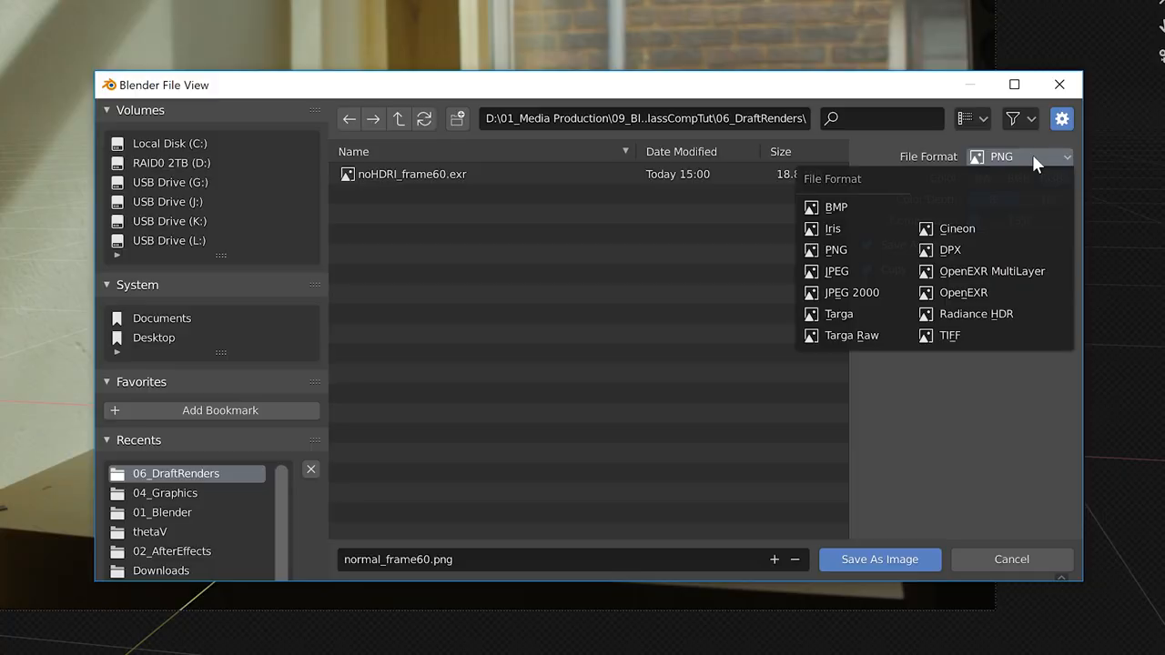
left_click(990, 271)
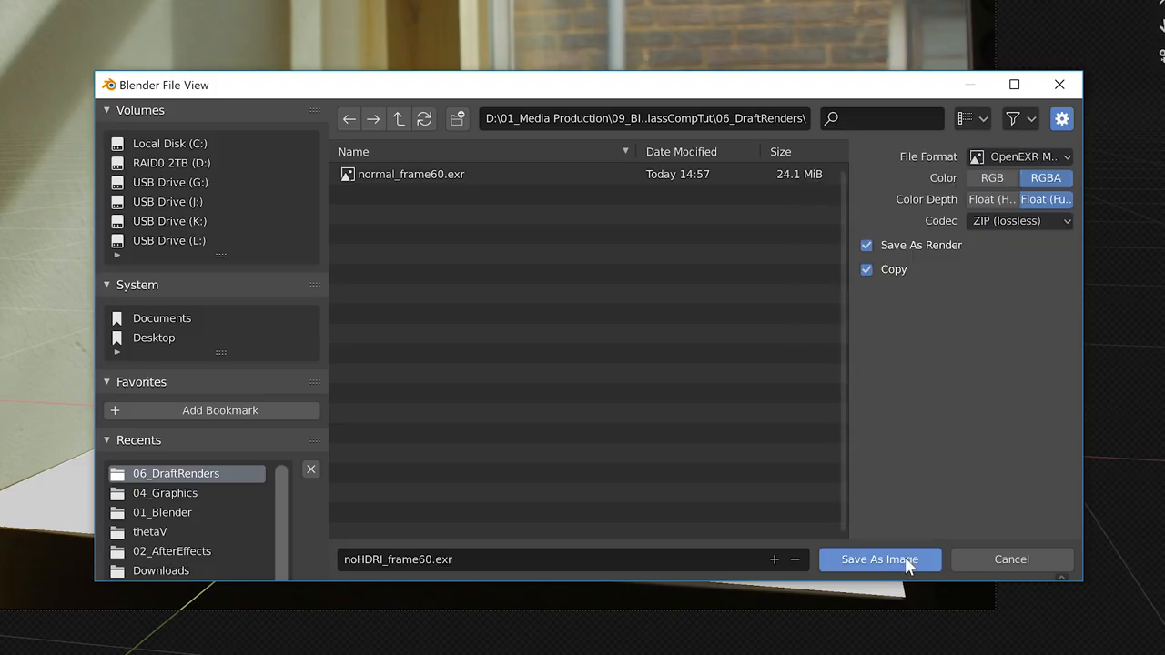
left_click(878, 559)
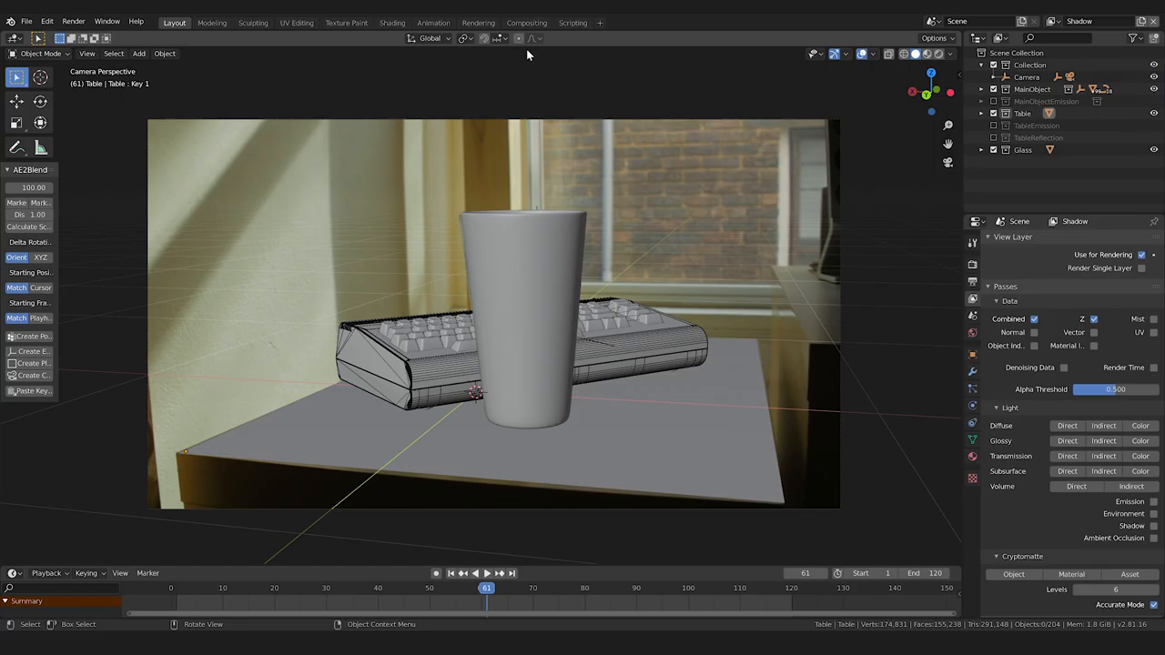
Step: Enter Compositing with Use Nodes and Backdrop on, removing the Render Layers node
left_click(526, 22)
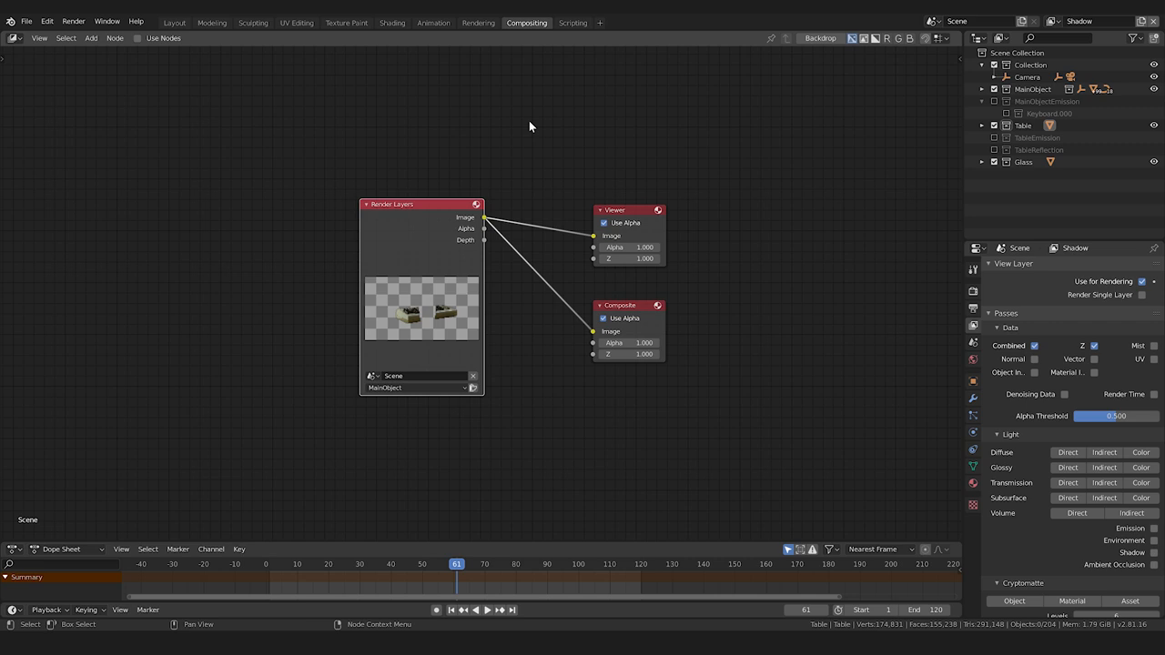
left_click(138, 38)
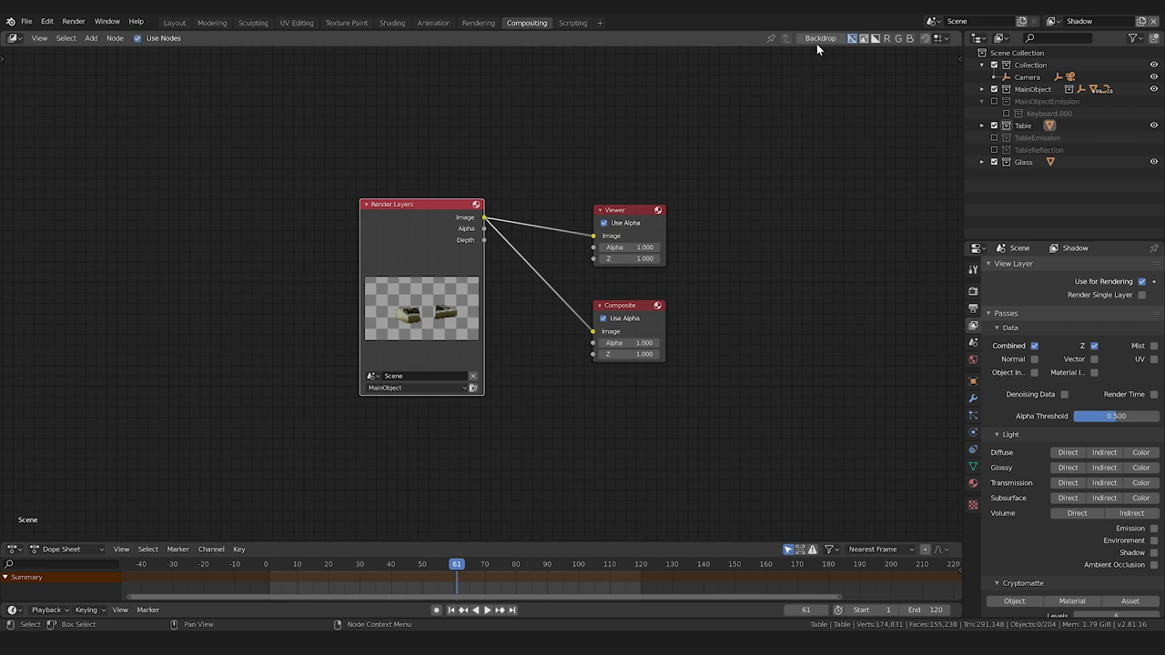
left_click(819, 37)
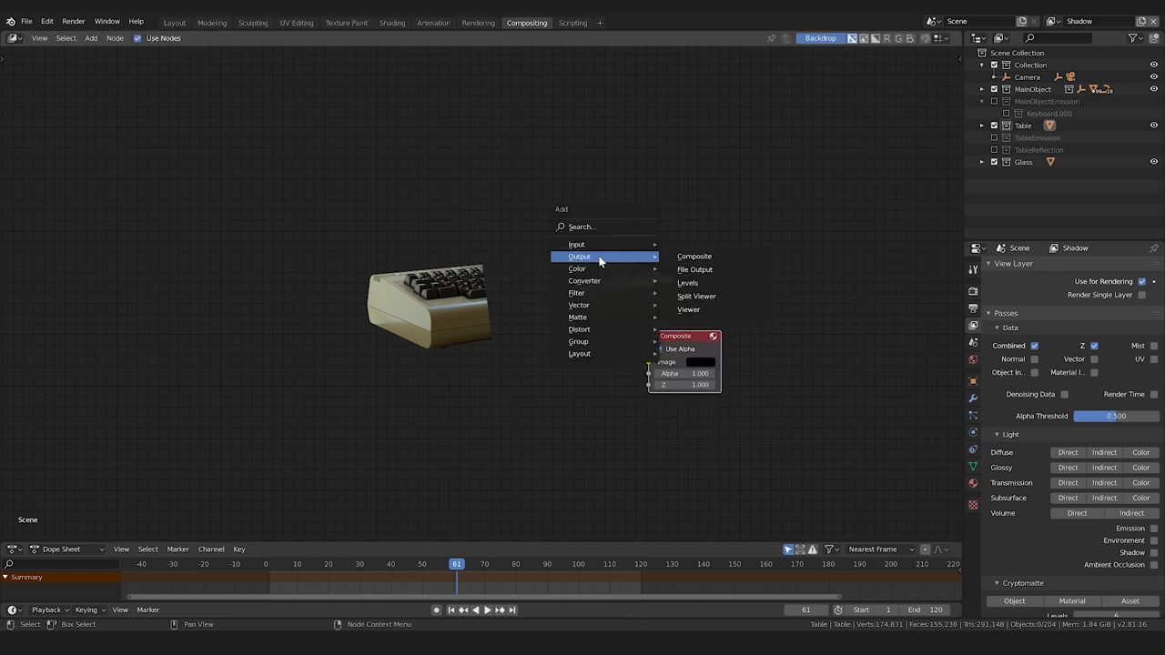
left_click(688, 310)
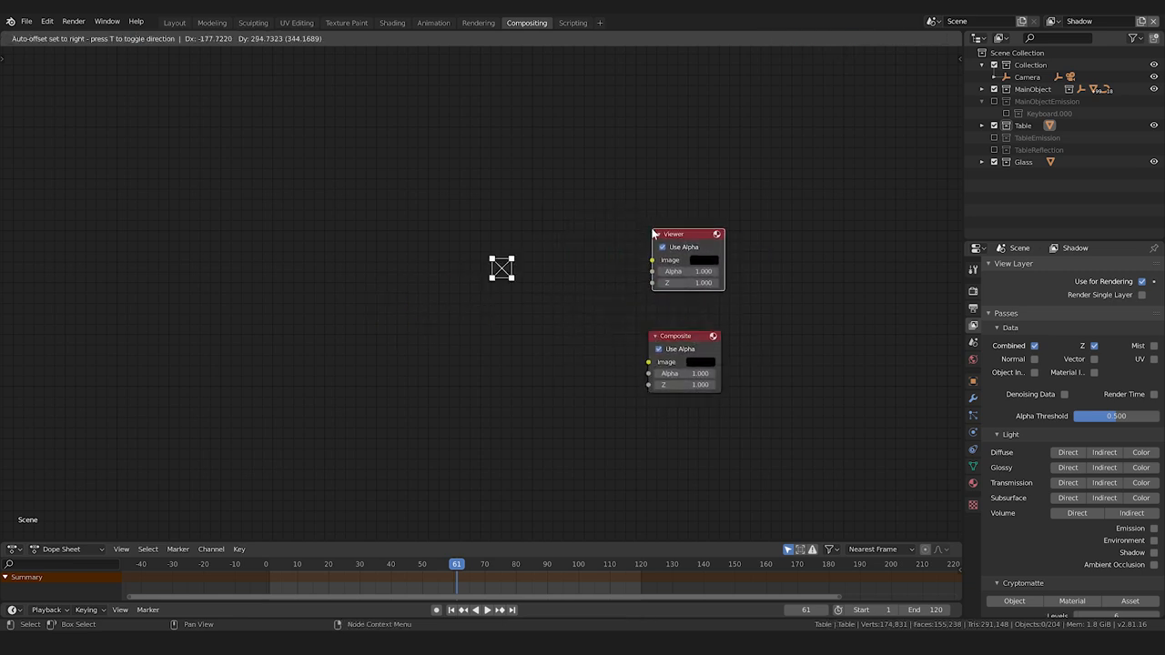
Step: Add an Image input node for the plate sequence and connect it to the Scale node
left_click(91, 38)
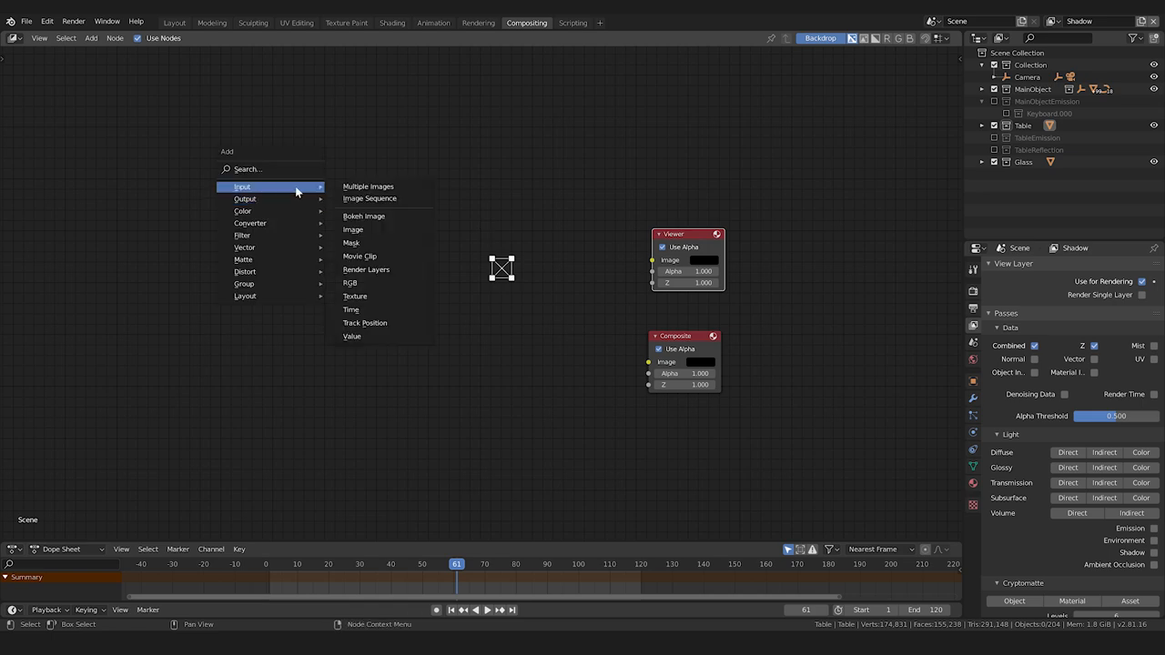
left_click(369, 199)
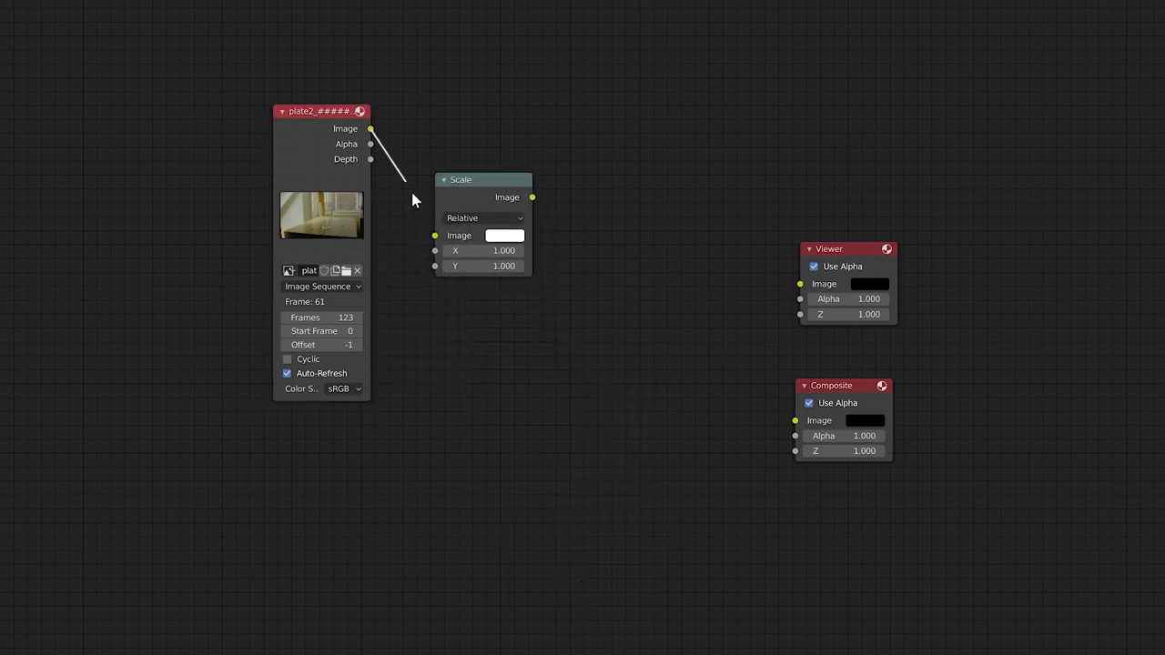
left_click(482, 180)
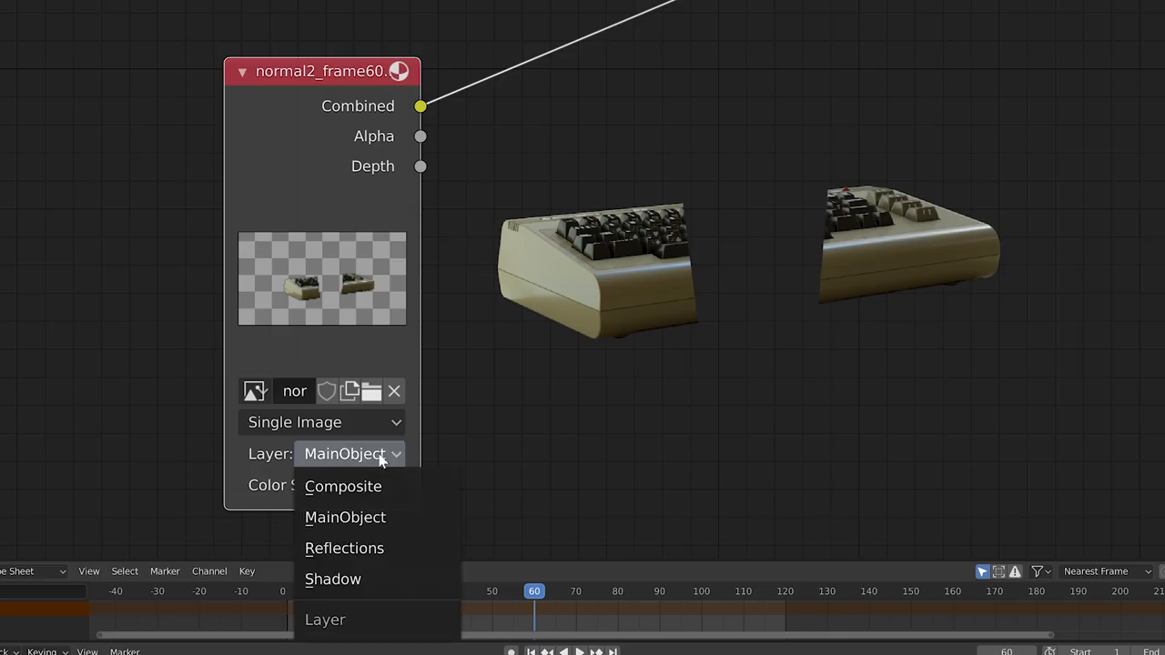
Step: Check the normal2_frame60 node's Reflections layer, search 'blender cycles render pas', then set the layer to Shadow
left_click(331, 579)
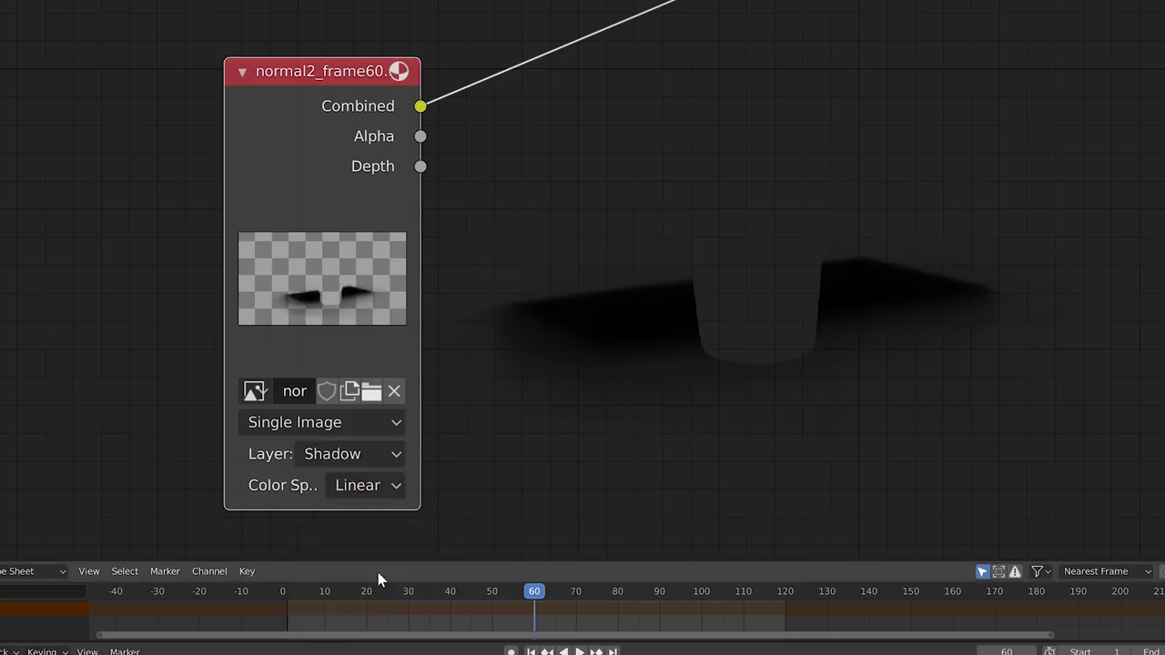
left_click(349, 453)
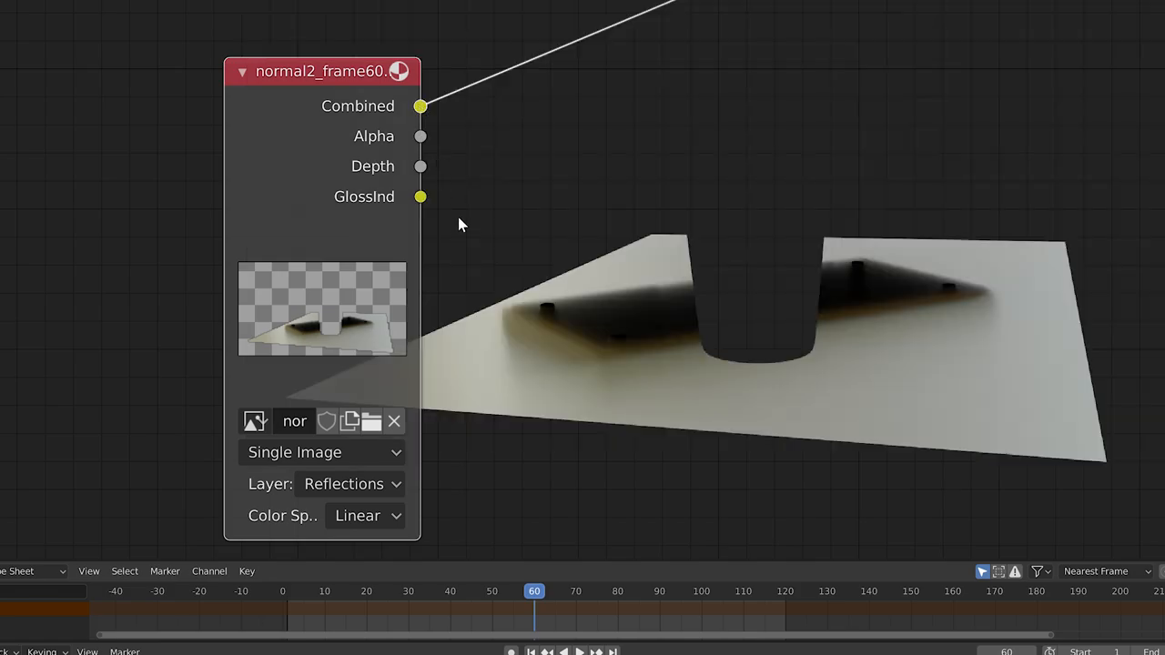
type("blender cycles render pas")
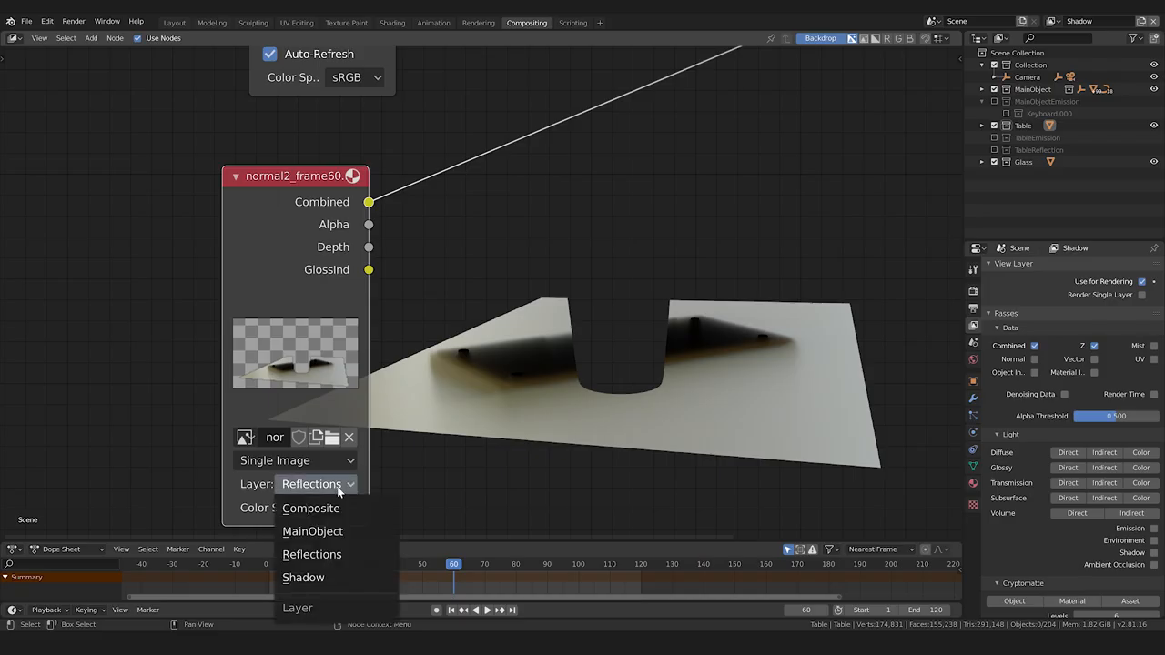
left_click(302, 577)
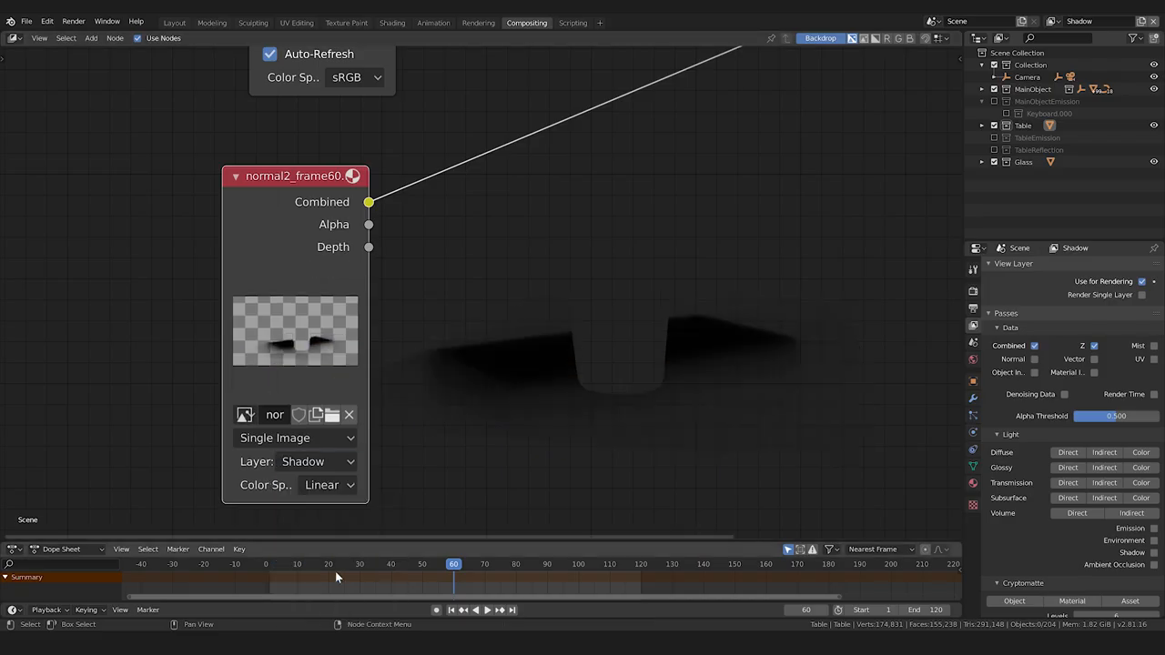
Step: Set the Mix node to Multiply and add a tone-adjusting node for the shadow pass
left_click(364, 324)
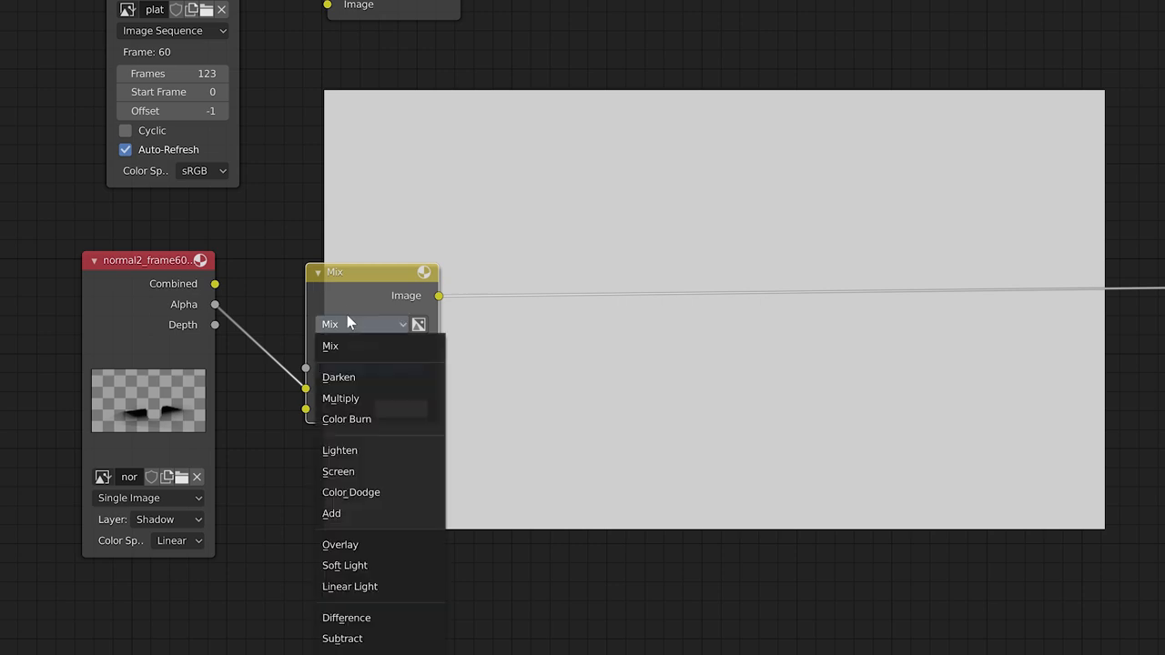
left_click(340, 396)
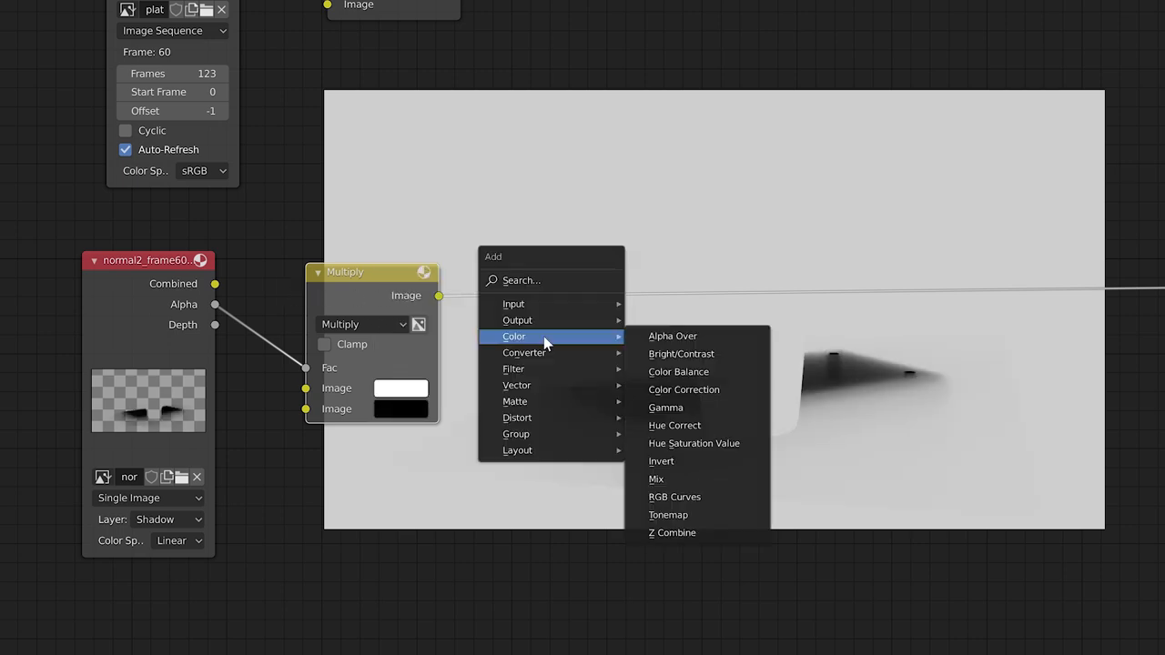
mouse_move(525, 353)
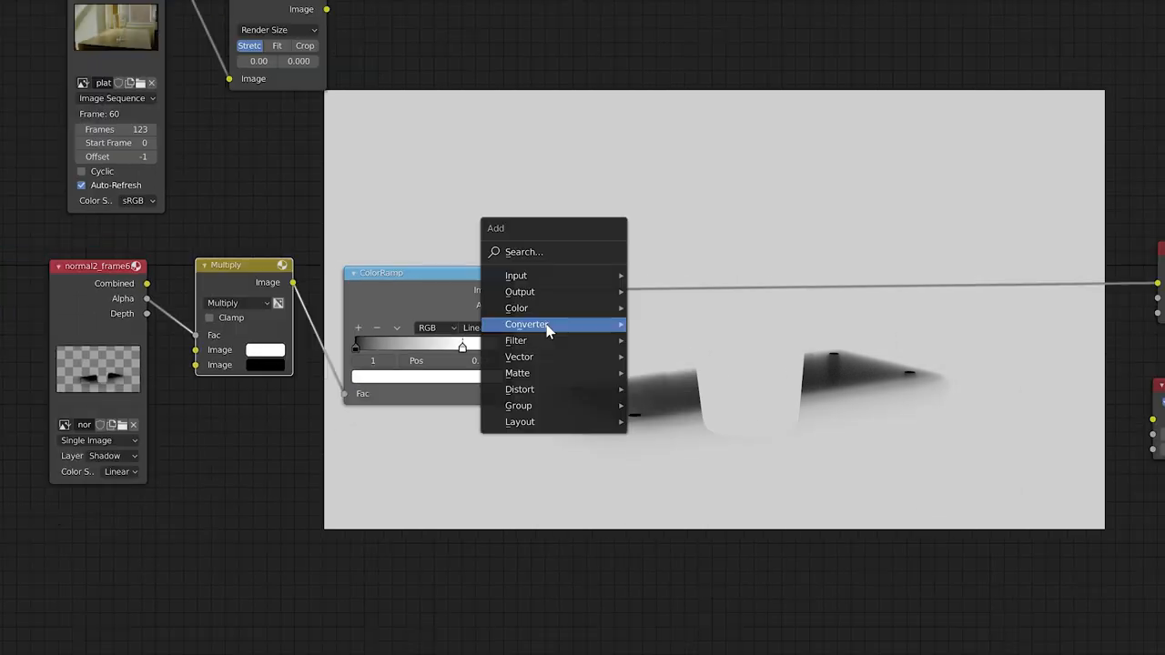
left_click(528, 324)
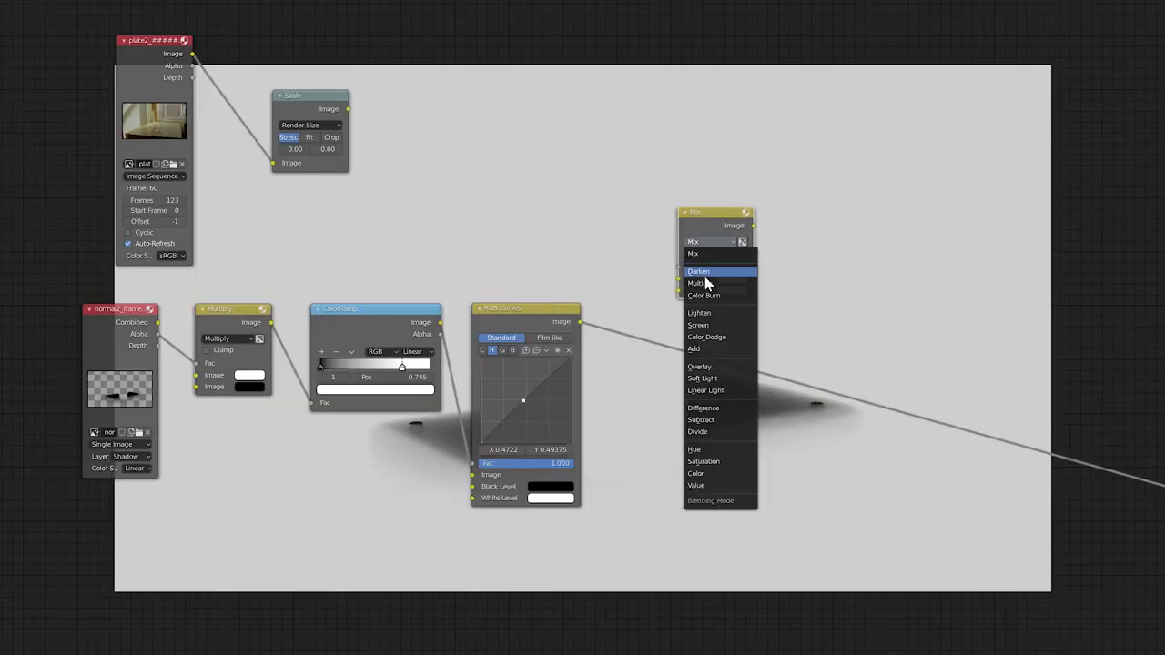
Step: Set the final mix to Multiply and mute/unmute it with M to compare the shadow
left_click(699, 284)
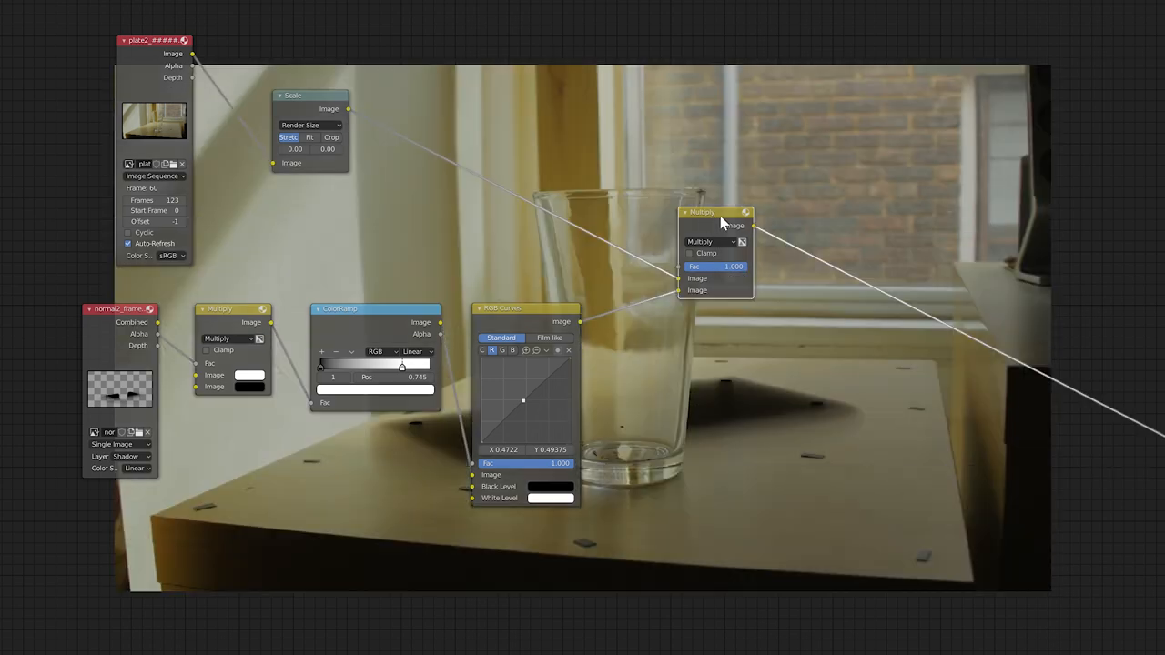
key("m")
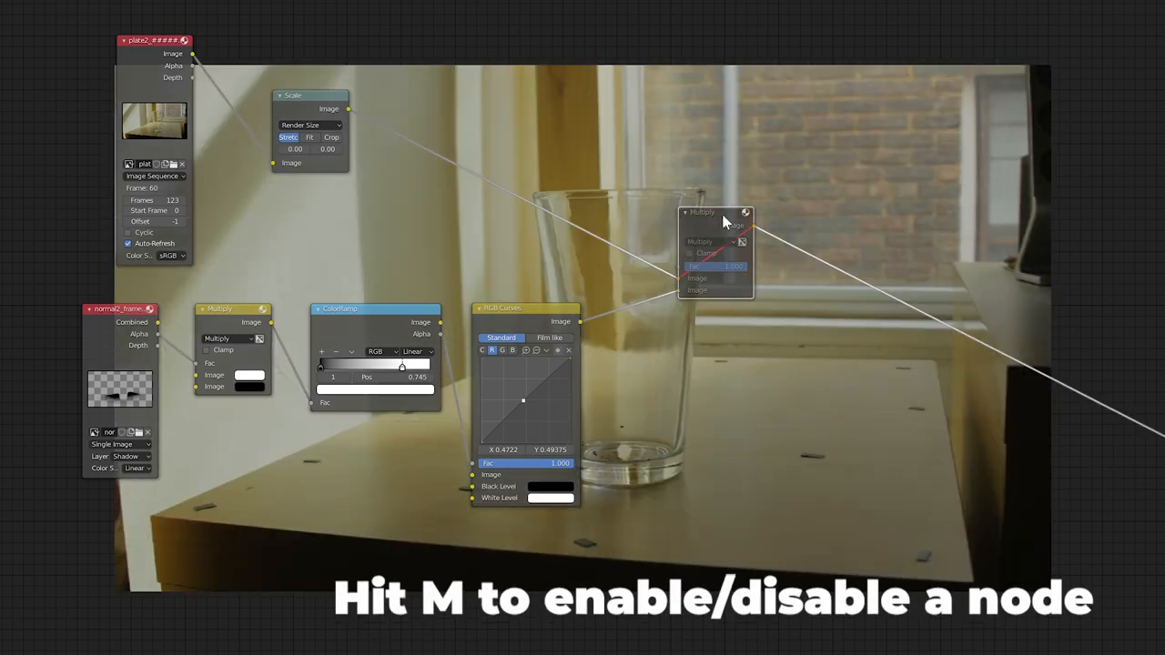
key("m")
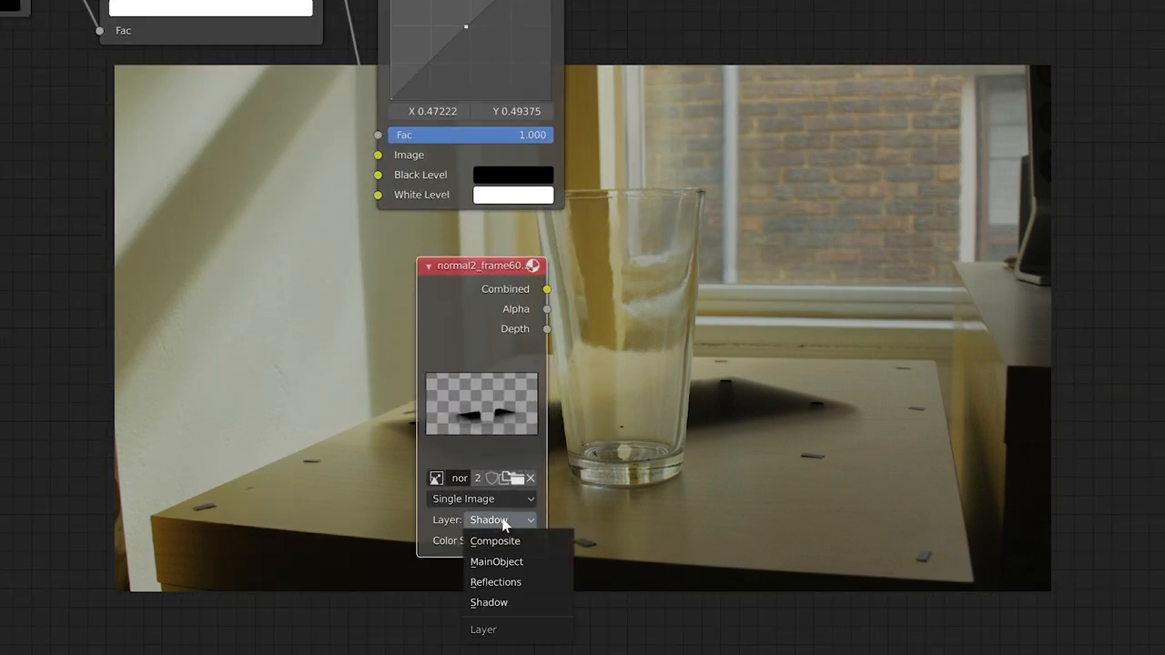
Step: Set the duplicated image node to the MainObject layer and add an Alpha Over node
left_click(497, 561)
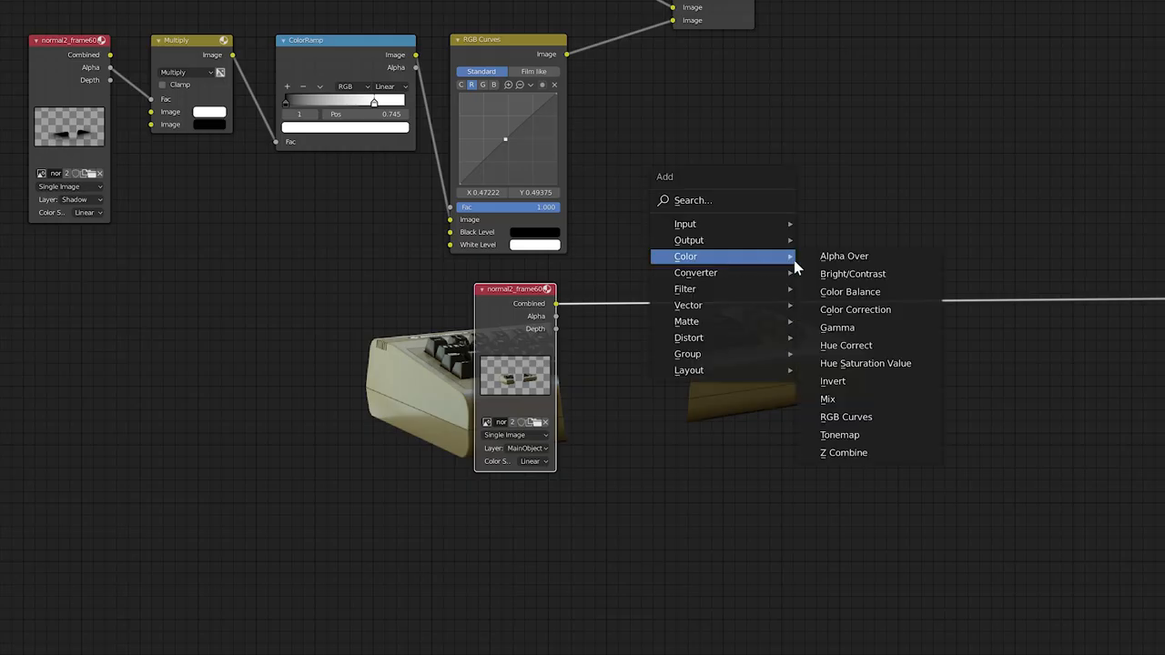
left_click(845, 255)
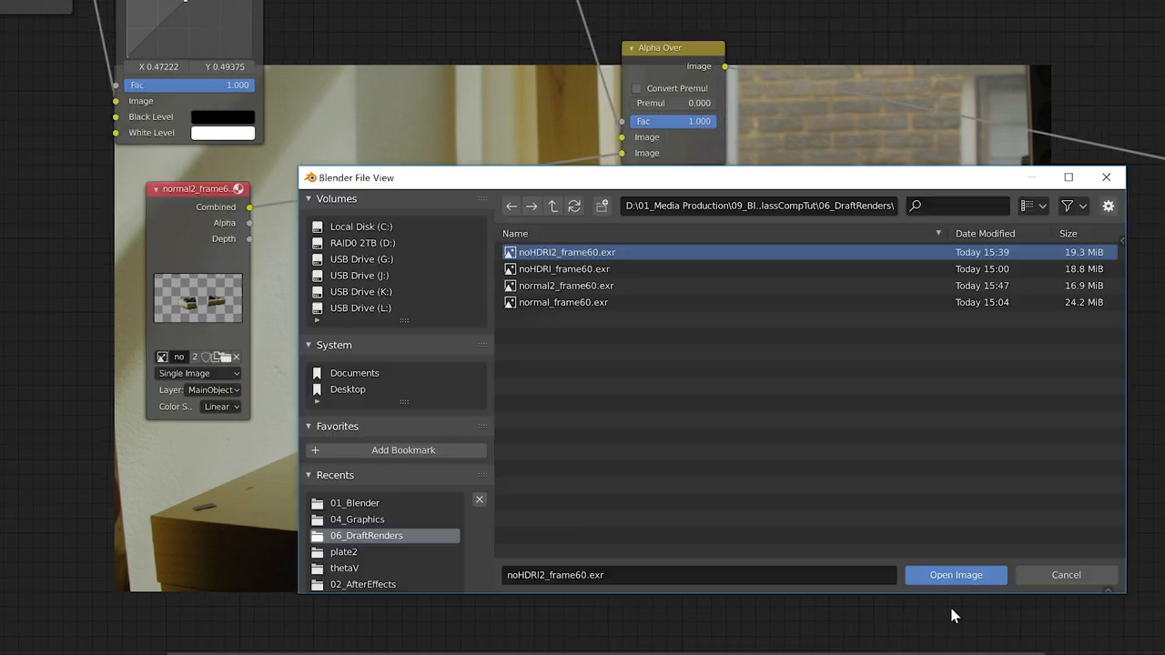
Step: Load the noHDRI2_frame60 render and switch its node to the ObjectThroughGlass layer
left_click(956, 576)
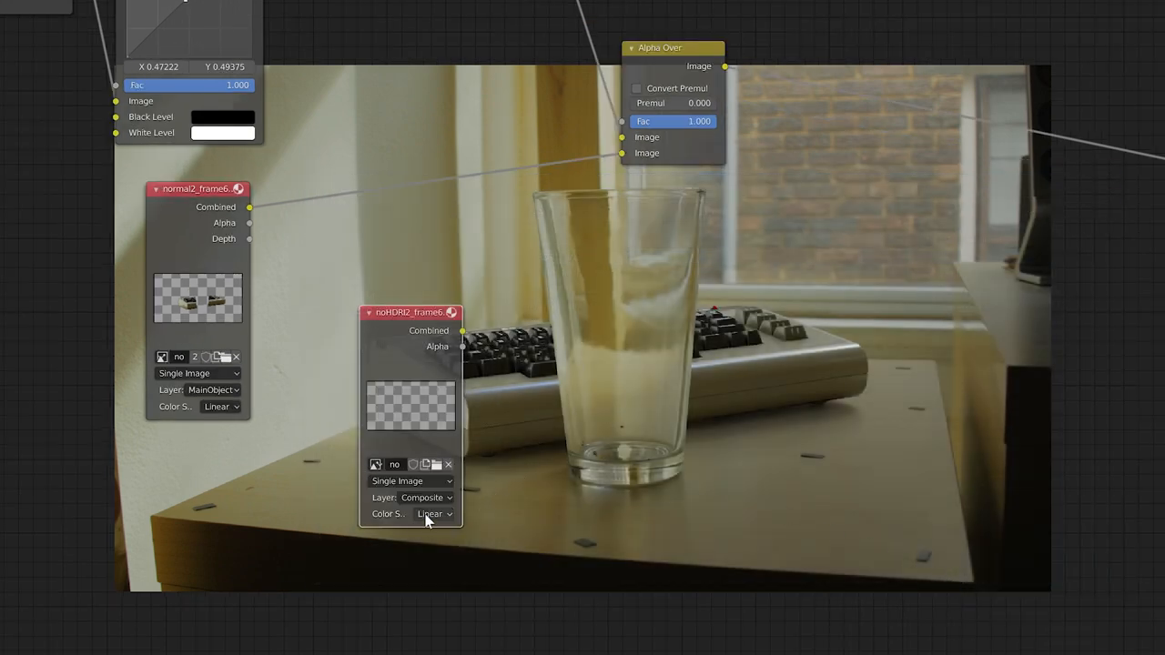
left_click(422, 497)
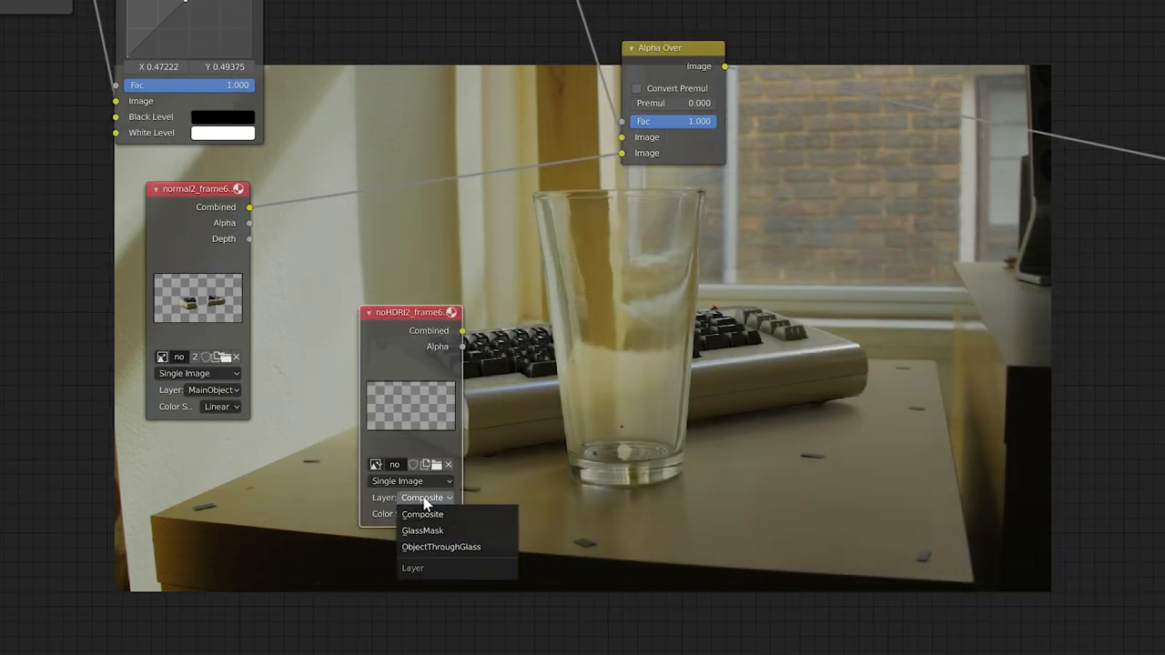
left_click(441, 547)
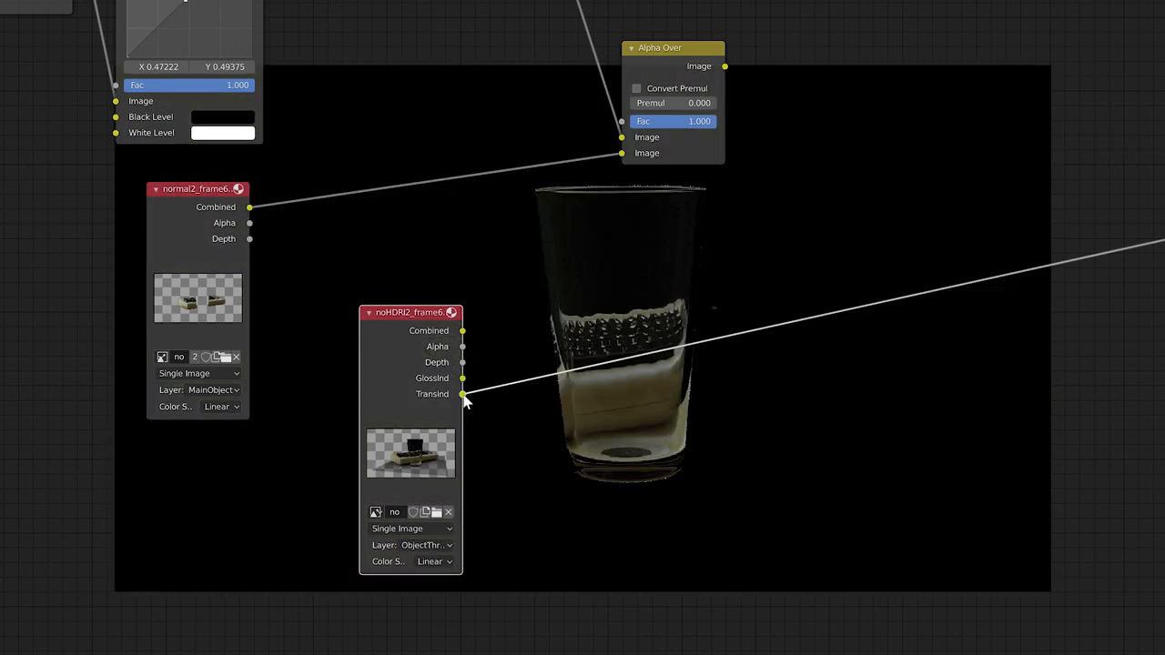
mouse_move(719, 456)
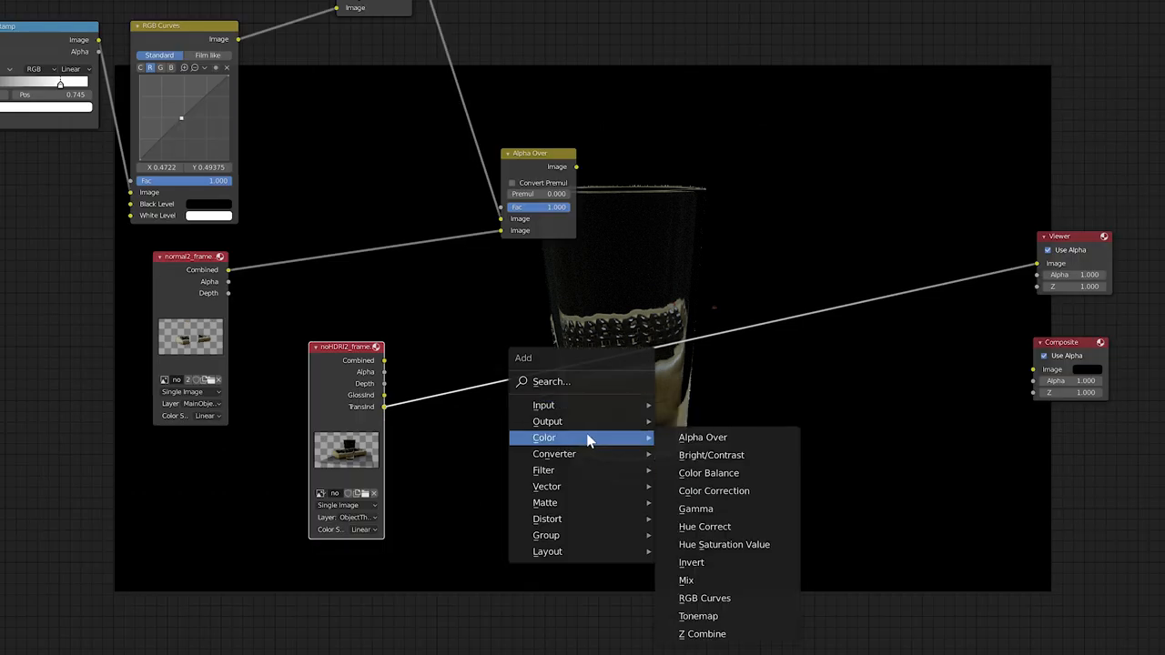
Step: Add a Mix node set to Add, then search 'lum' for the next node
left_click(686, 579)
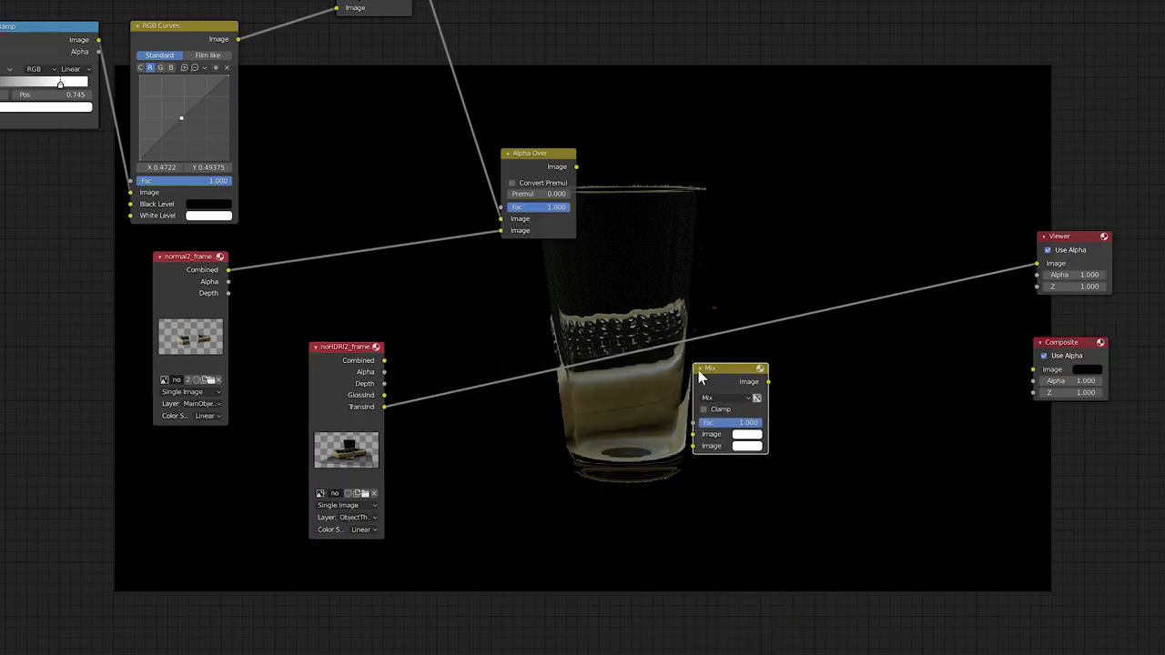
left_click(725, 397)
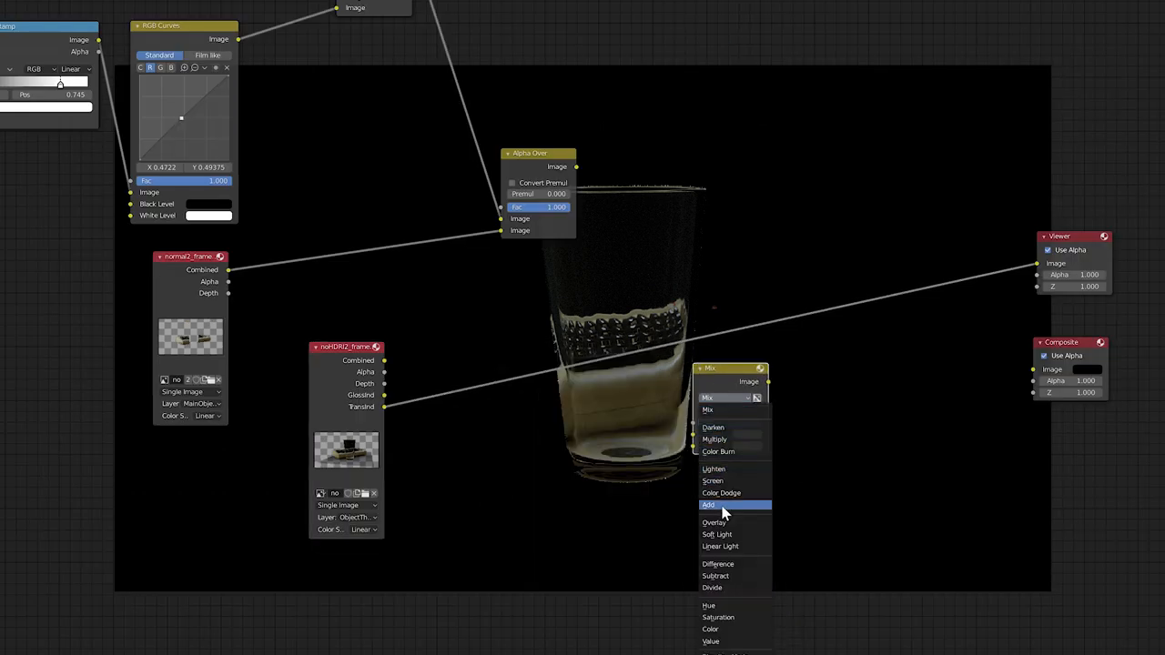
left_click(709, 506)
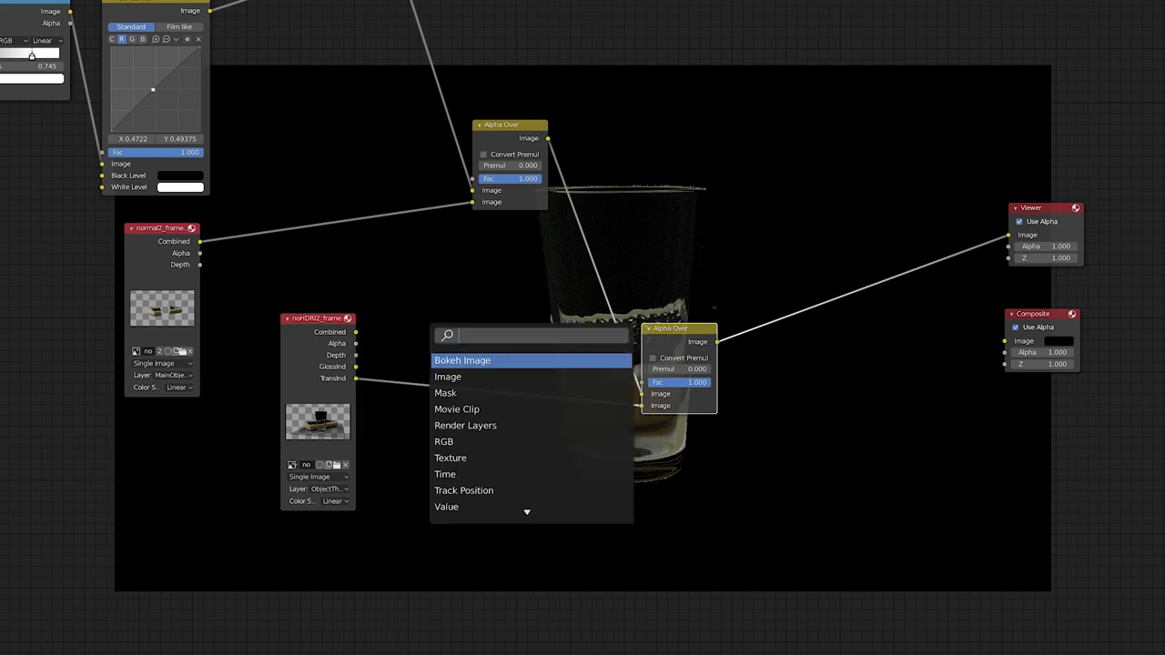
type("lum")
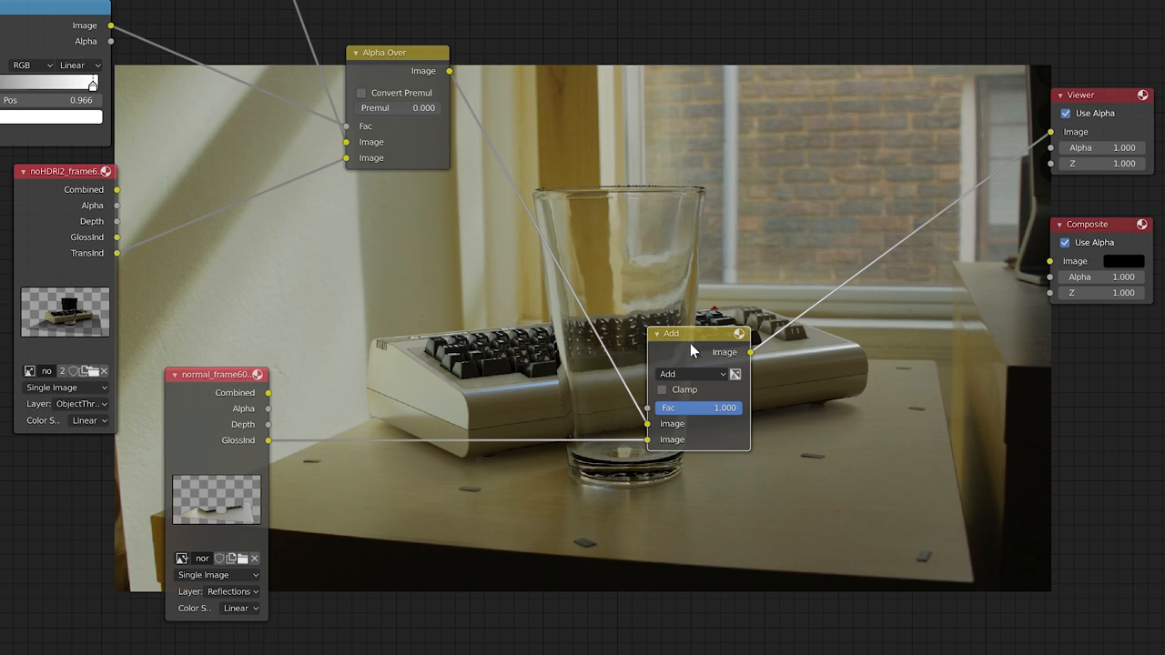
Step: Reposition the Add node over the glass and set the new Mix node to Multiply
left_click_drag(672, 333, 647, 186)
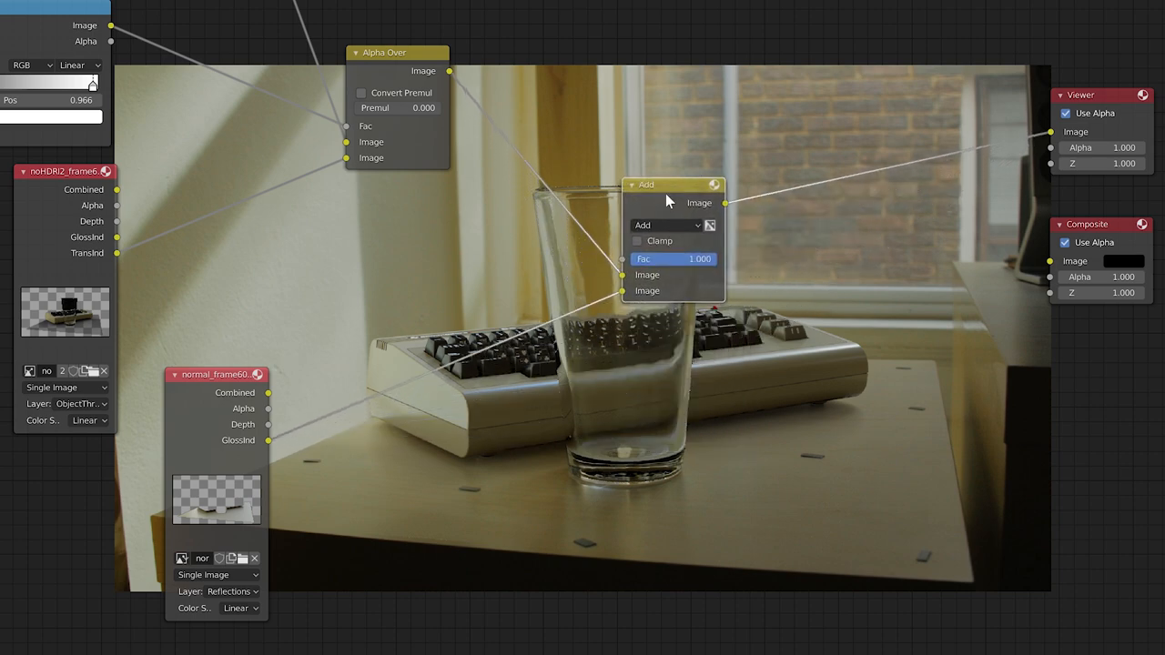
left_click_drag(674, 186, 810, 187)
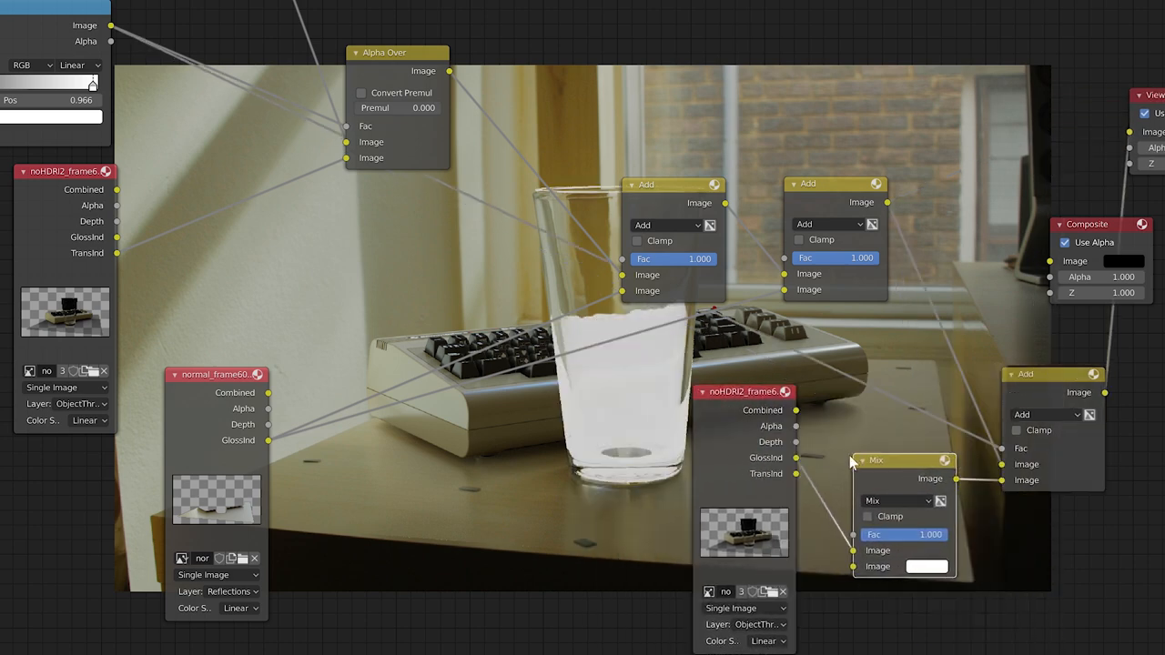
left_click(896, 500)
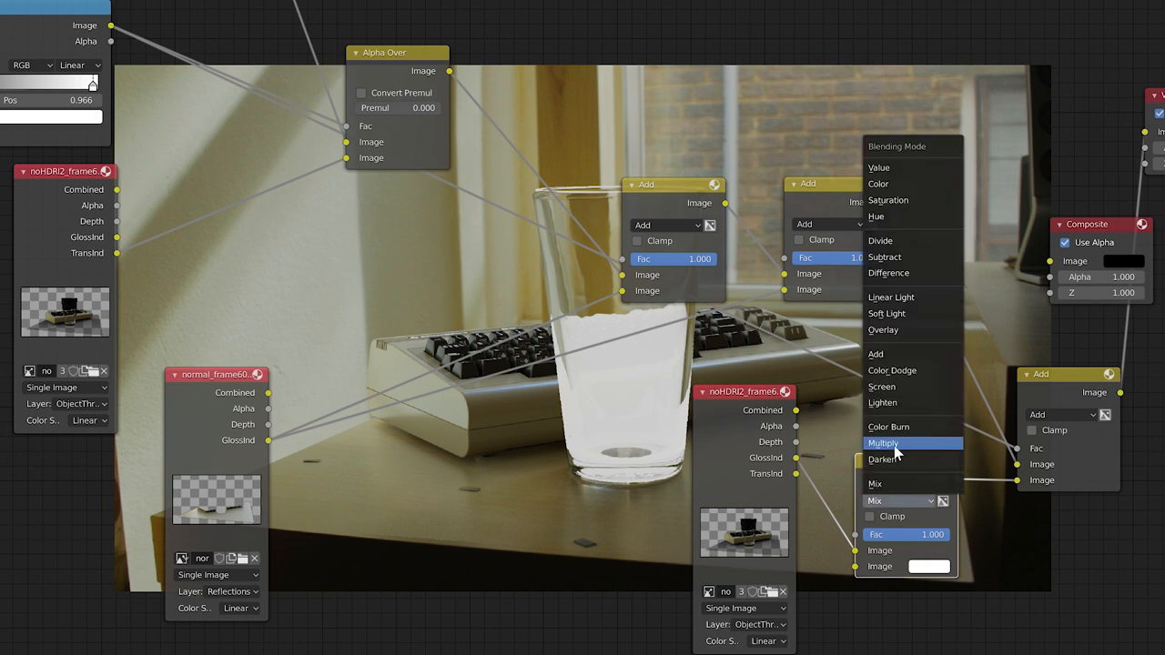
left_click(883, 445)
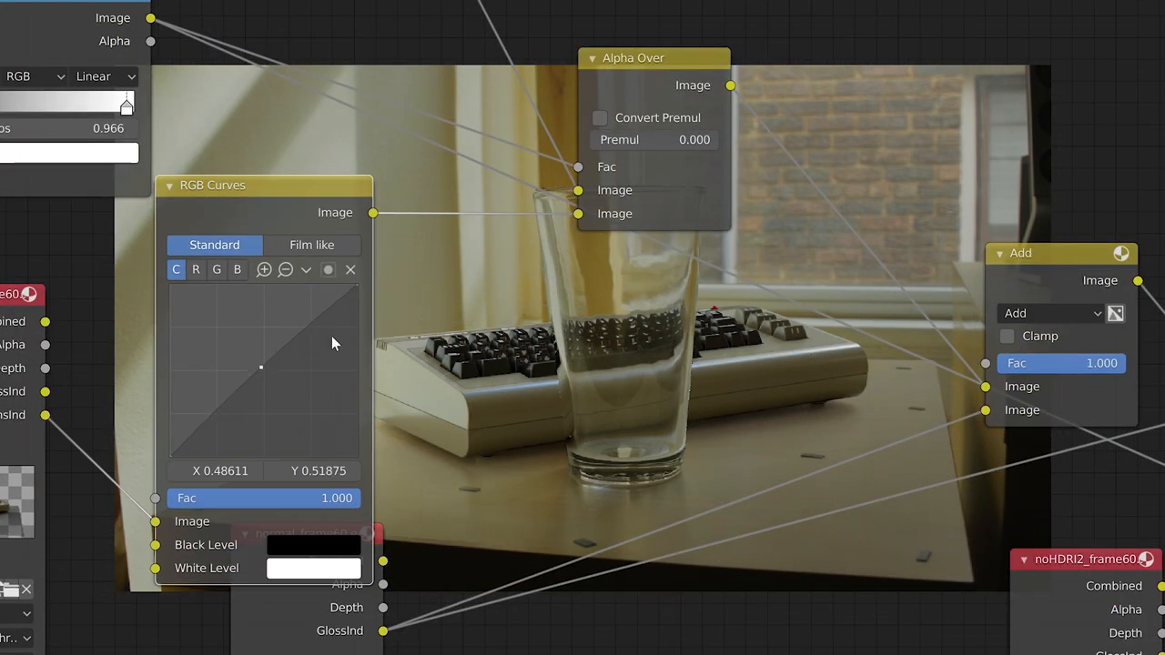
Step: Nudge the RGB Curves tone curve to refine the reflection grade at Add factor 0.662
left_click_drag(262, 367, 262, 361)
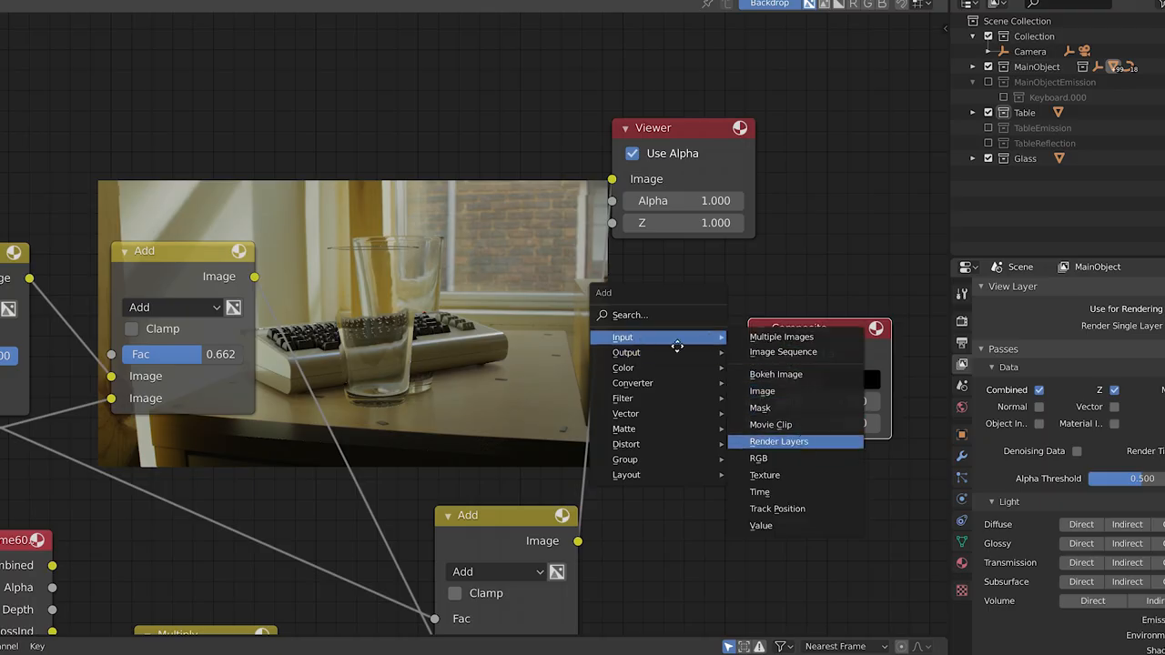
Step: Add a Render Layers input and wire its Image output to the Viewer
left_click(779, 442)
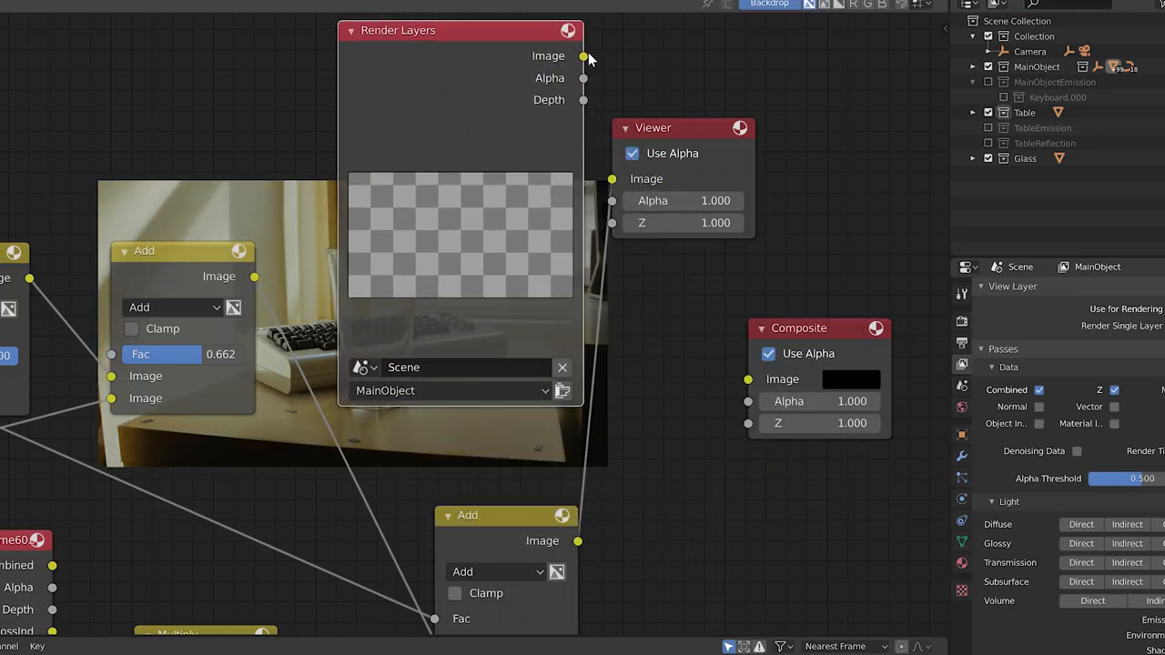
left_click_drag(582, 55, 748, 379)
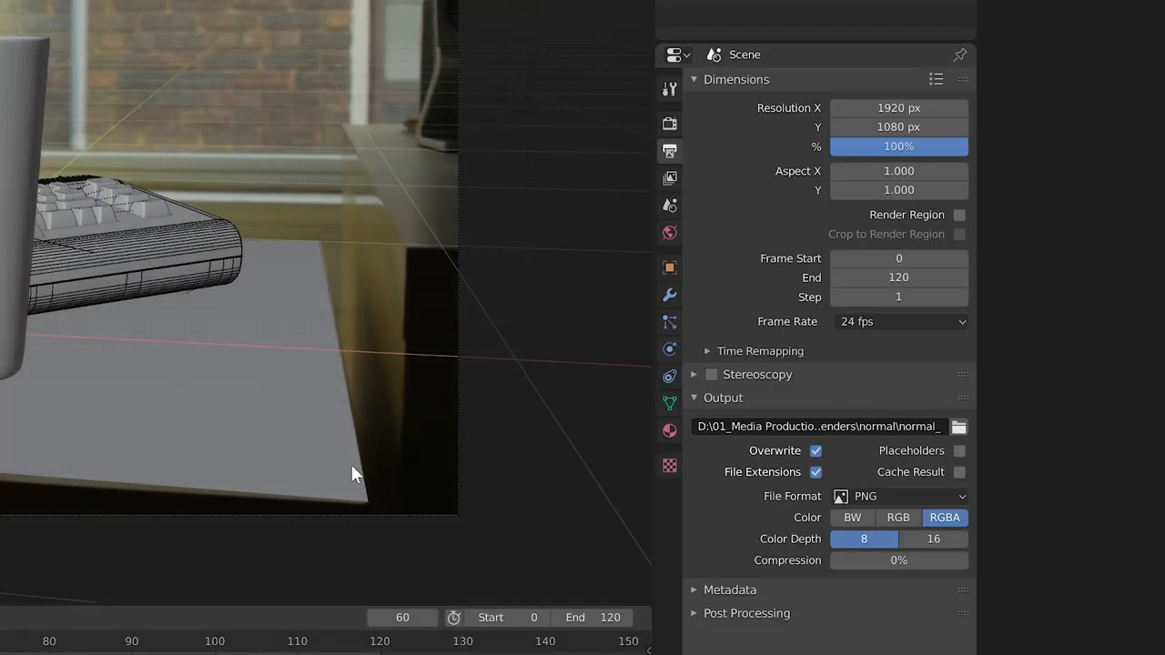
Step: Review the OpenEXR MultiLayer output settings and switch the view layer to Shadow in Layout
left_click(897, 496)
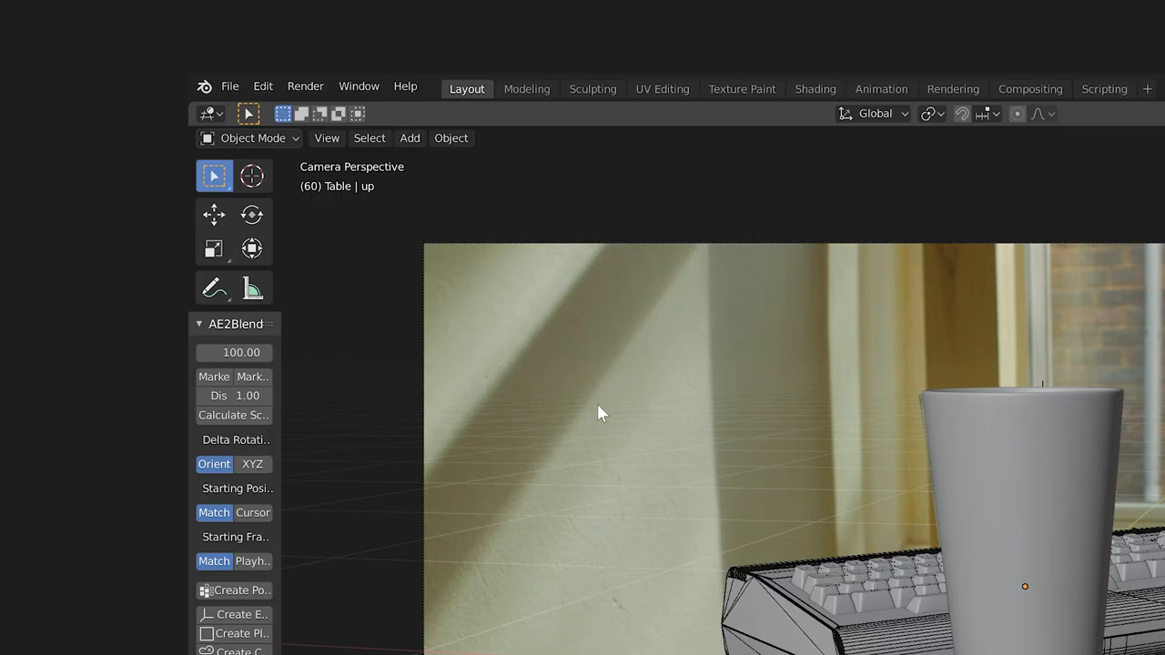
left_click(305, 86)
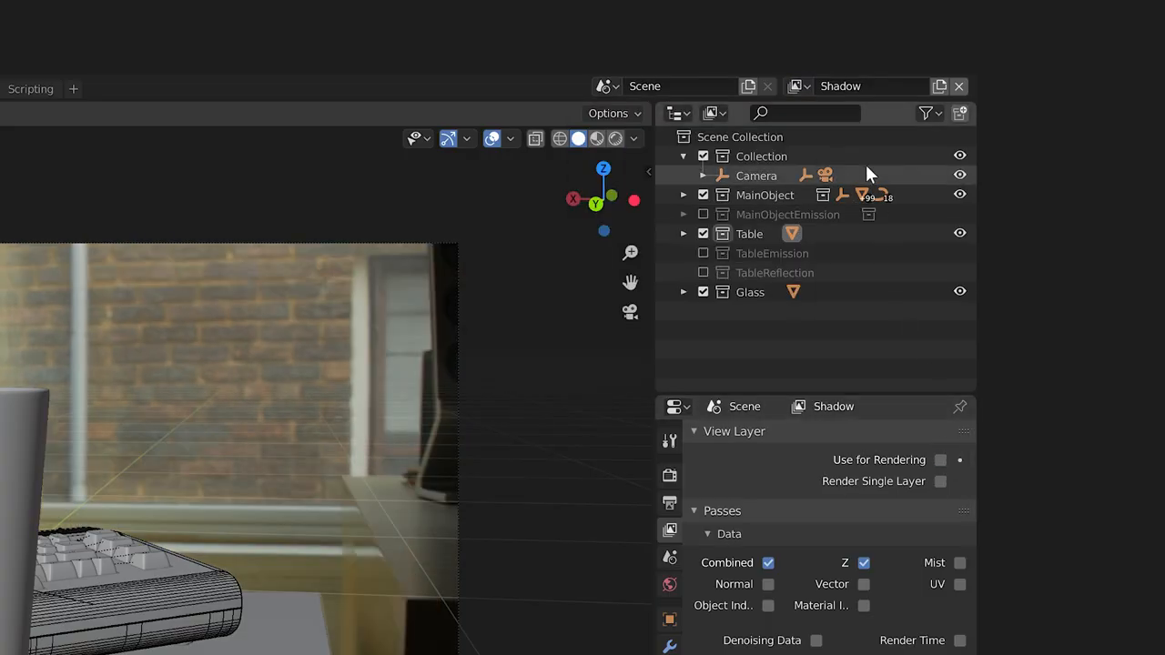
left_click(797, 85)
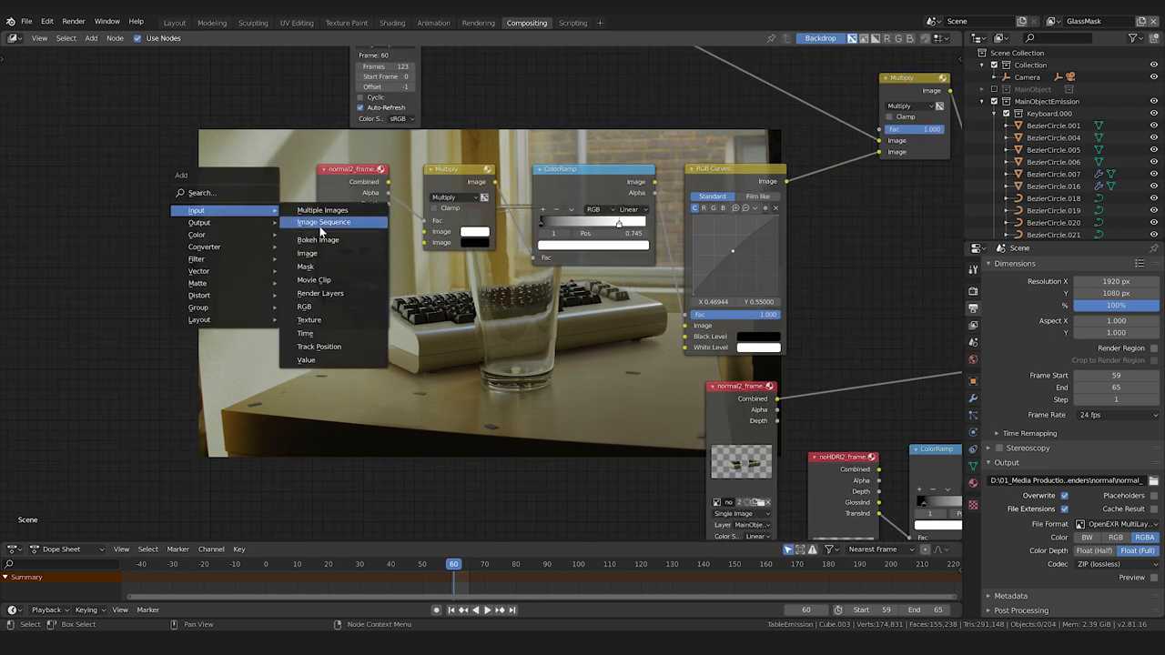
Step: Add an Image Sequence node loading normal_0059.exr and set its layer to Shadow
left_click(324, 222)
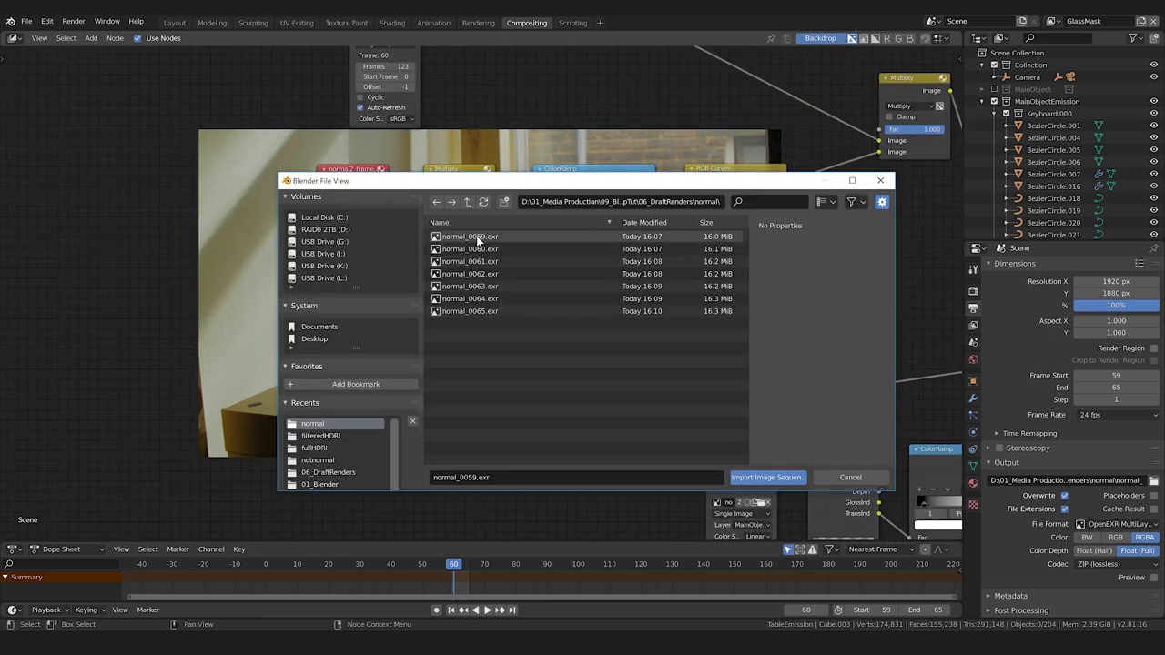
left_click(767, 477)
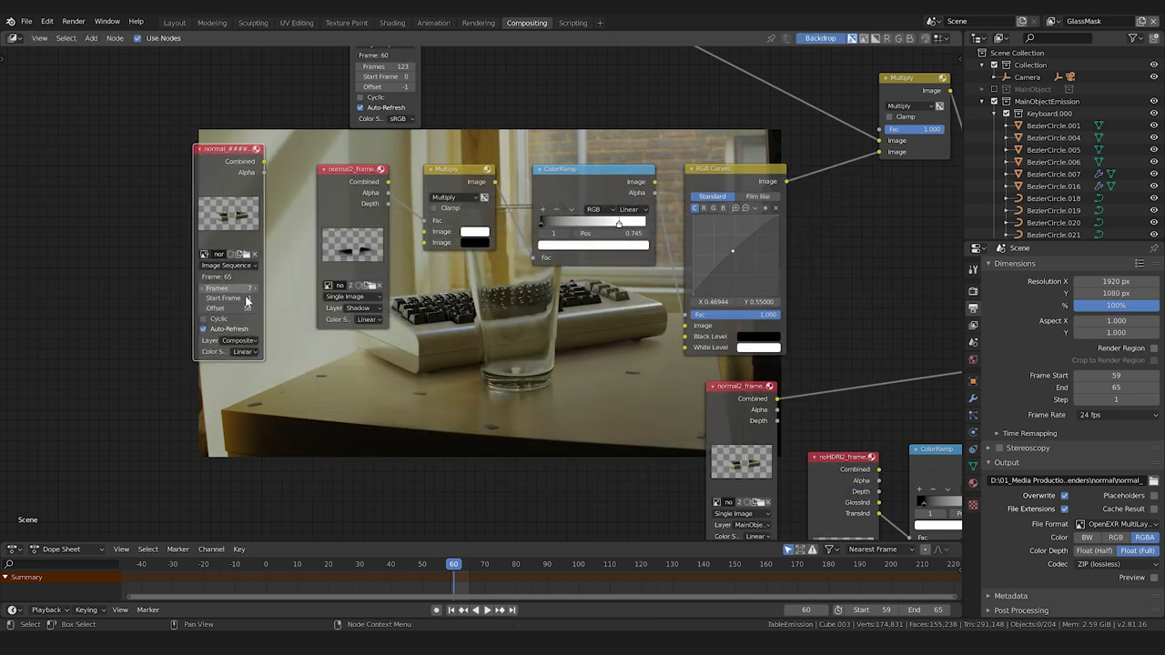
left_click(229, 343)
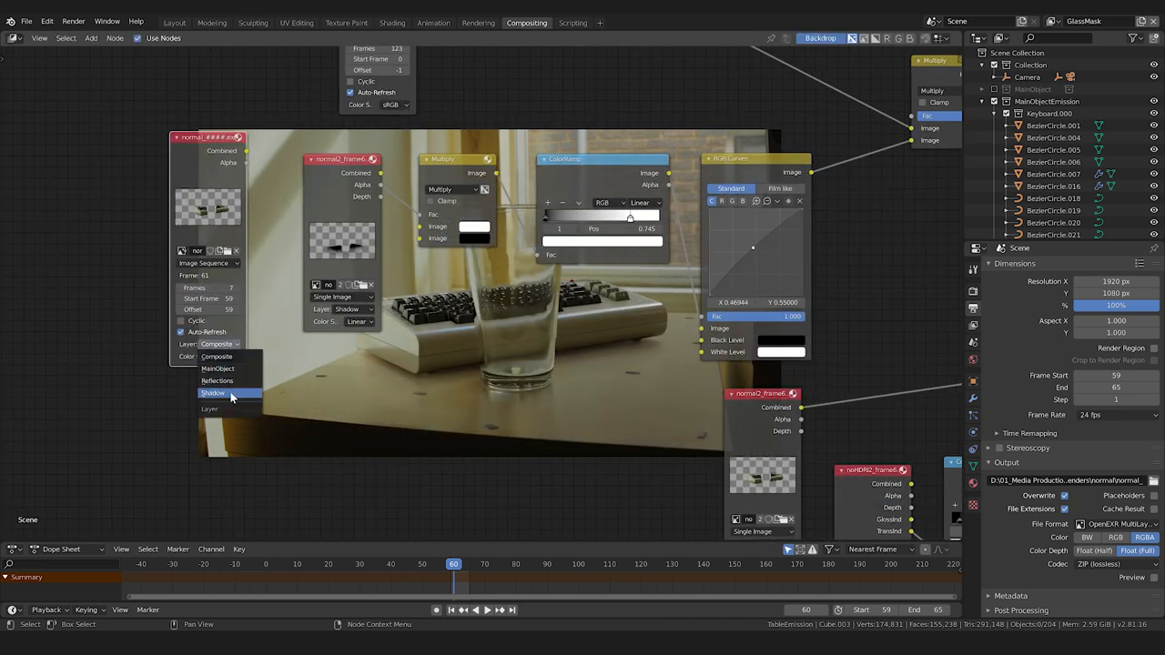
left_click(213, 393)
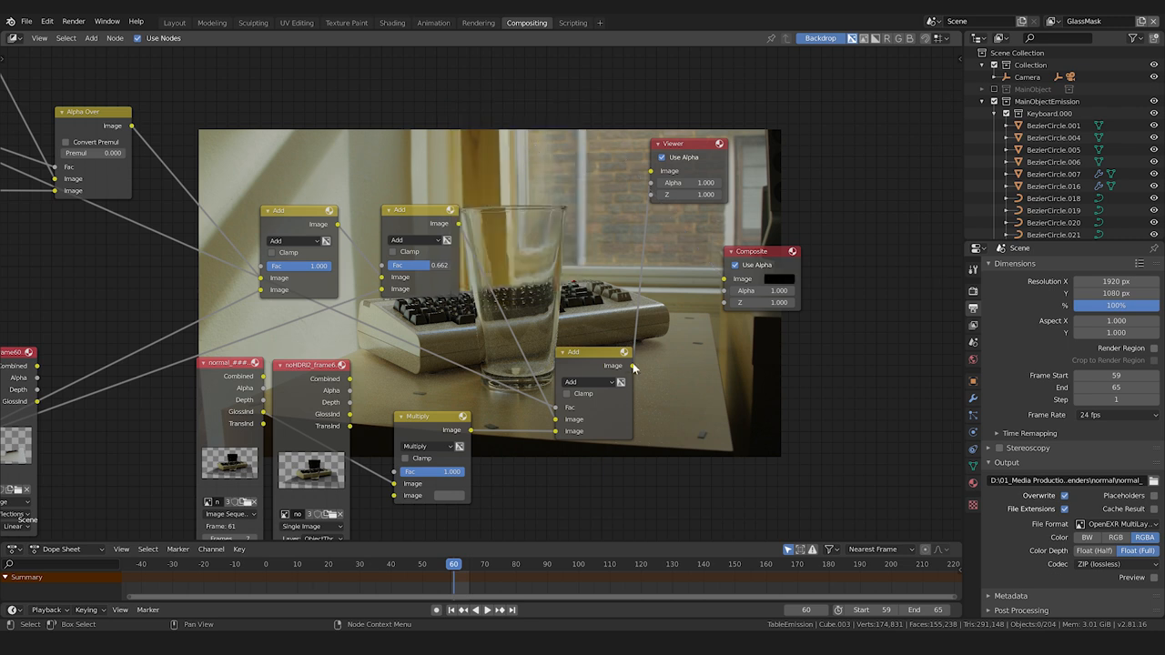
Step: Tidy the finished node tree, then download GlassTutFiles.zip from the Patreon post
left_click(1120, 525)
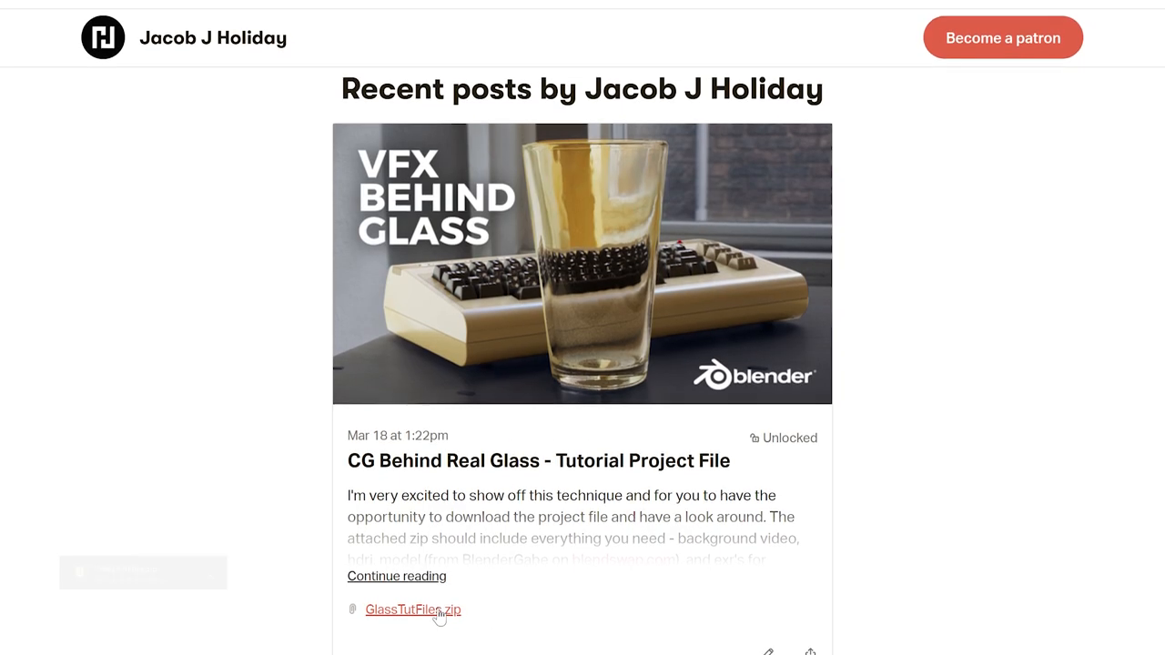
left_click(411, 610)
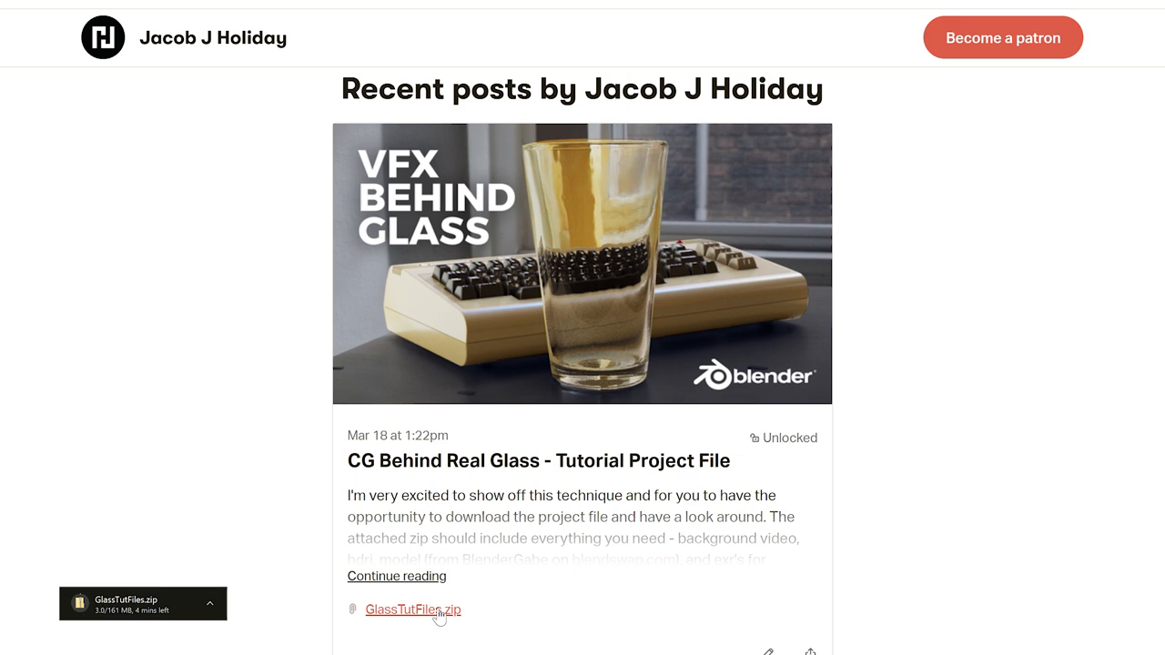